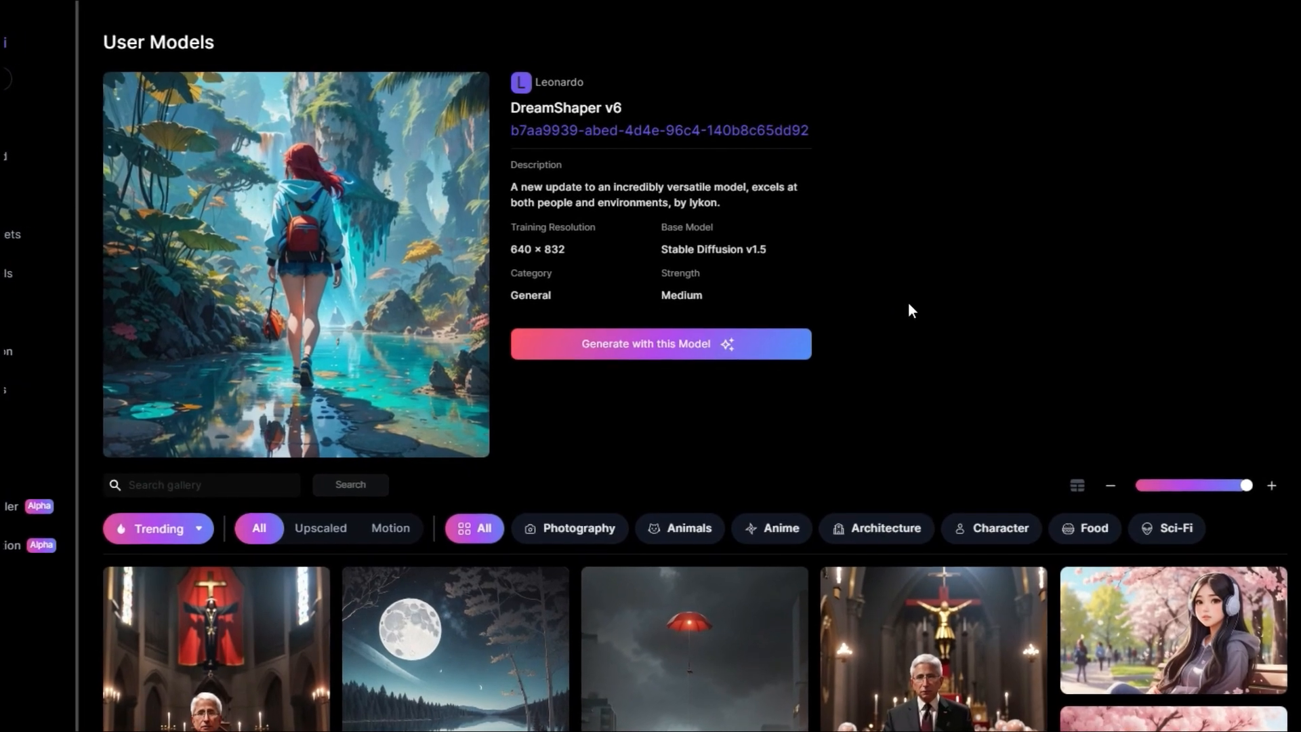
# Step: Browse the community gallery image by image, starting from the moonlit lake image
pyautogui.click(454, 648)
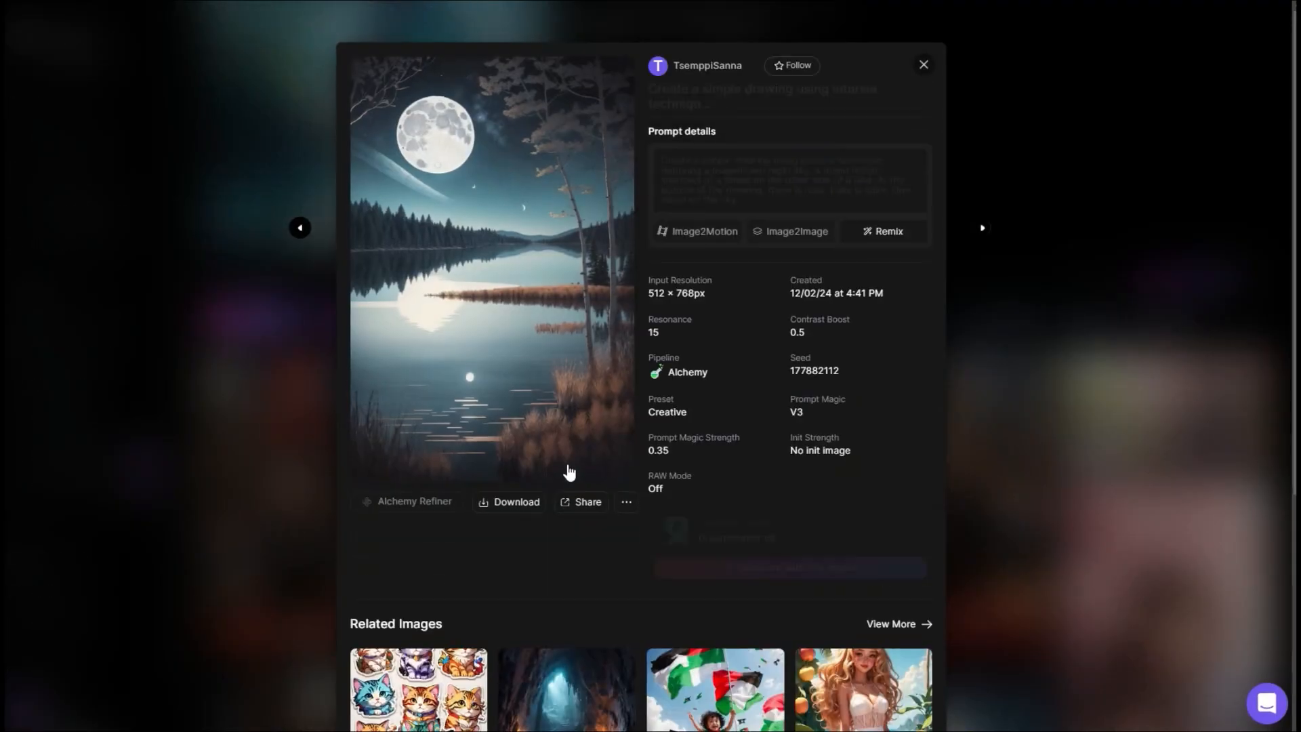
pyautogui.click(984, 229)
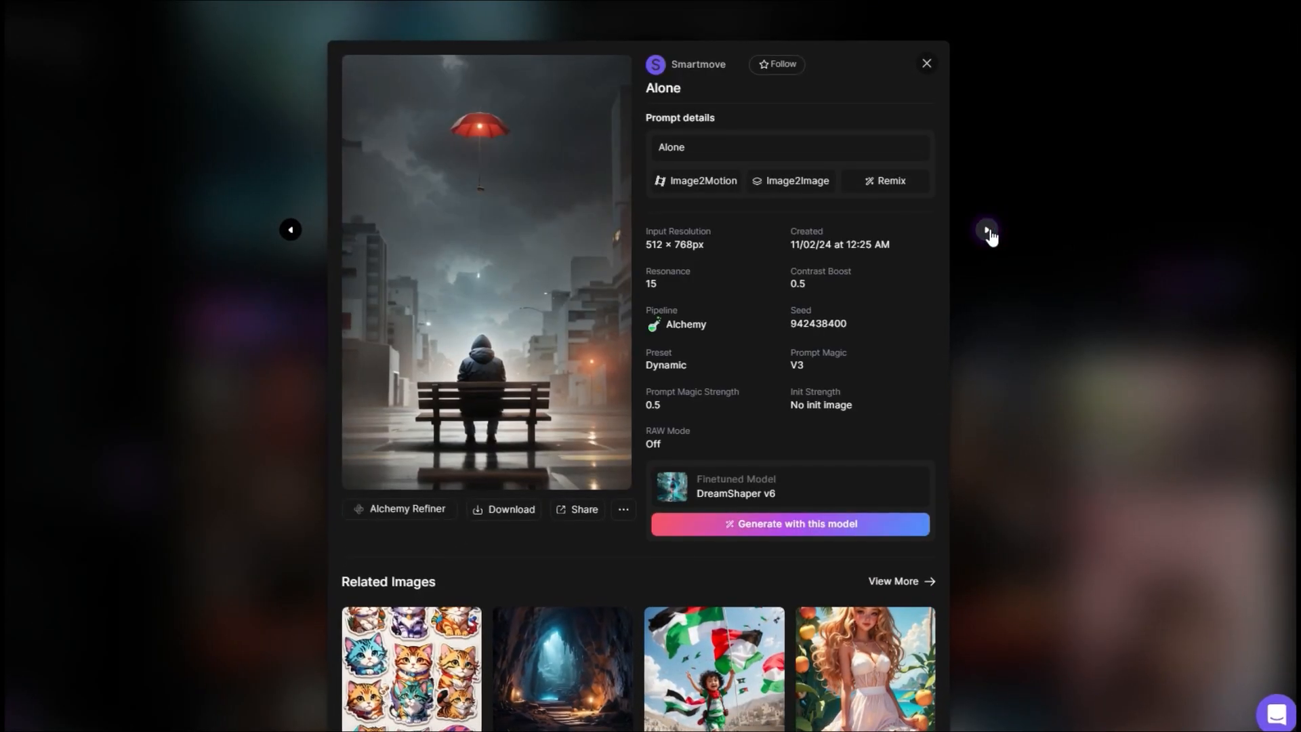
pyautogui.click(992, 230)
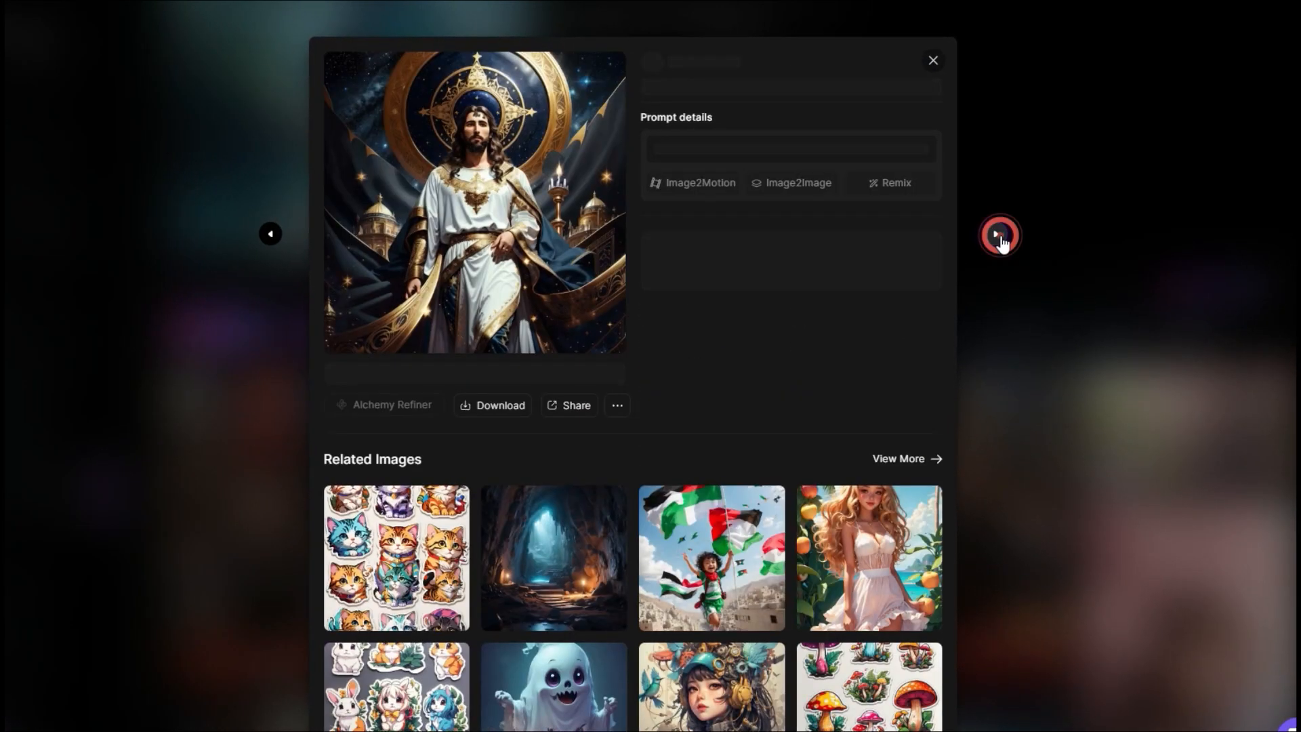
pyautogui.click(998, 234)
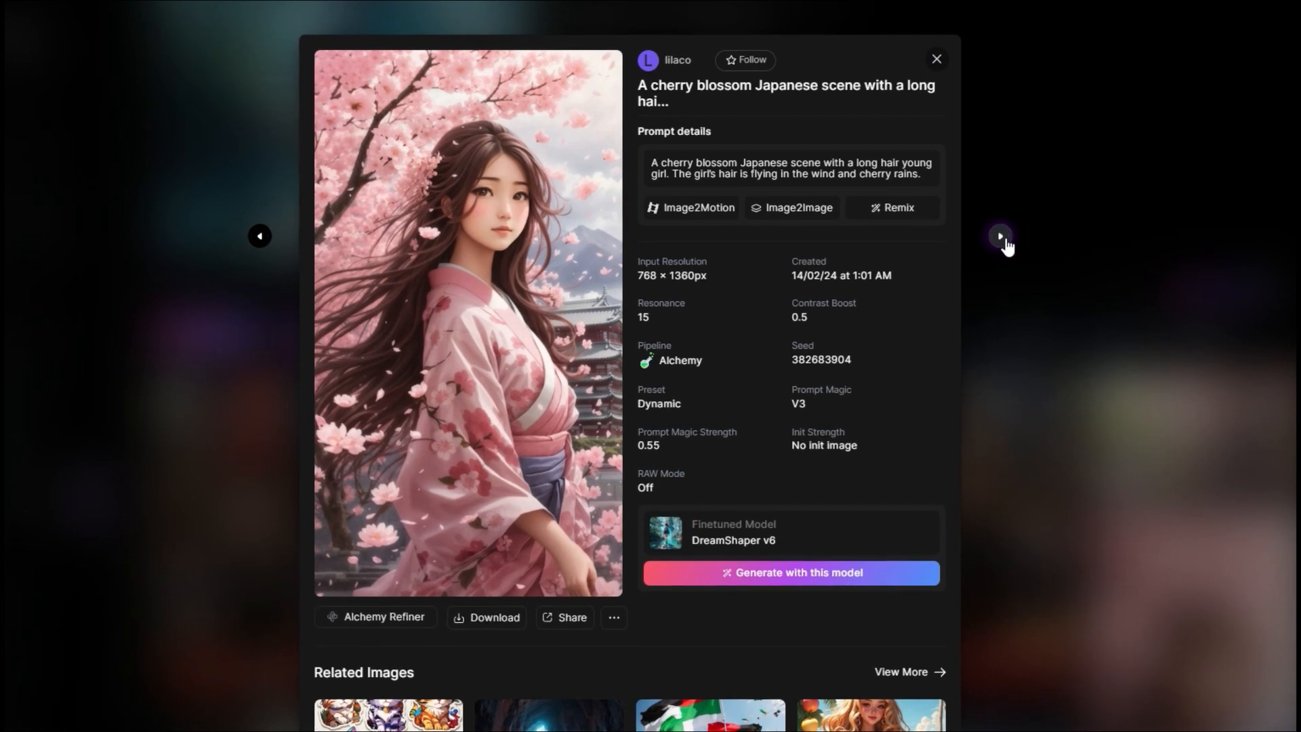
pyautogui.click(999, 236)
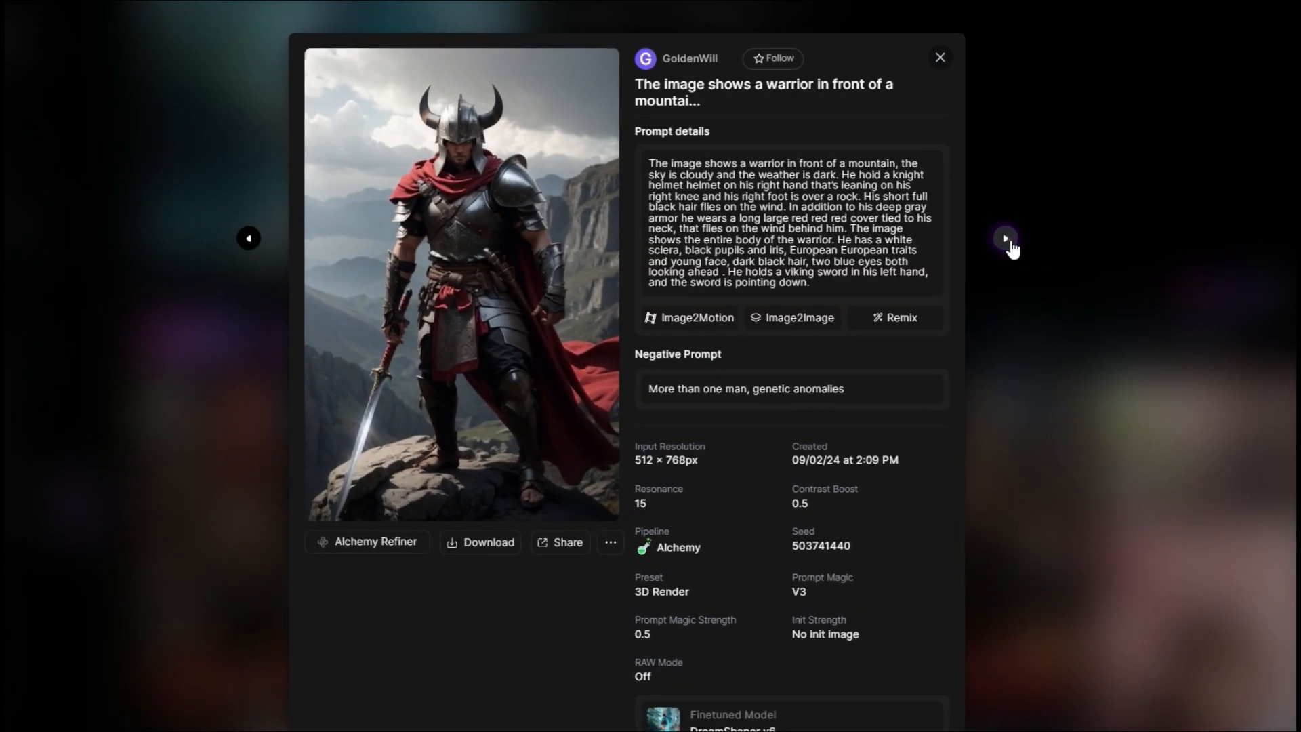
pyautogui.click(1006, 239)
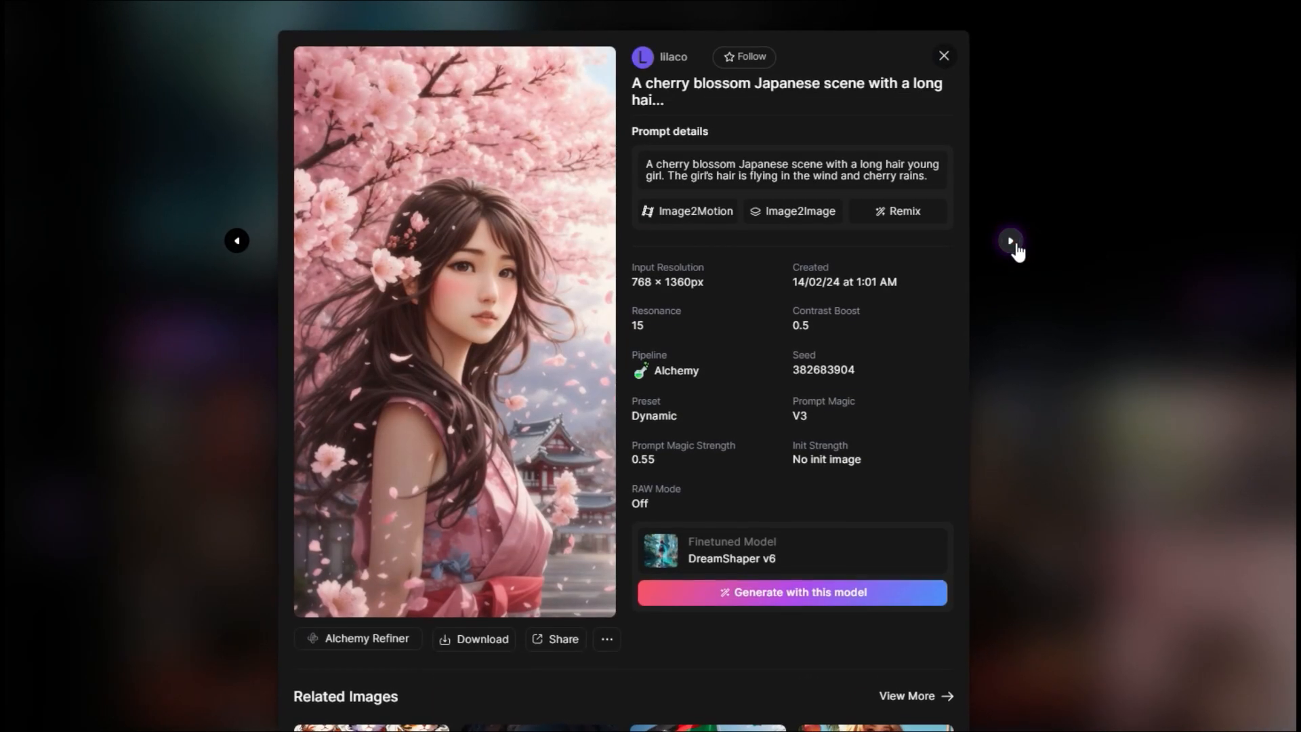
pyautogui.click(1010, 241)
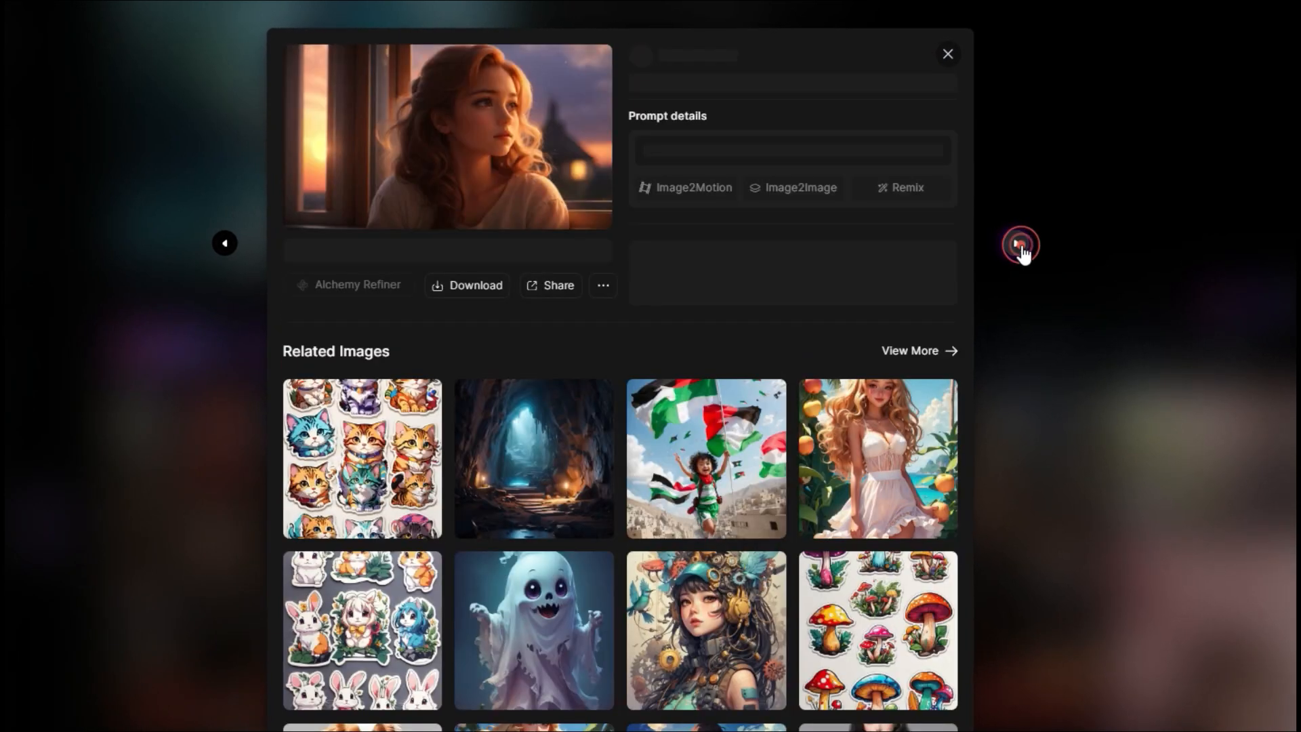
pyautogui.click(1021, 245)
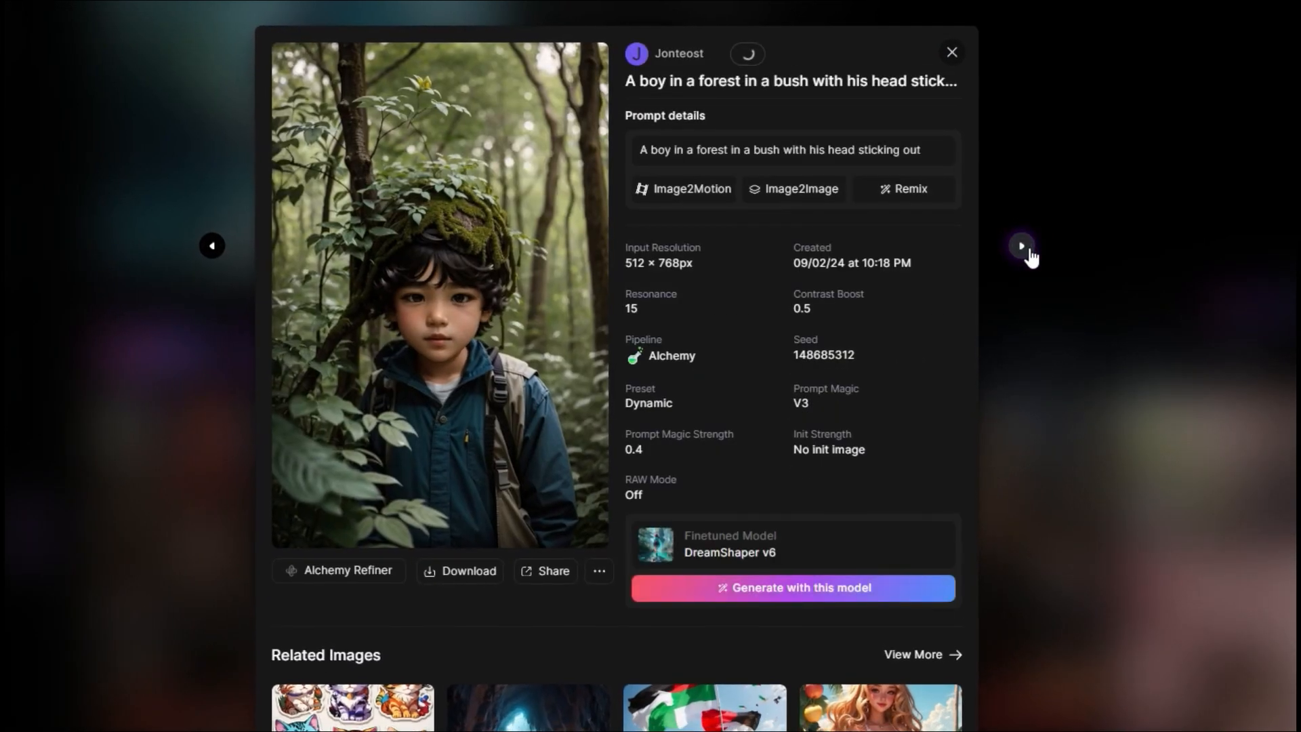
pyautogui.click(1021, 245)
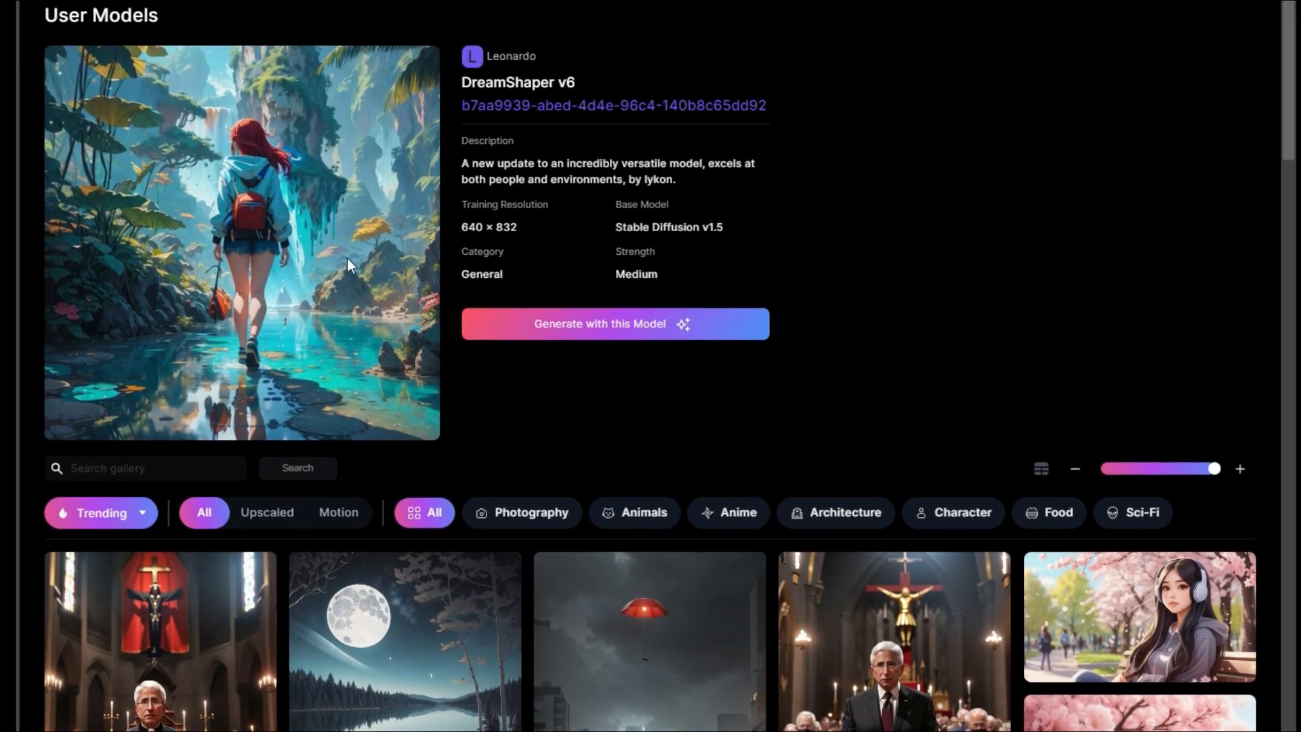
# Step: Start generating with DreamShaper v6 and confirm it in the finetuned model list
pyautogui.click(591, 328)
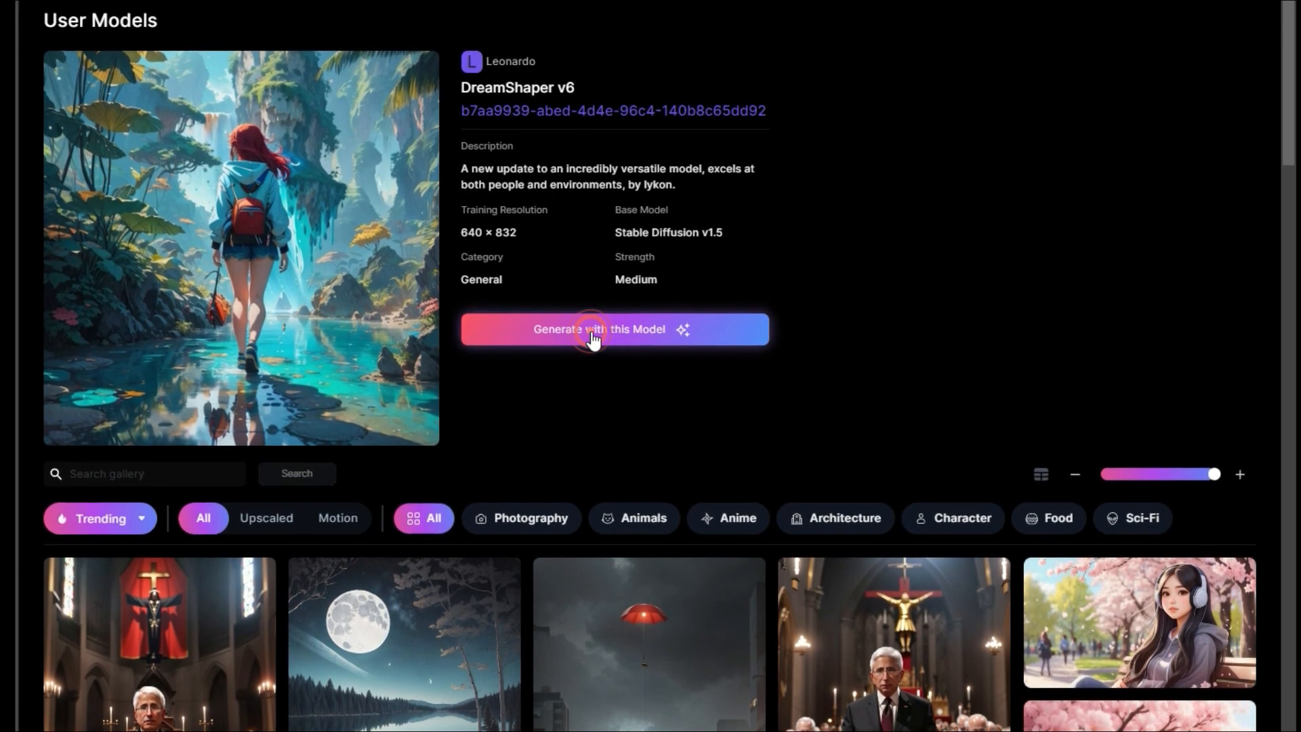
pyautogui.click(613, 328)
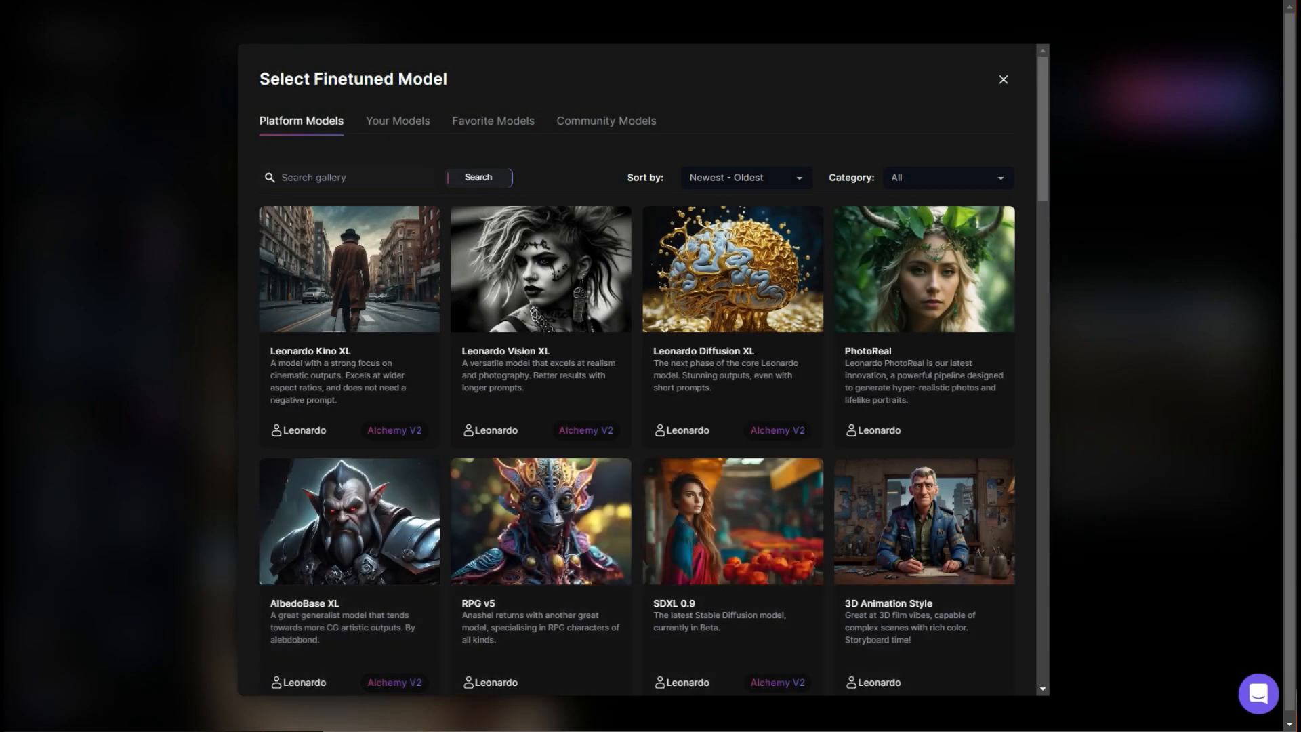
pyautogui.scroll(-3)
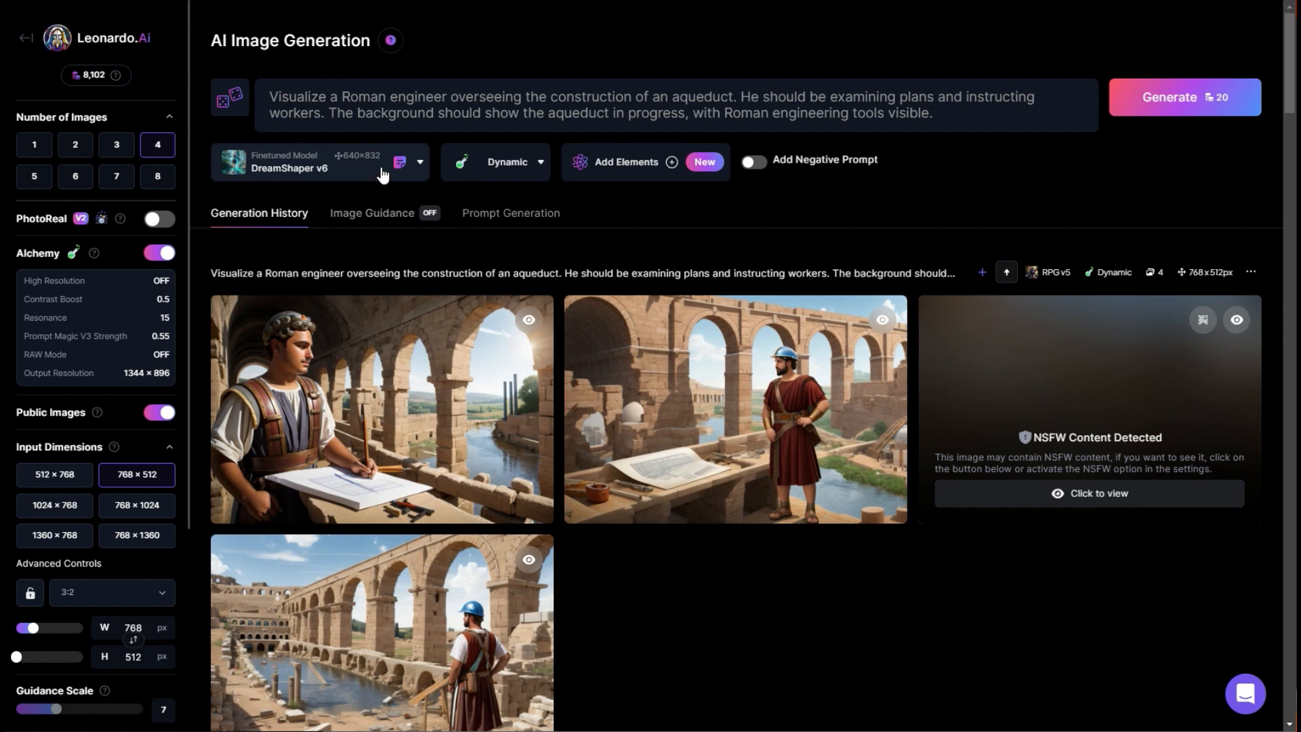
pyautogui.moveTo(265, 220)
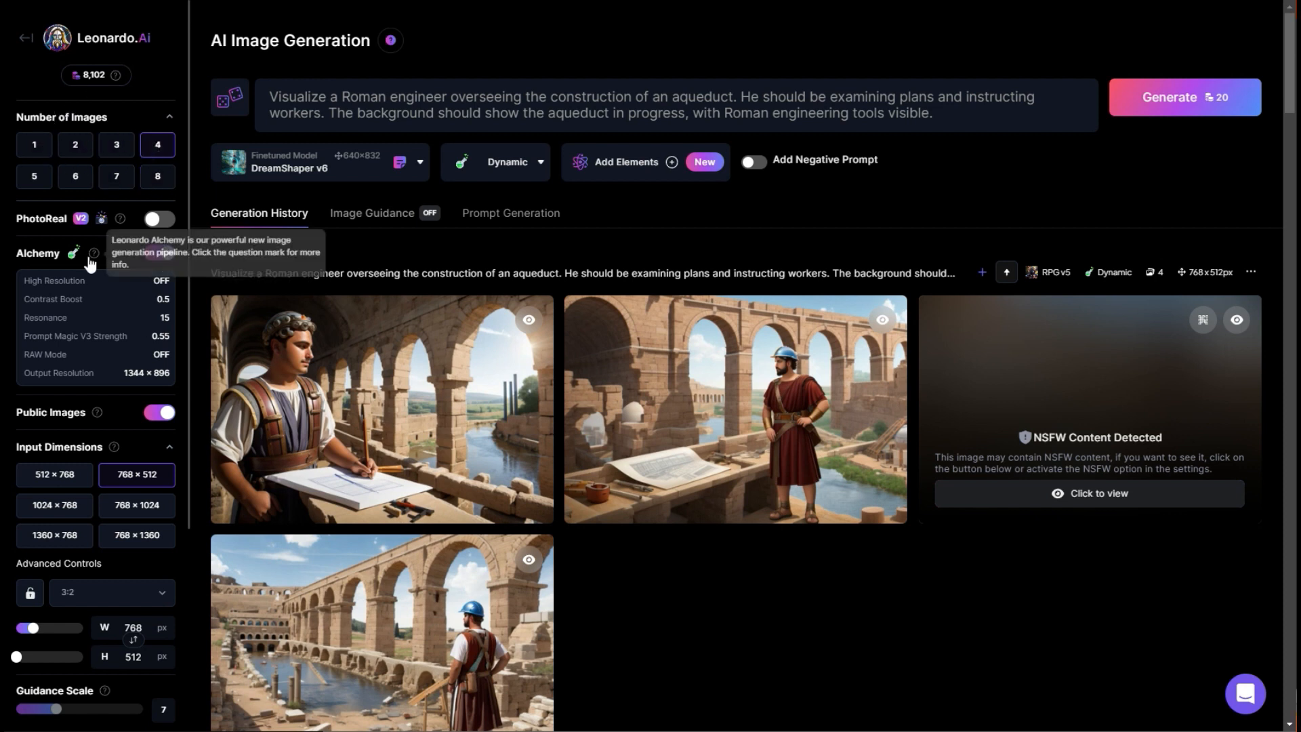
# Step: Reveal the NSFW-flagged third Roman engineer image in the generation history
pyautogui.click(159, 252)
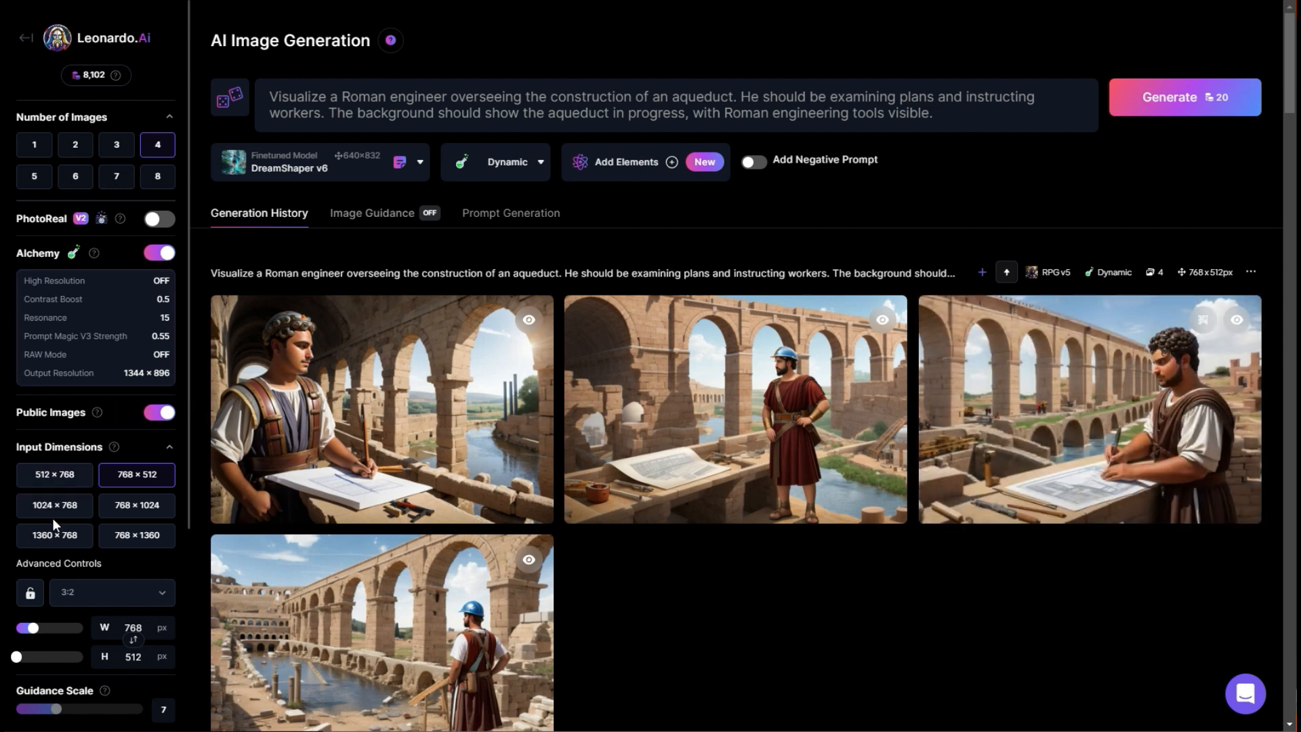
pyautogui.click(54, 504)
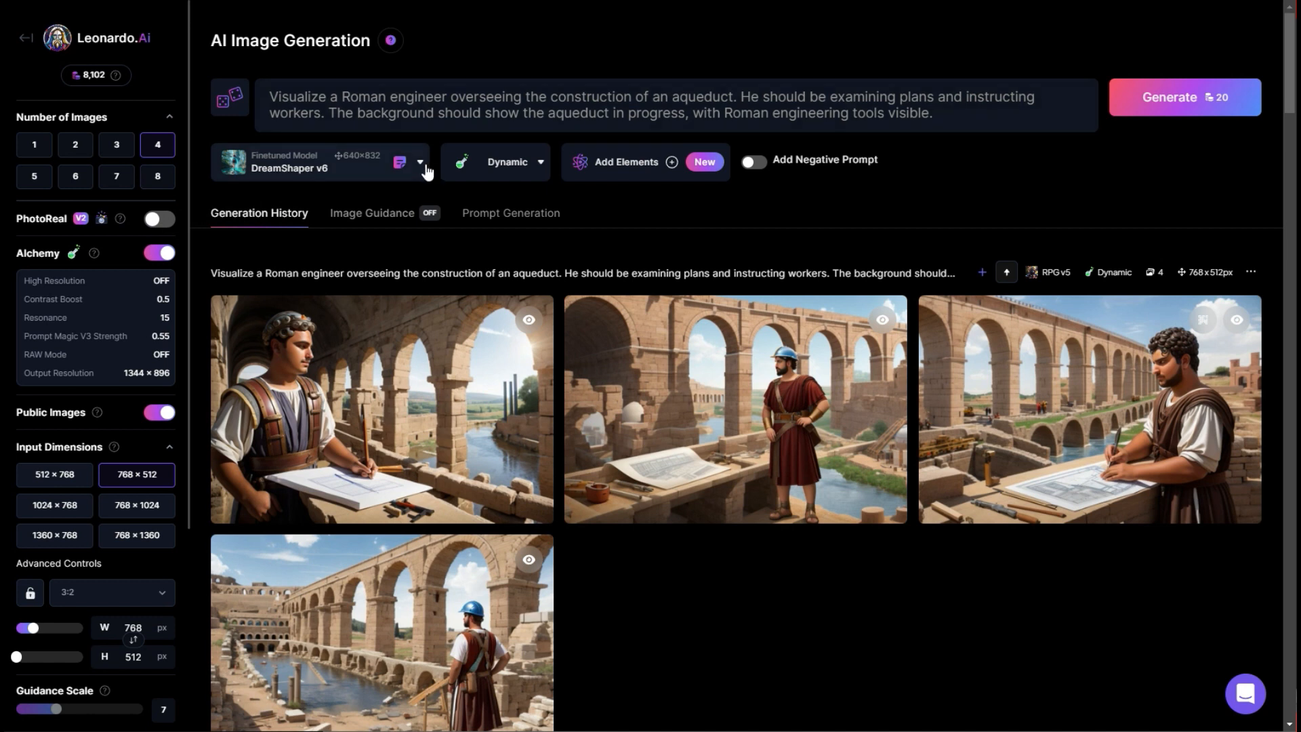
pyautogui.click(496, 162)
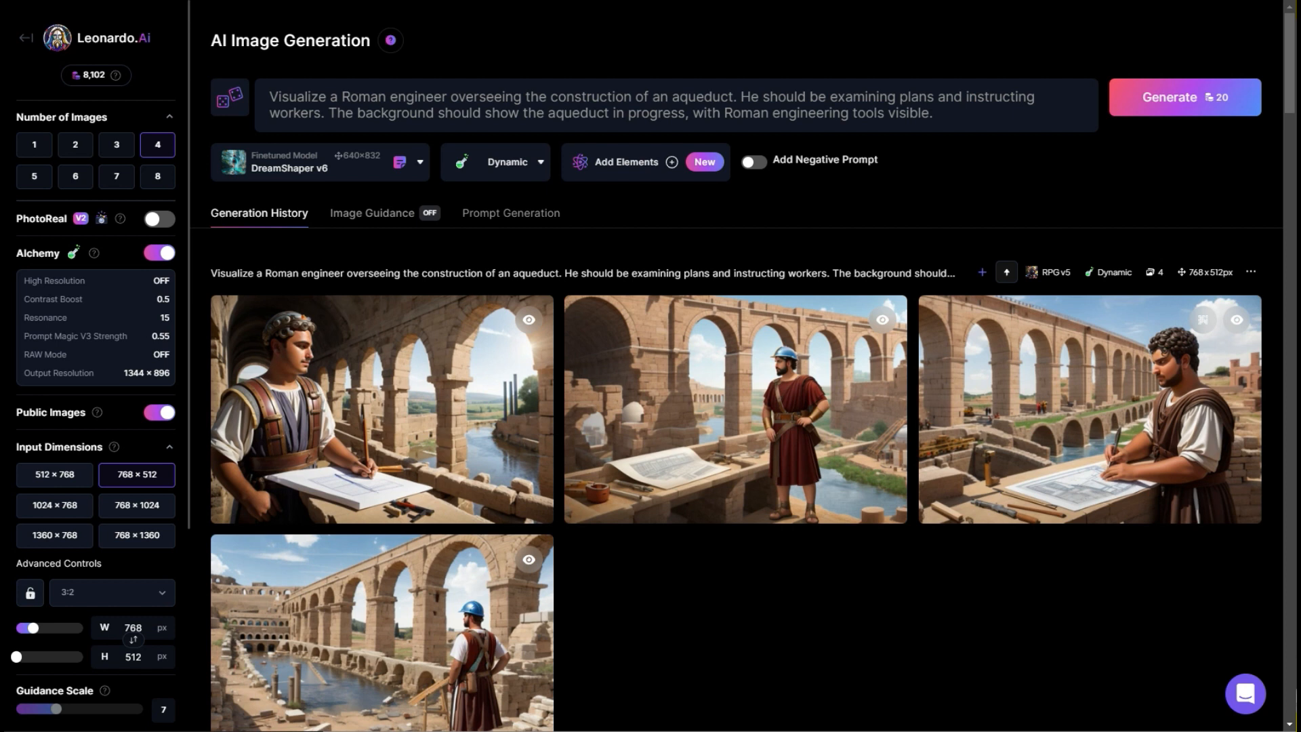
# Step: Paste the astronaut alien-planet prompt and generate it with Alchemy switched off
pyautogui.rightClick(296, 104)
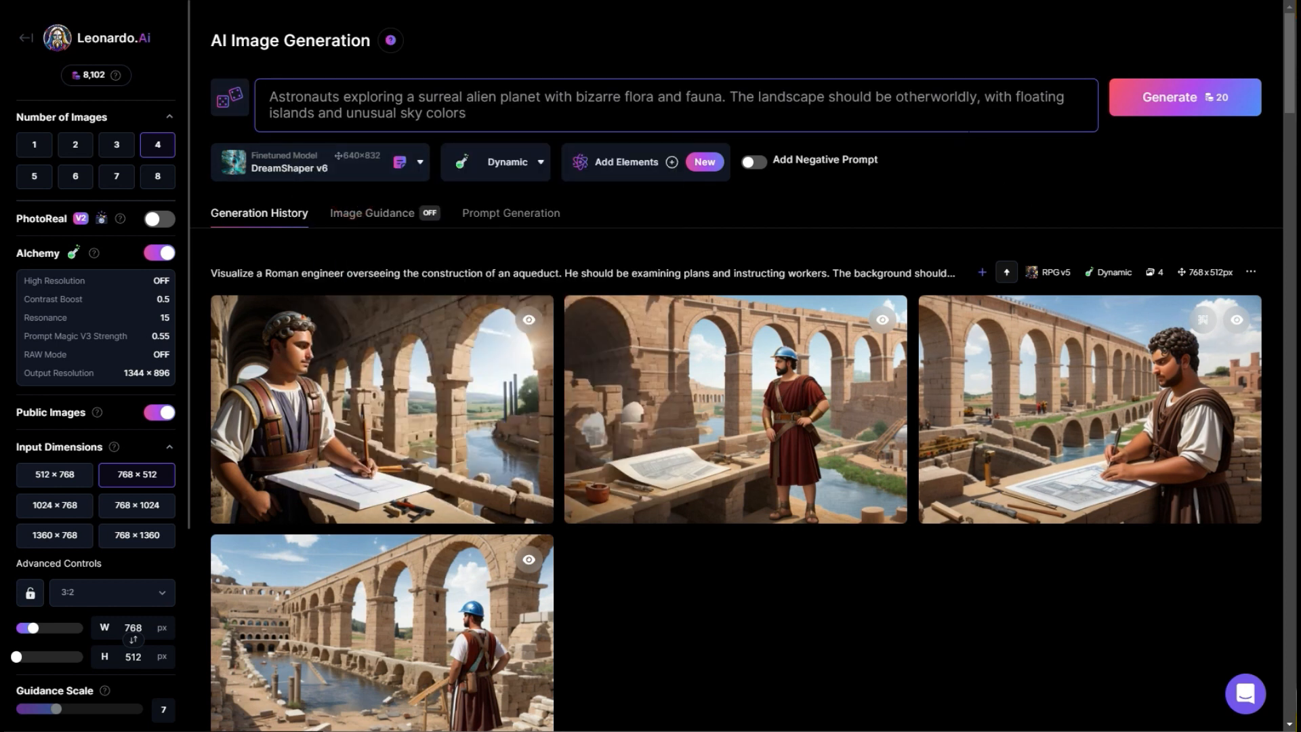
pyautogui.moveTo(1181, 97)
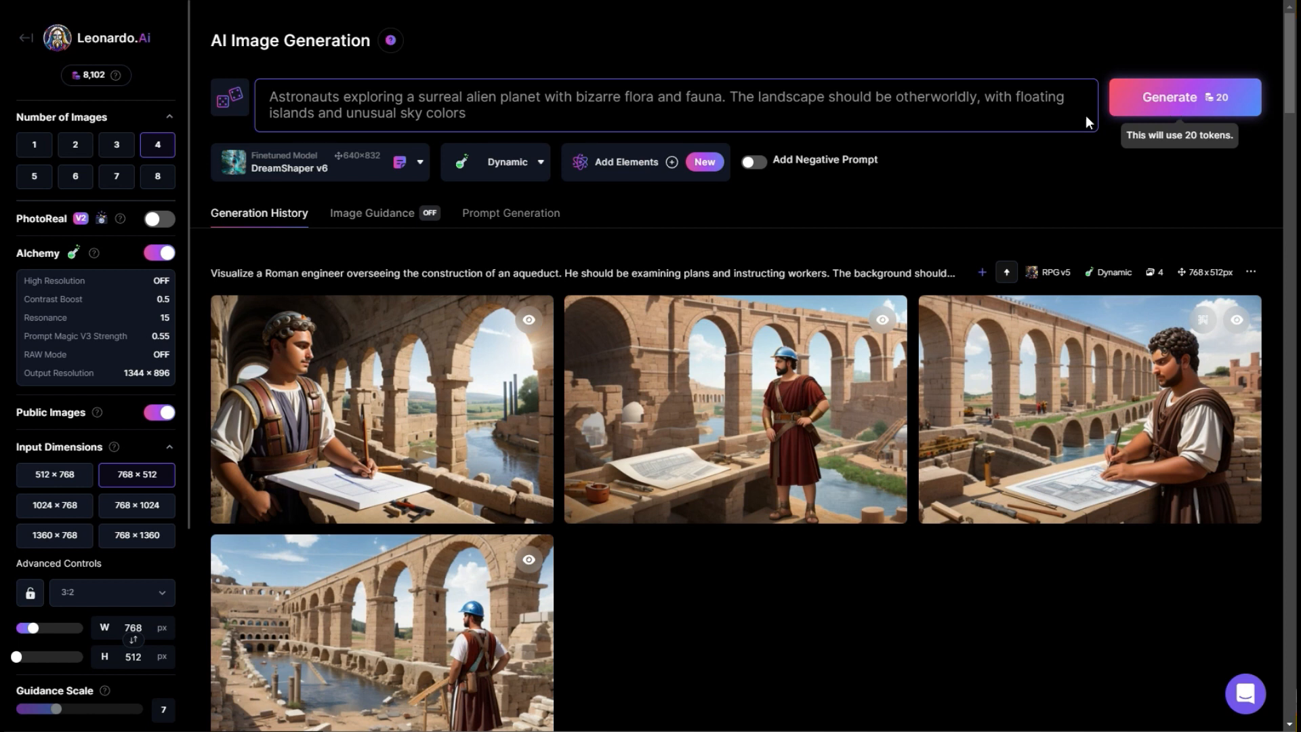
pyautogui.click(1184, 98)
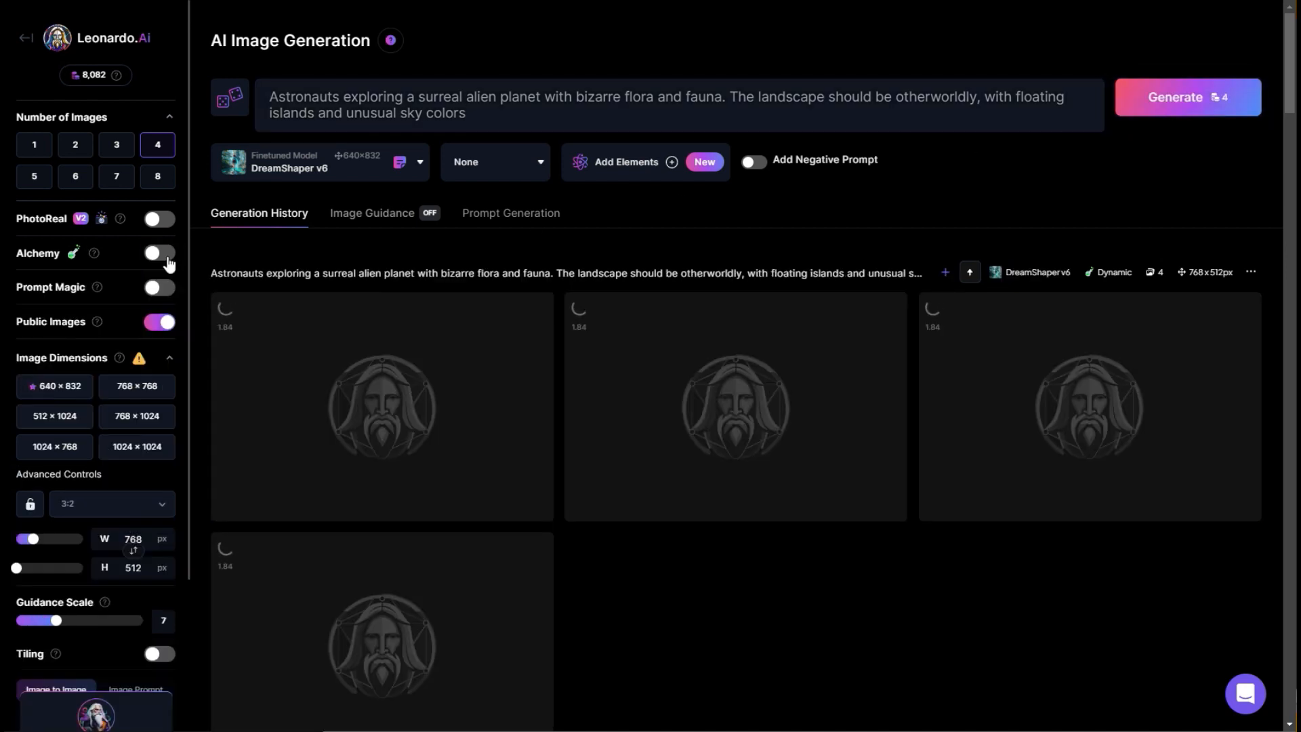
pyautogui.moveTo(1187, 97)
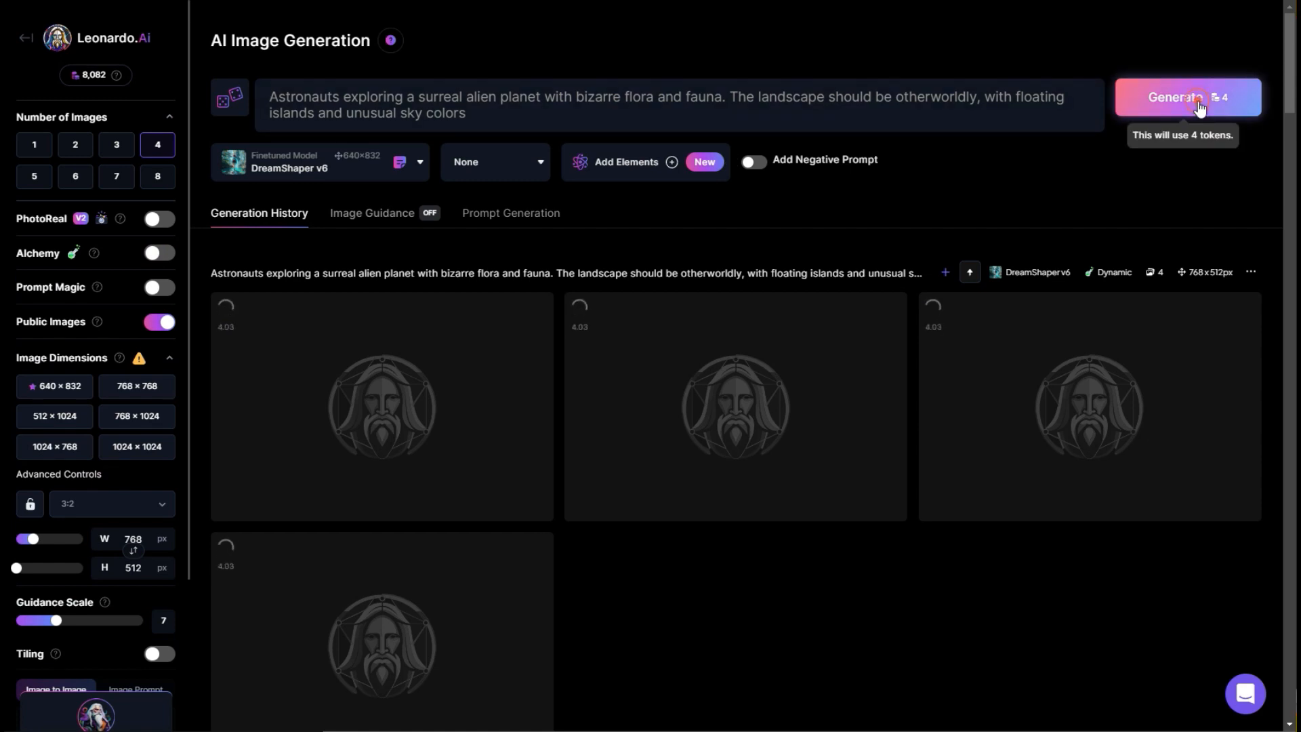
pyautogui.click(1173, 97)
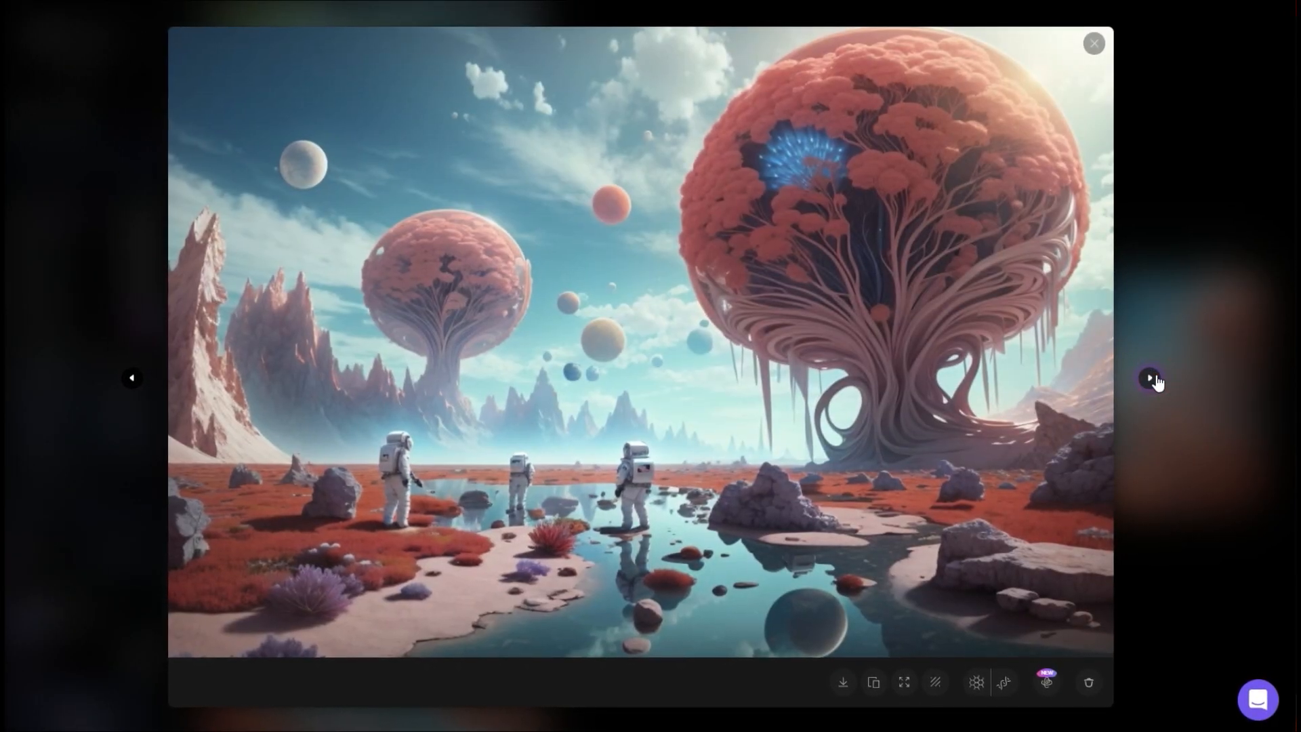
# Step: Alchemy-upscale the second astronaut image at medium refiner strength
pyautogui.click(1151, 378)
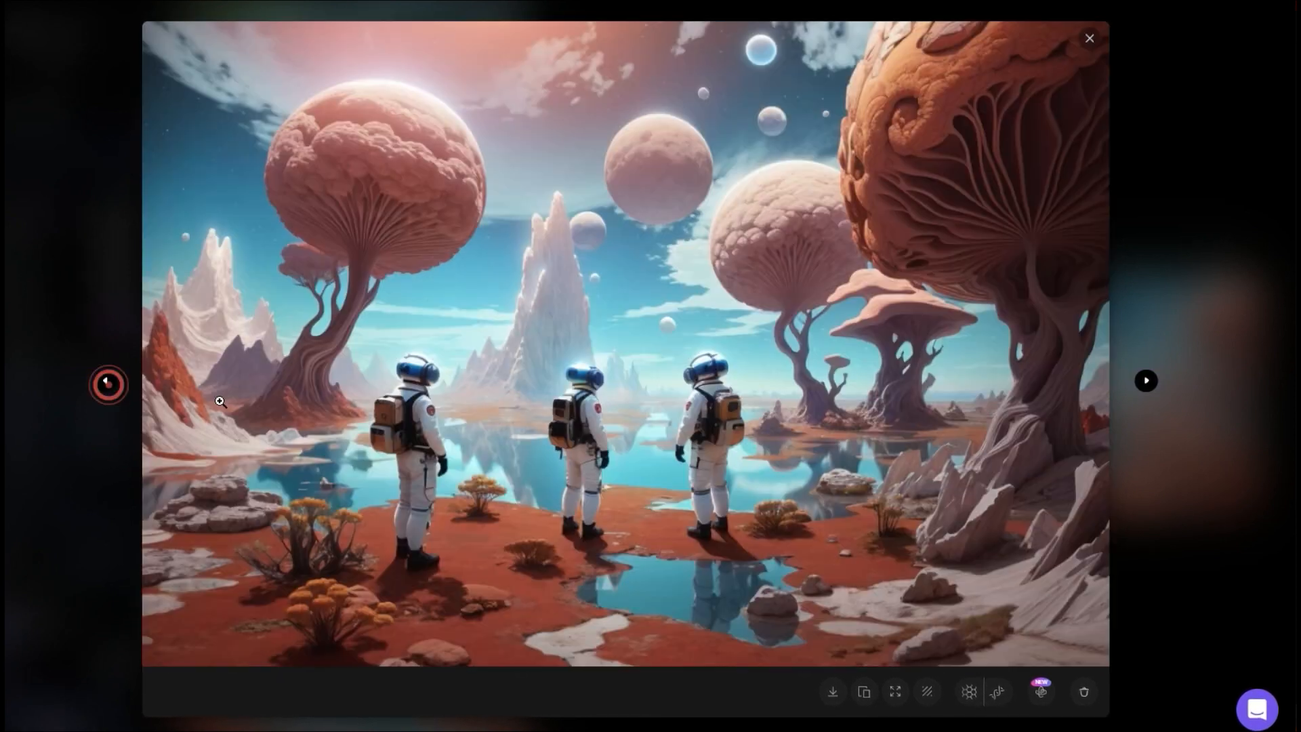
pyautogui.moveTo(1038, 694)
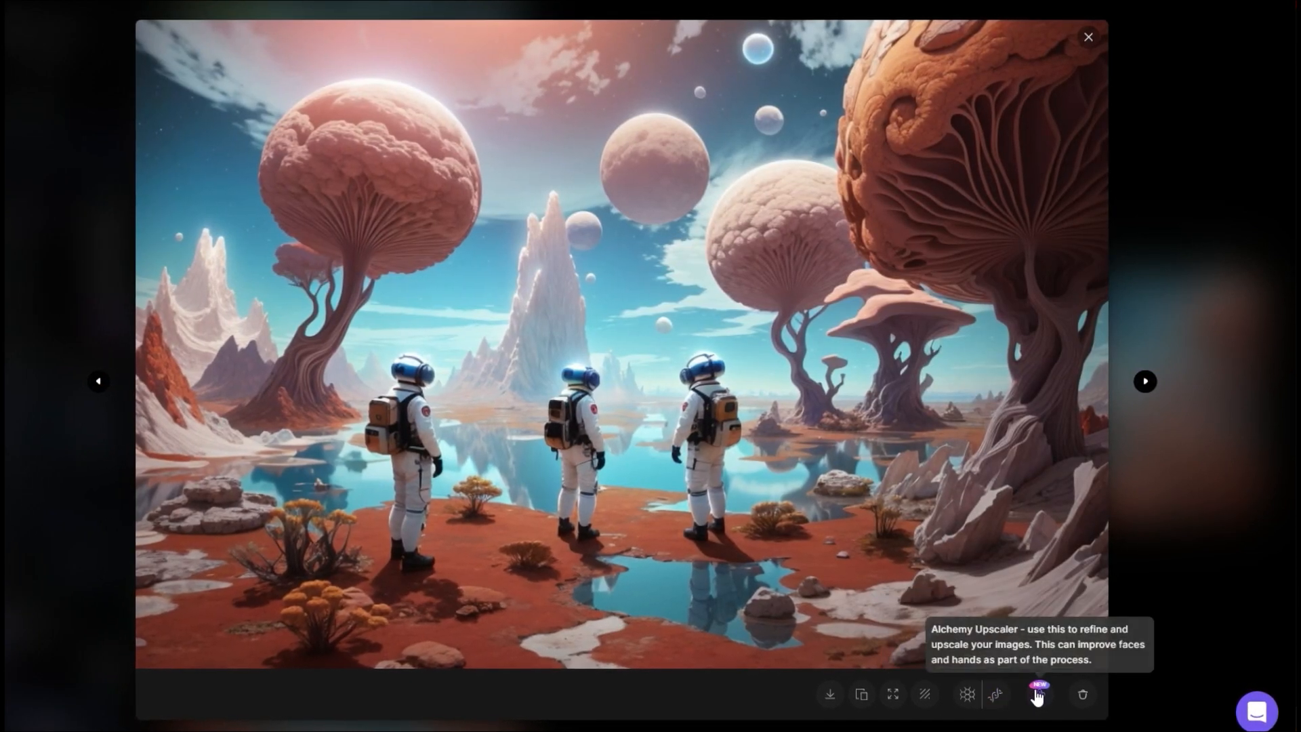
pyautogui.click(1035, 696)
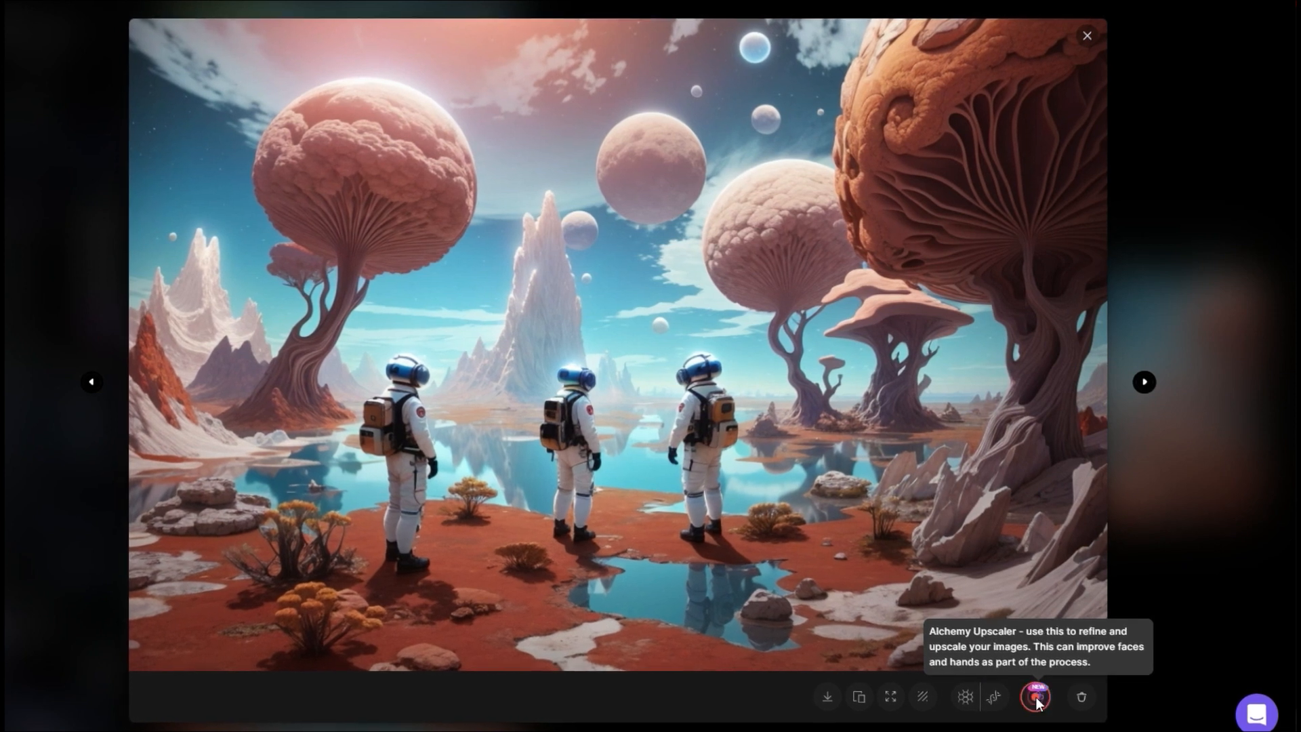
pyautogui.click(1034, 697)
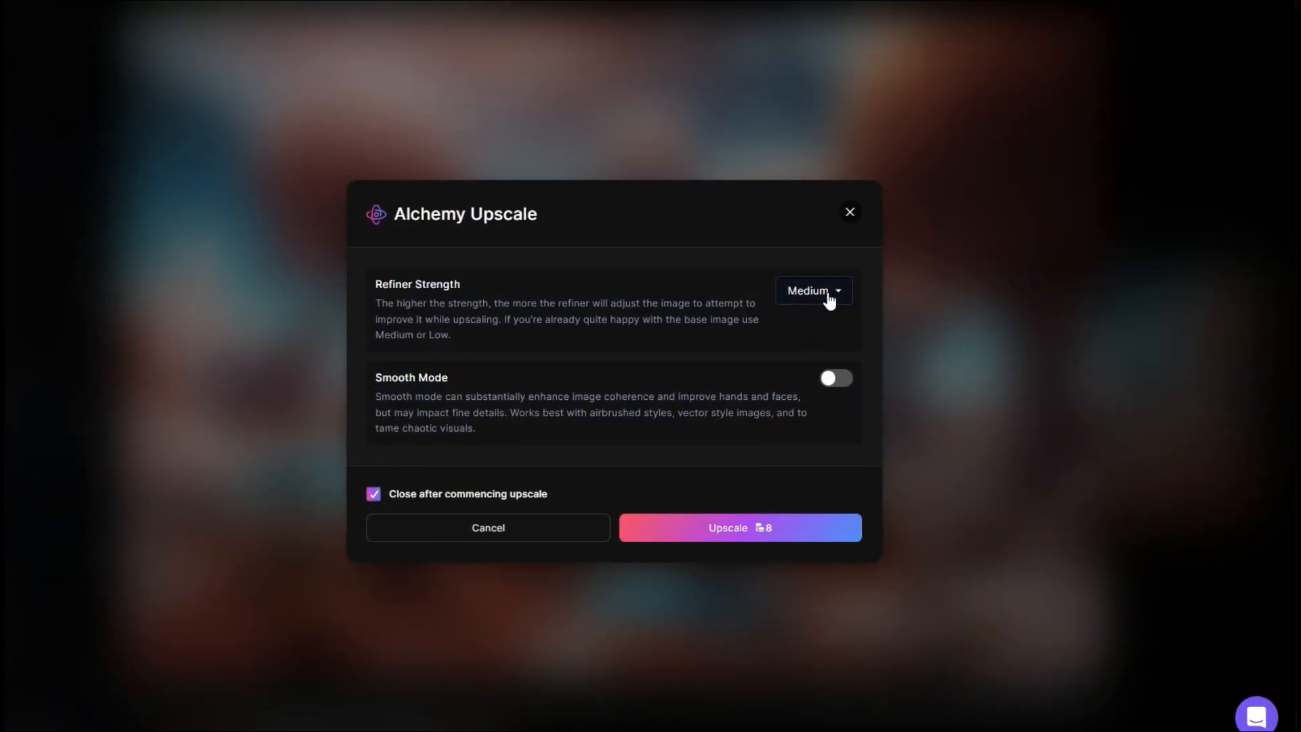
pyautogui.click(738, 527)
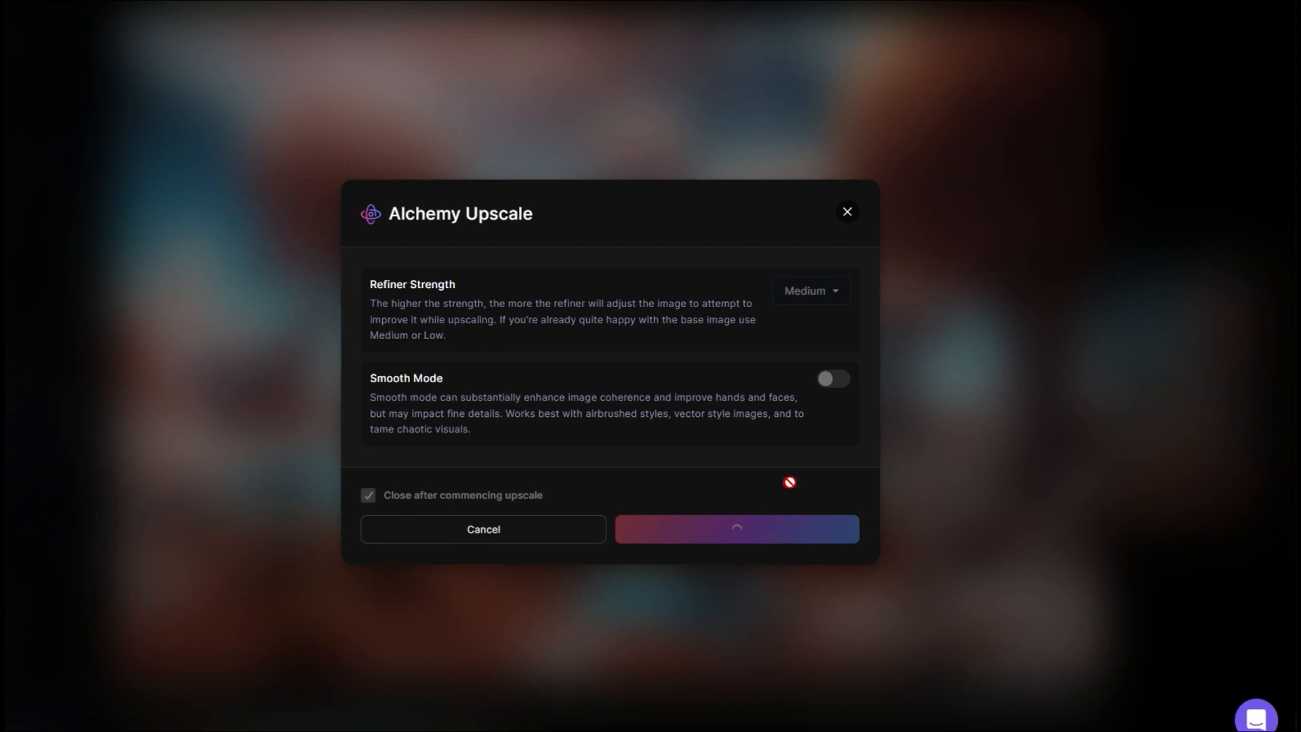
pyautogui.click(735, 530)
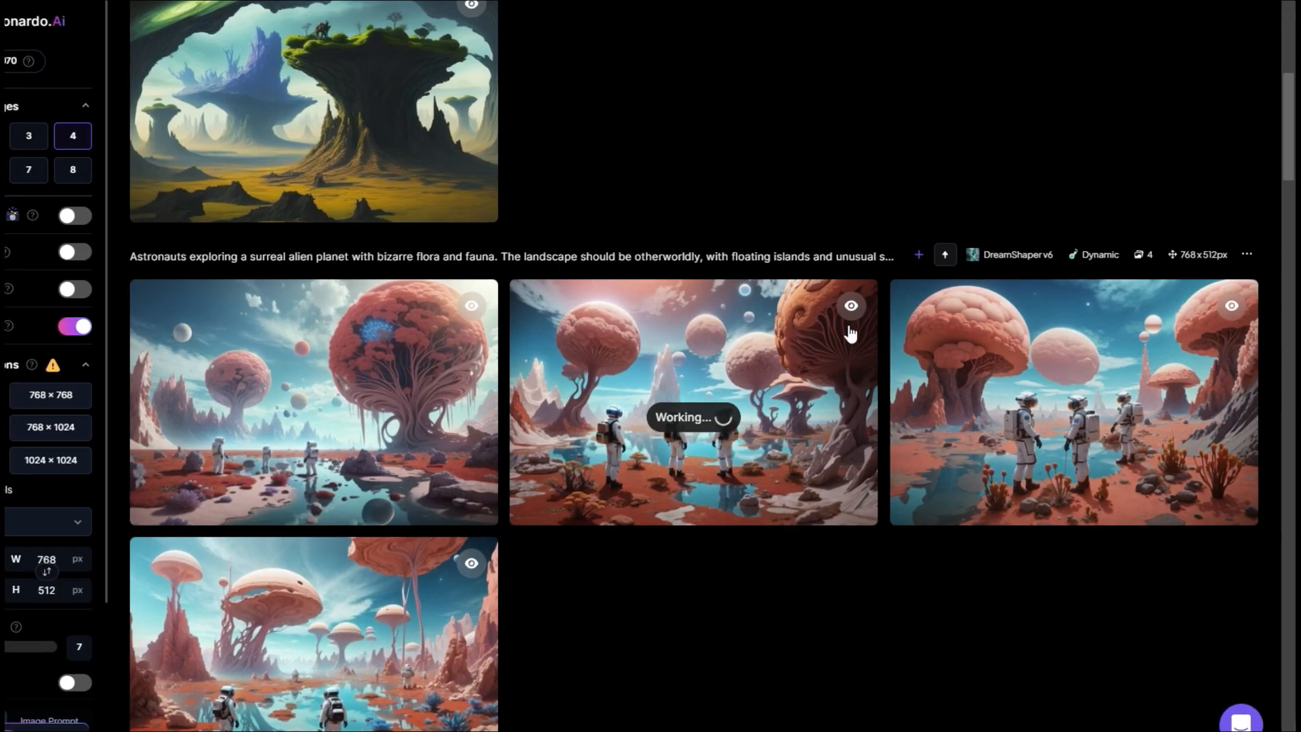
# Step: View each of the four alien-planet astronaut images full-size, then return to the history
pyautogui.click(313, 112)
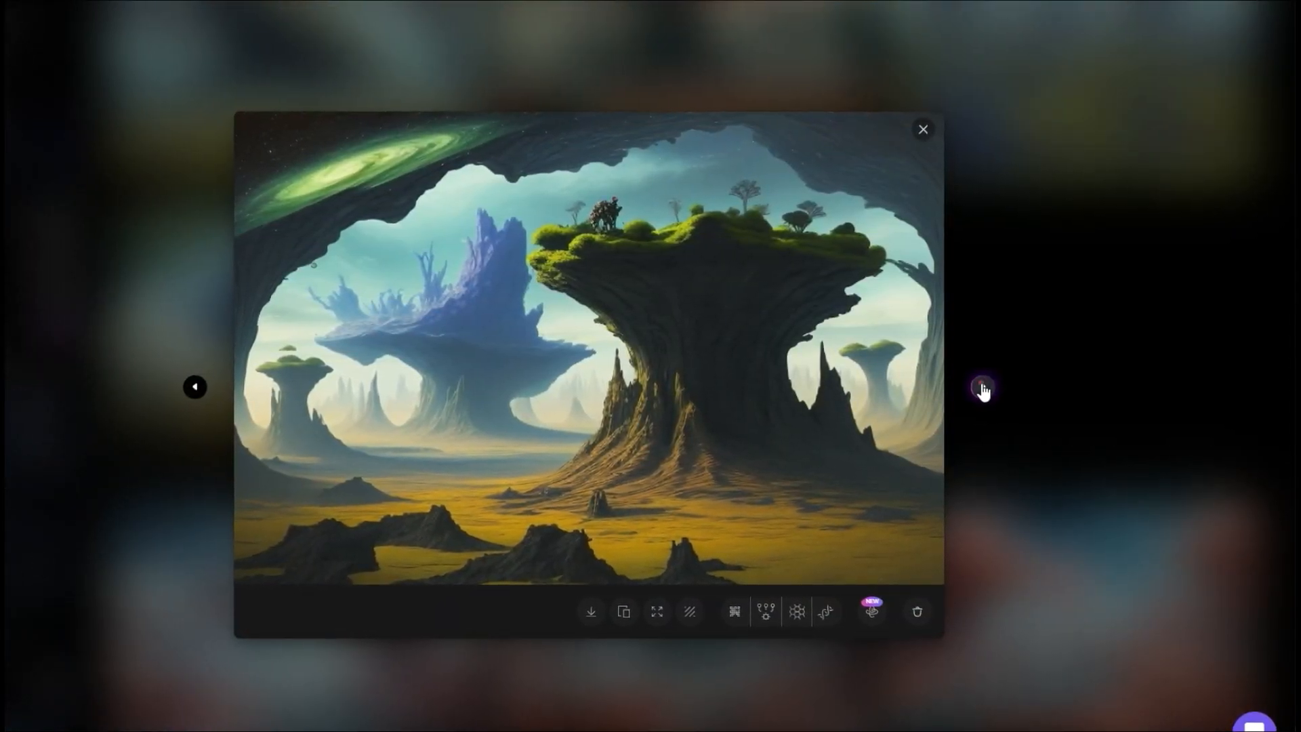
pyautogui.click(982, 389)
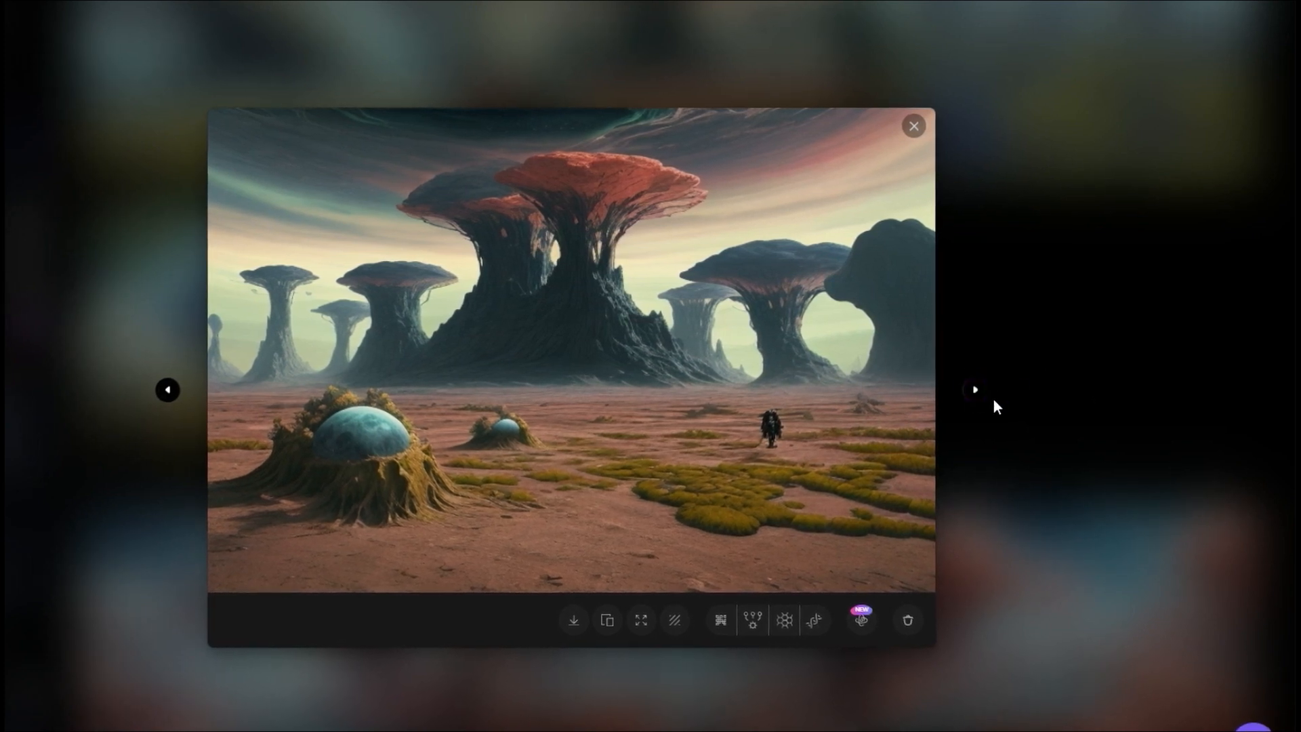
pyautogui.click(973, 390)
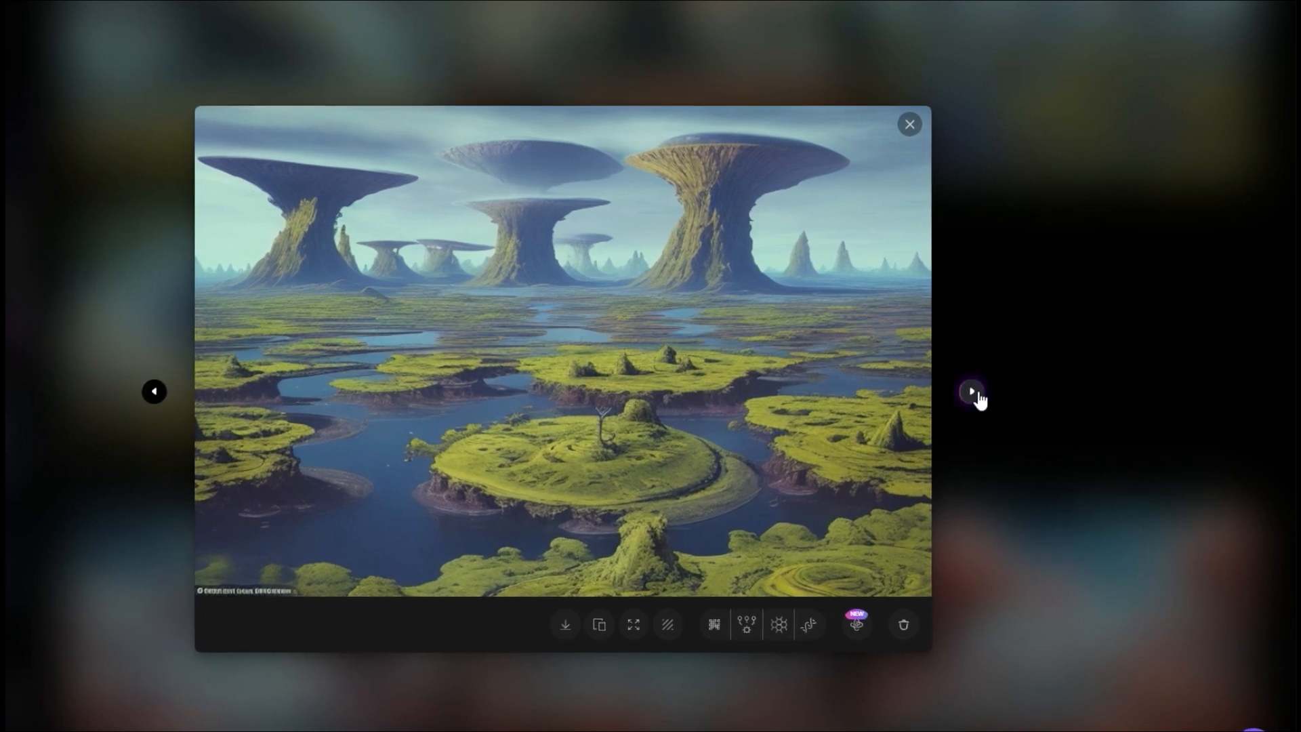
pyautogui.click(972, 391)
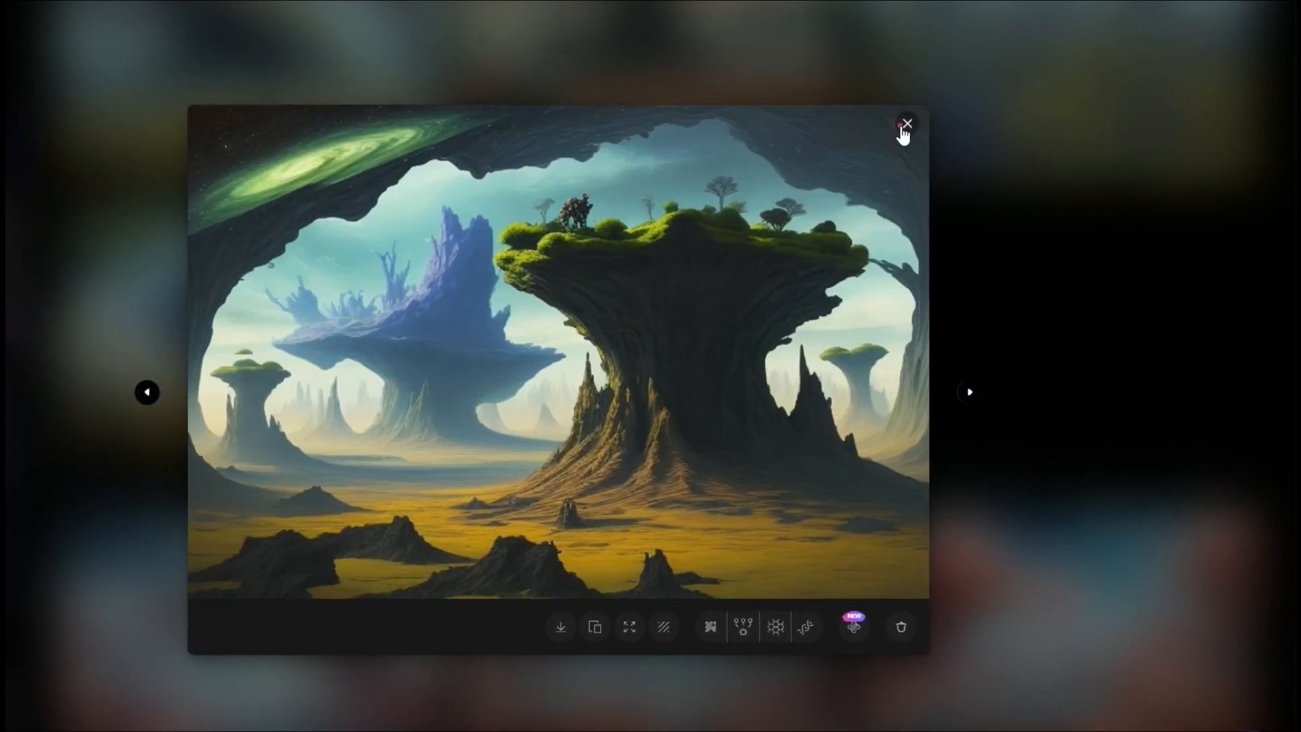
pyautogui.click(907, 122)
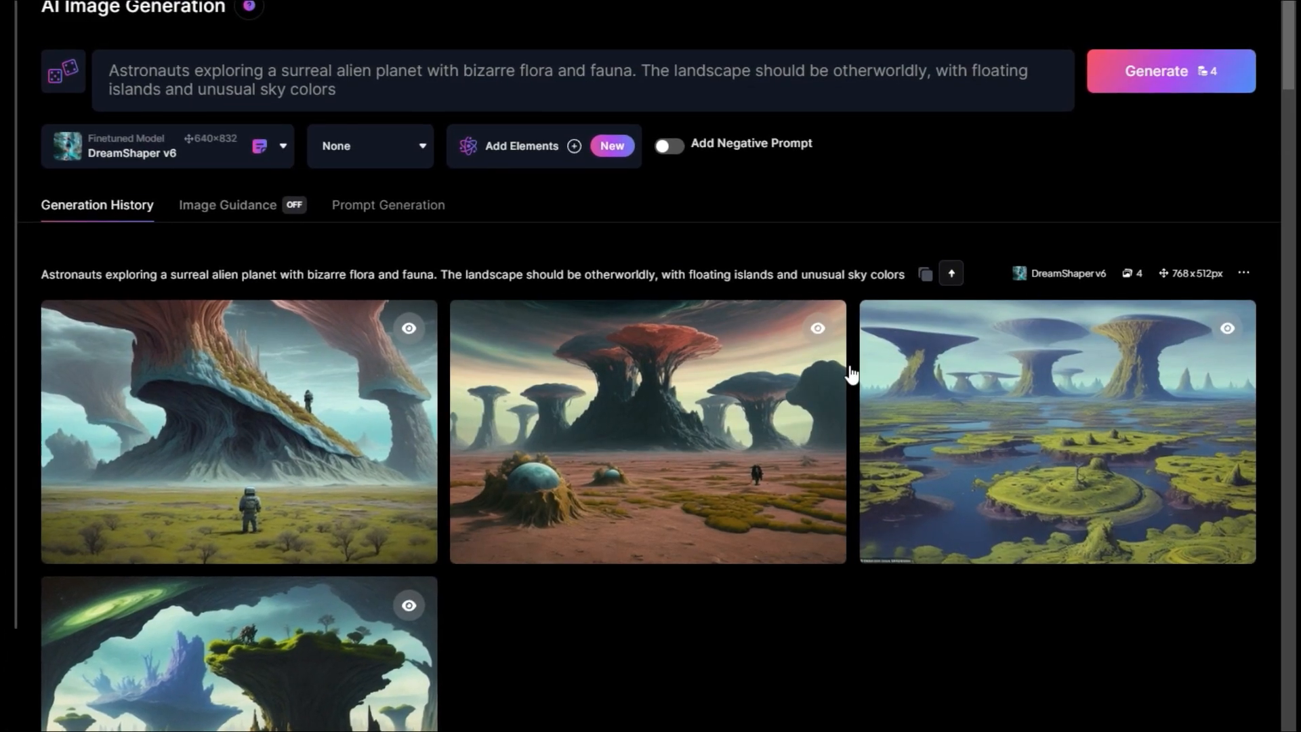
# Step: Replace the prompt with the male elf ranger description and generate a DreamShaper v6 batch
pyautogui.tripleClick(566, 79)
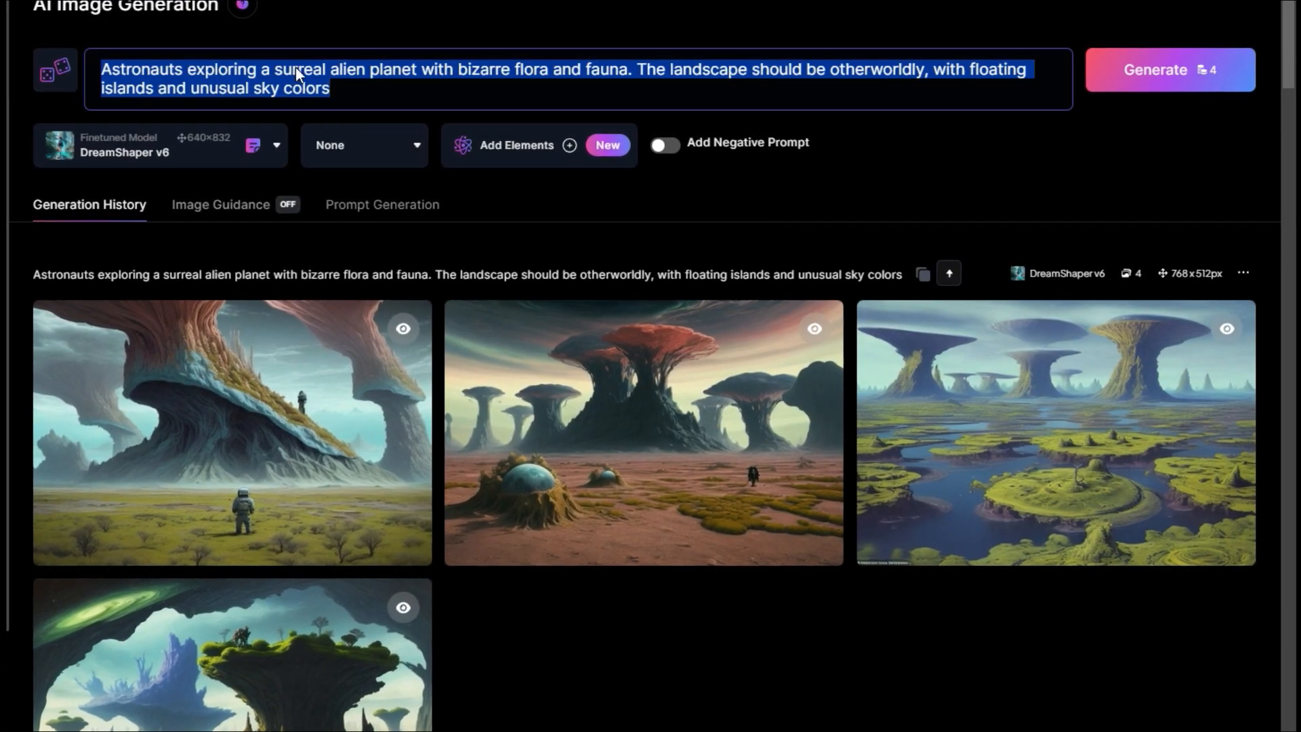
pyautogui.write("A male elf ranger with sharp features, long silver hair, and piercing green eyes. He's dressed in leather armor adorned with forest motifs, holding a bow made of ancient wood, standing in a mystical, moonlit forest.")
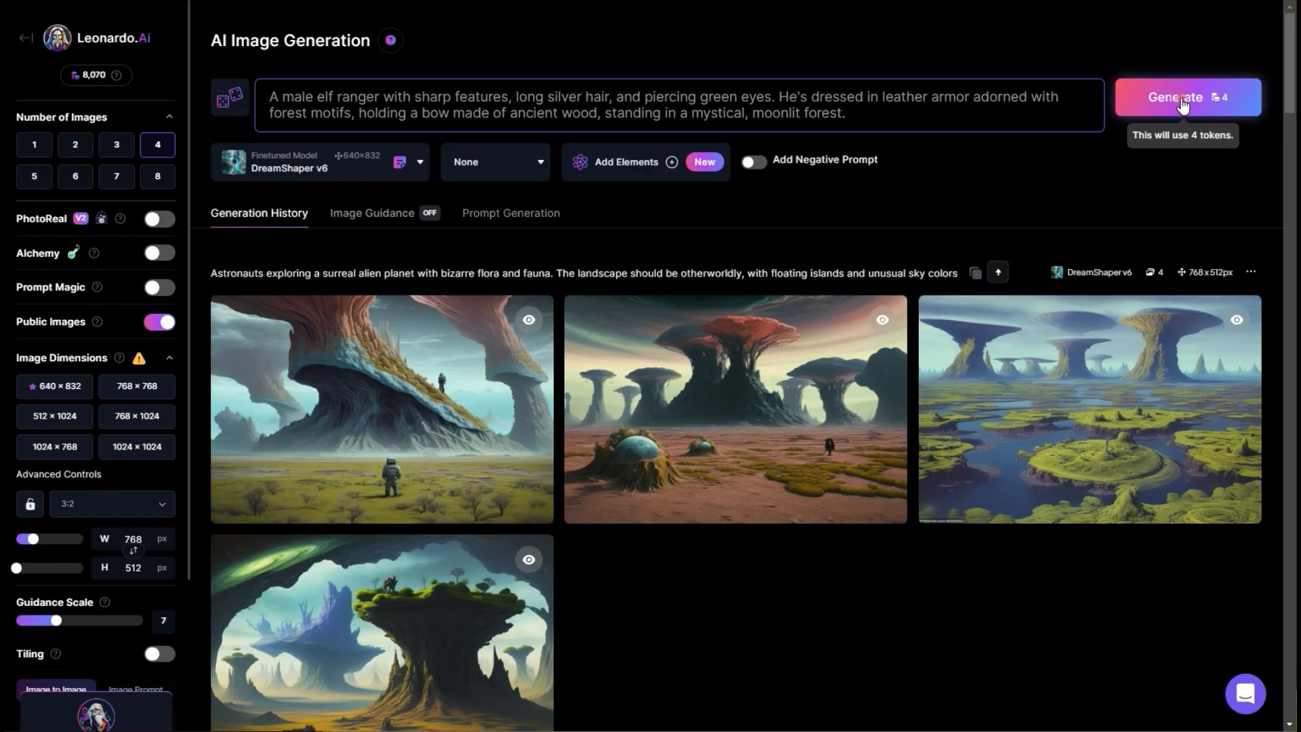
pyautogui.click(1186, 97)
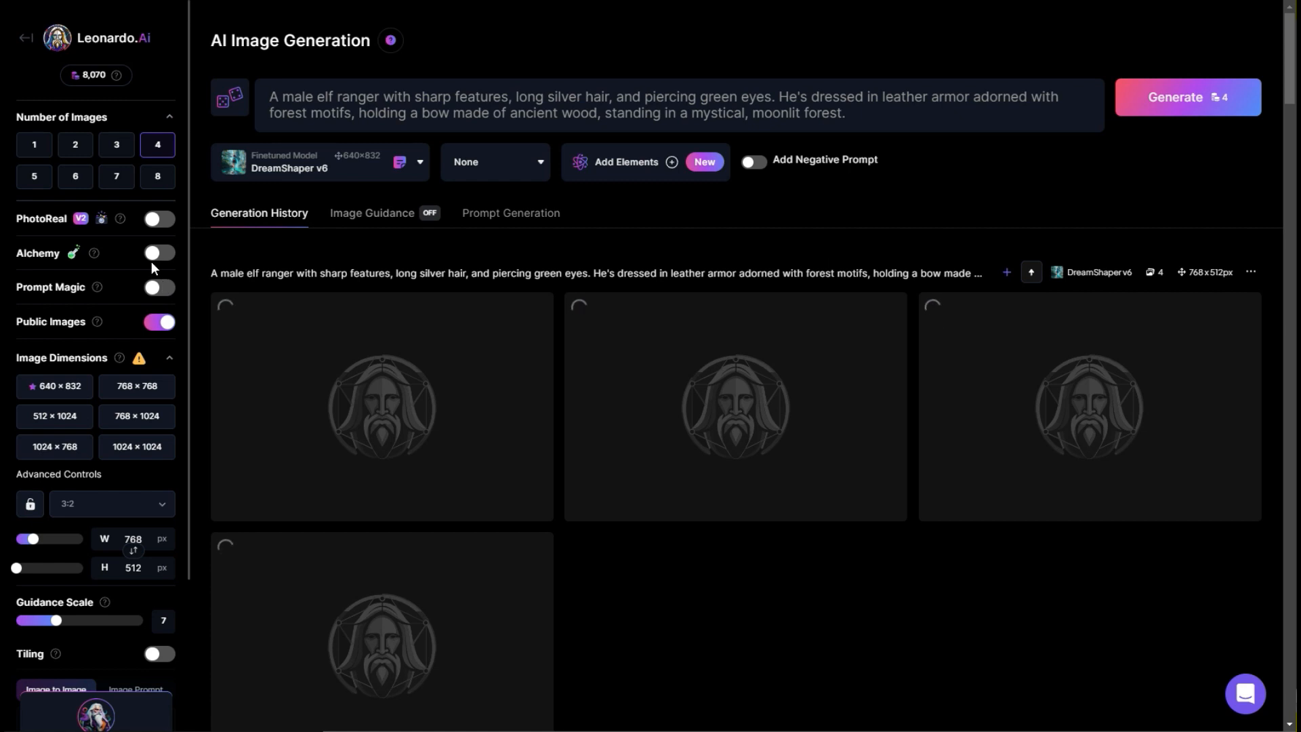
# Step: Generate the elf ranger again with Alchemy and PhotoReal on, then switch PhotoReal back off
pyautogui.click(158, 253)
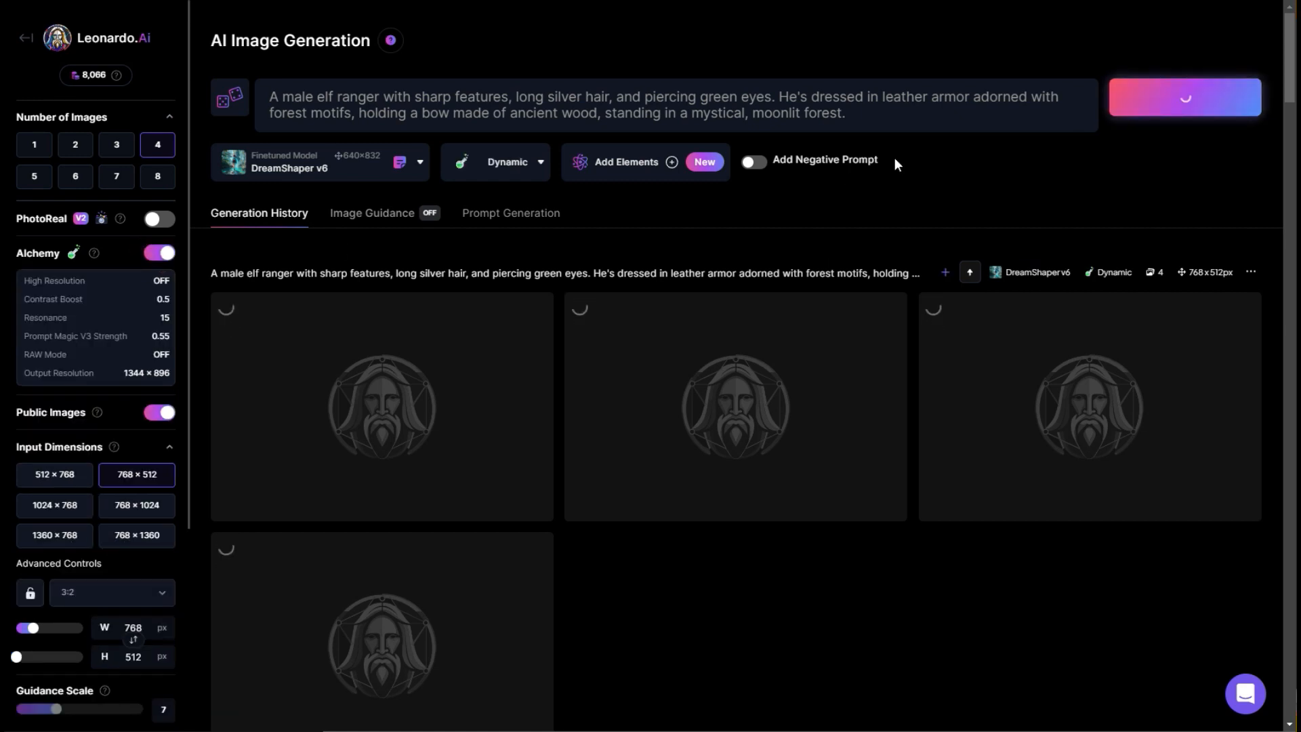
pyautogui.click(159, 218)
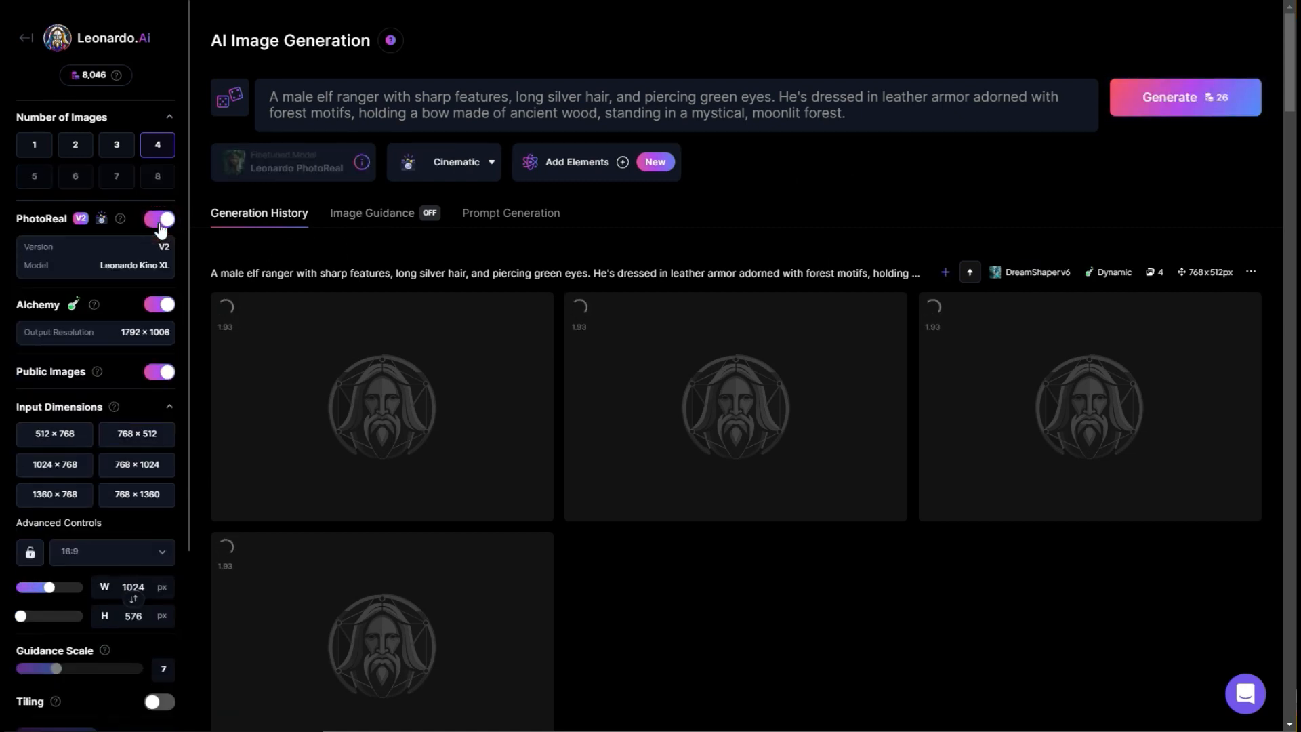
pyautogui.click(160, 218)
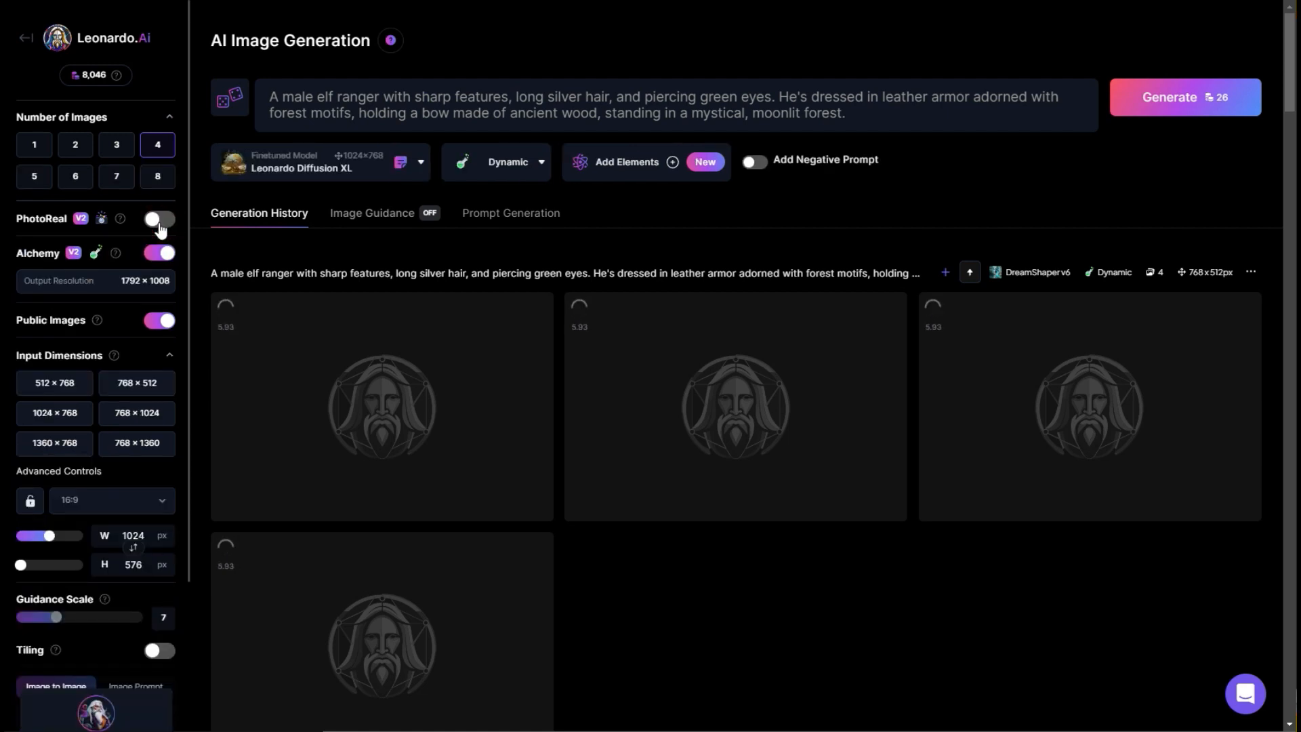
pyautogui.click(157, 218)
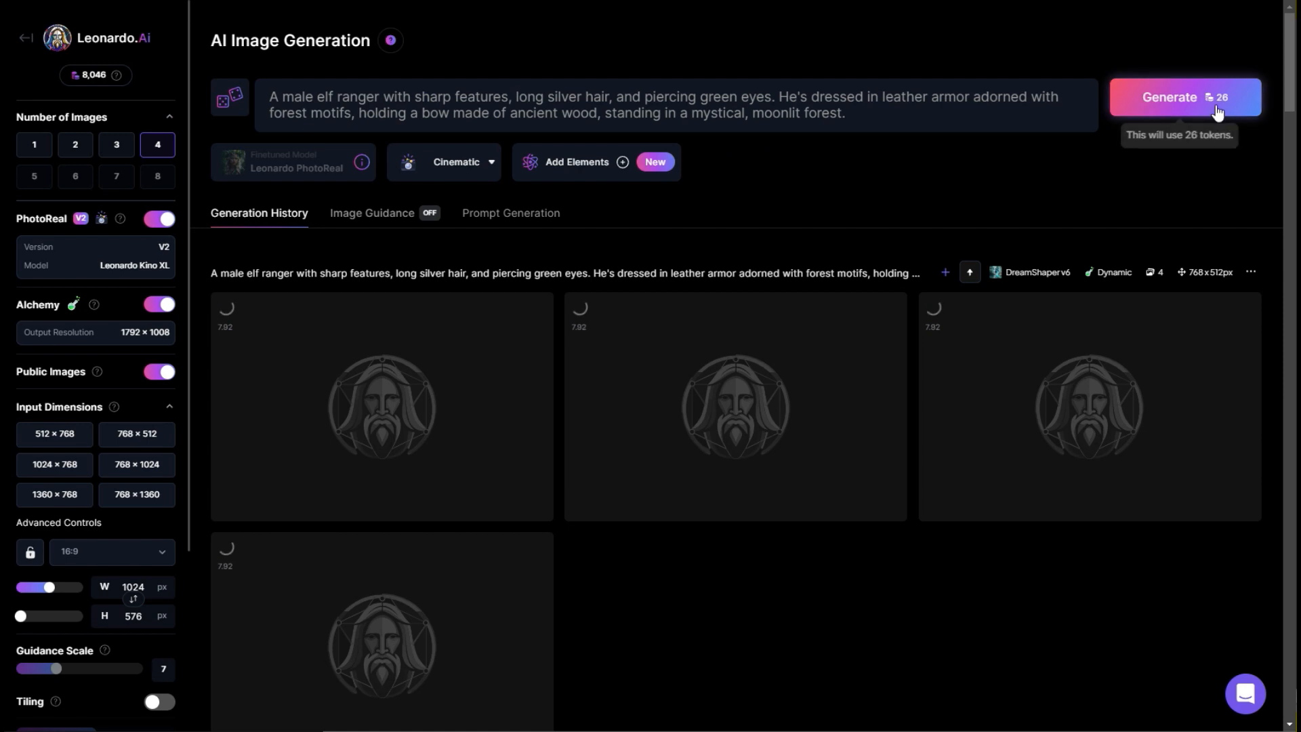
pyautogui.click(1172, 97)
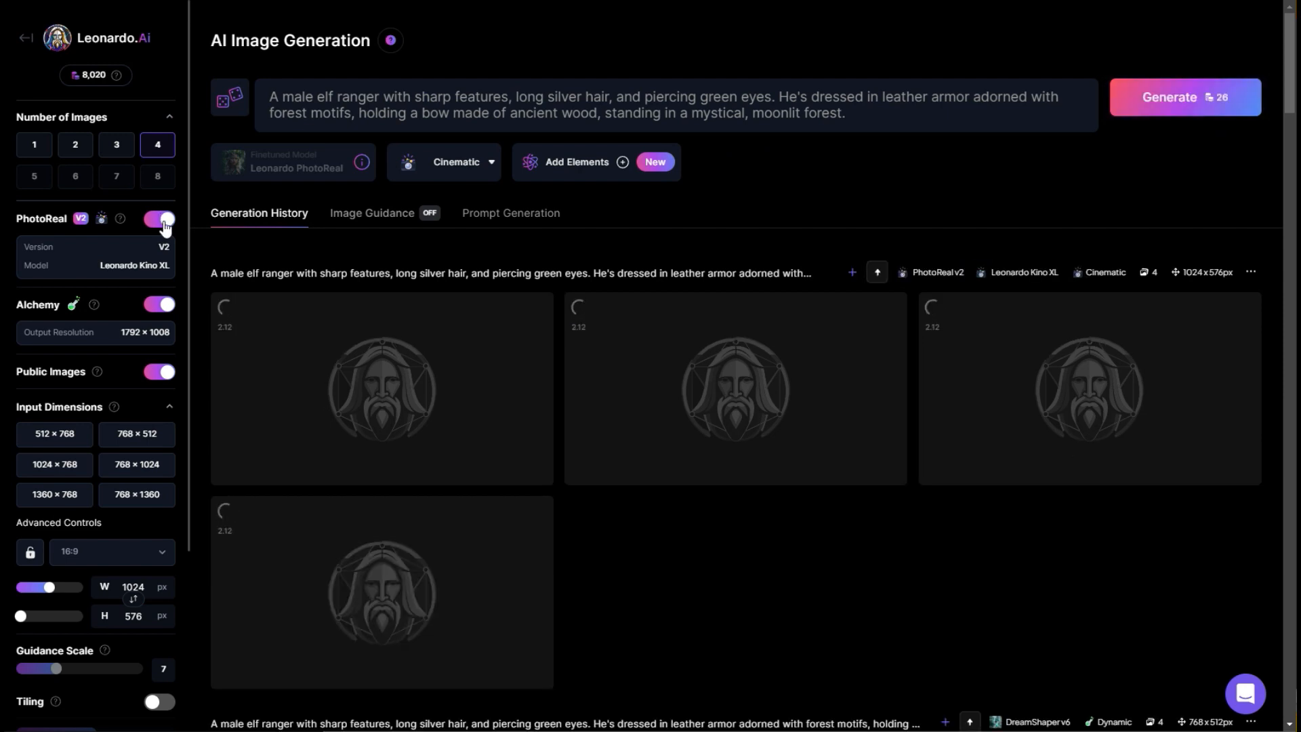
pyautogui.click(158, 218)
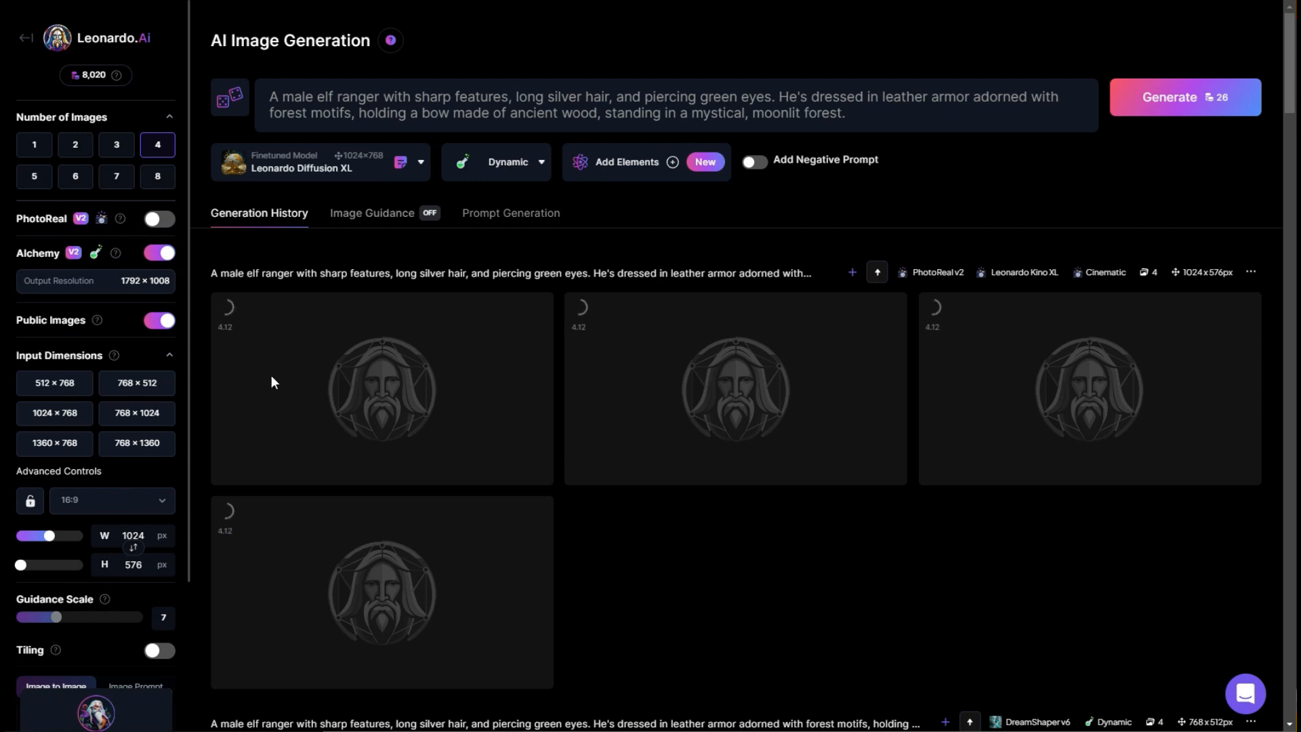
pyautogui.scroll(-3)
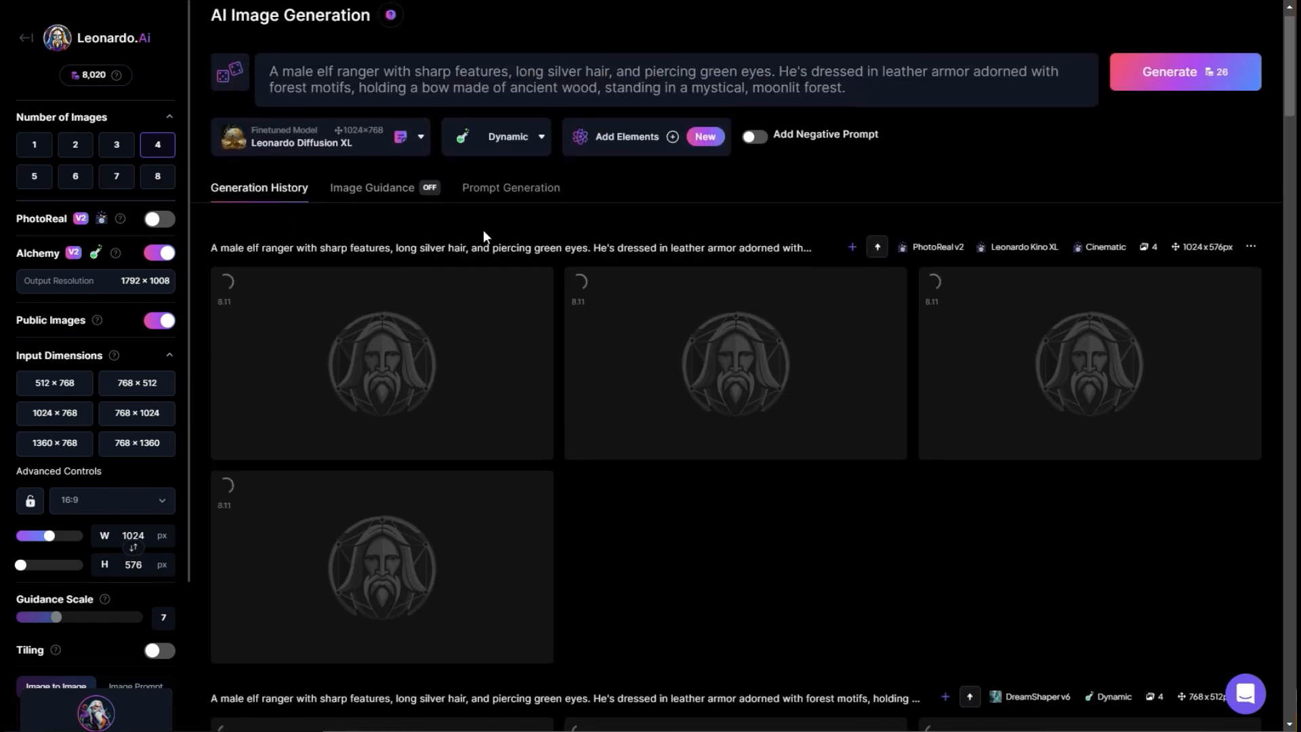
pyautogui.scroll(-3)
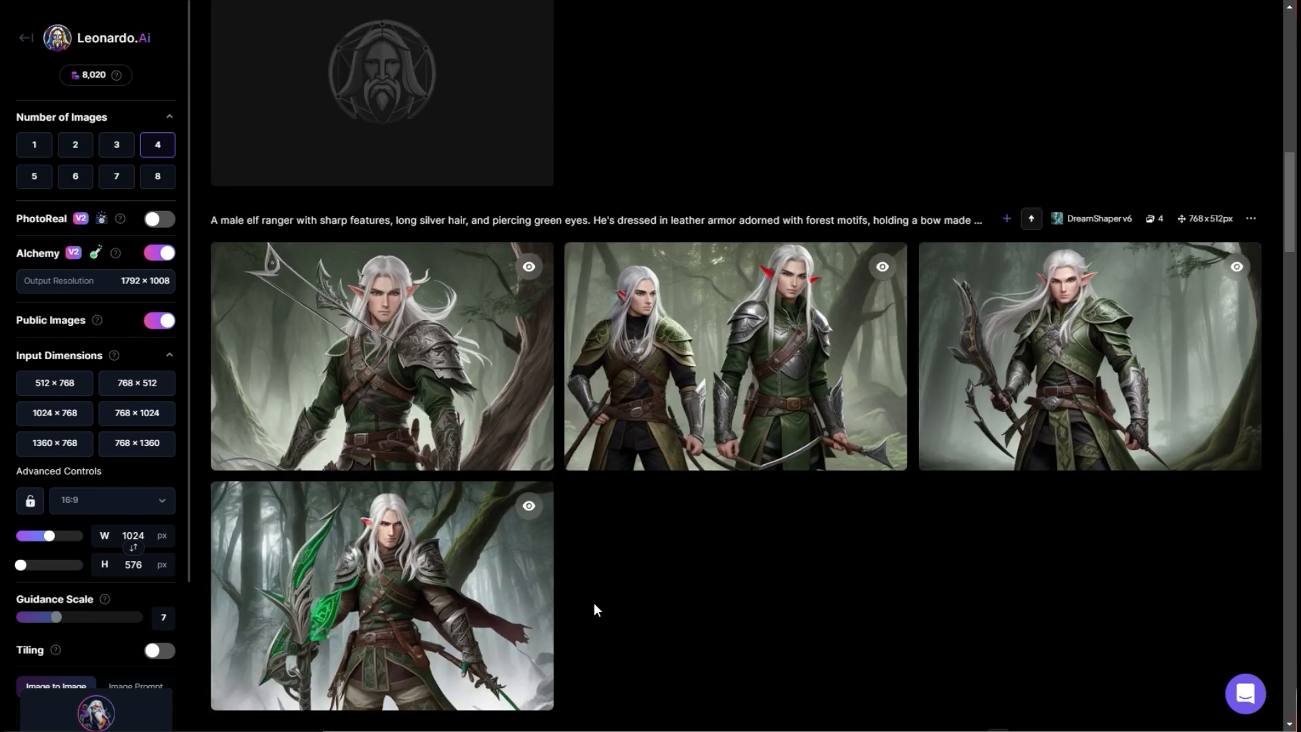
# Step: Review the DreamShaper and PhotoReal elf ranger images full-size one after another
pyautogui.click(381, 593)
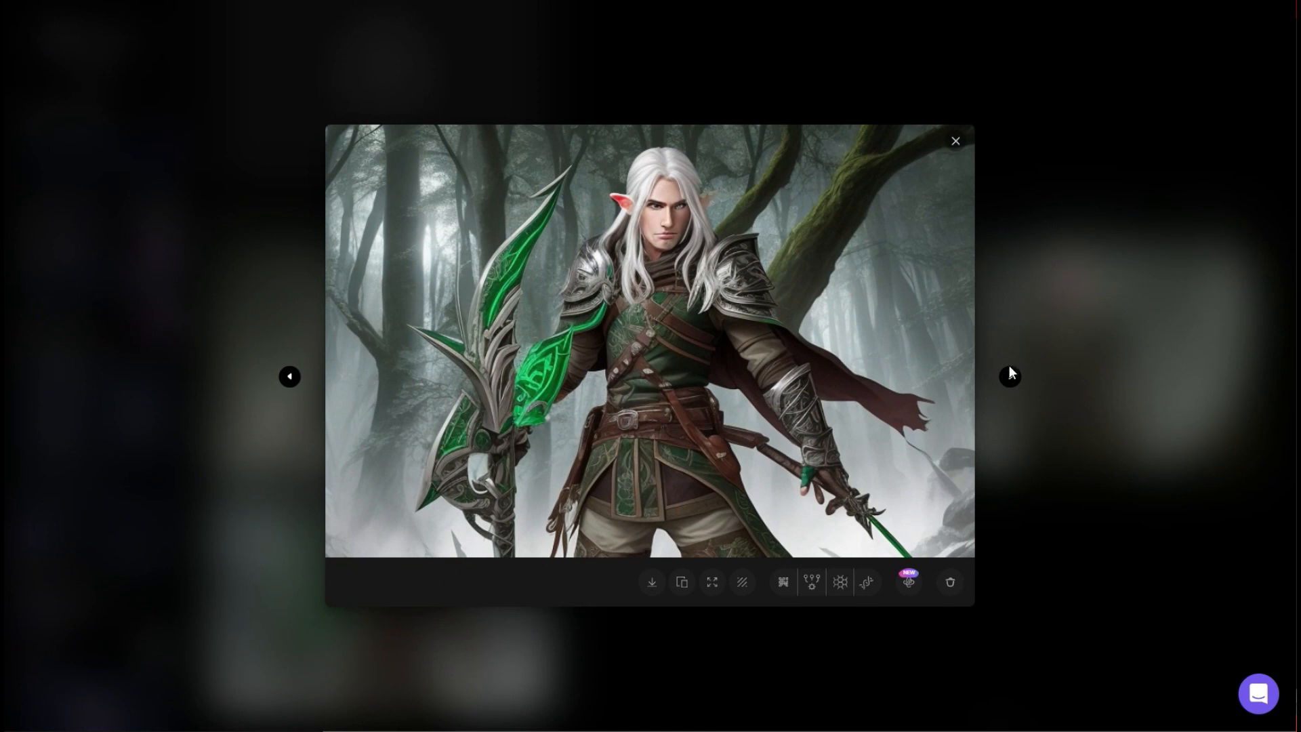
pyautogui.click(1011, 374)
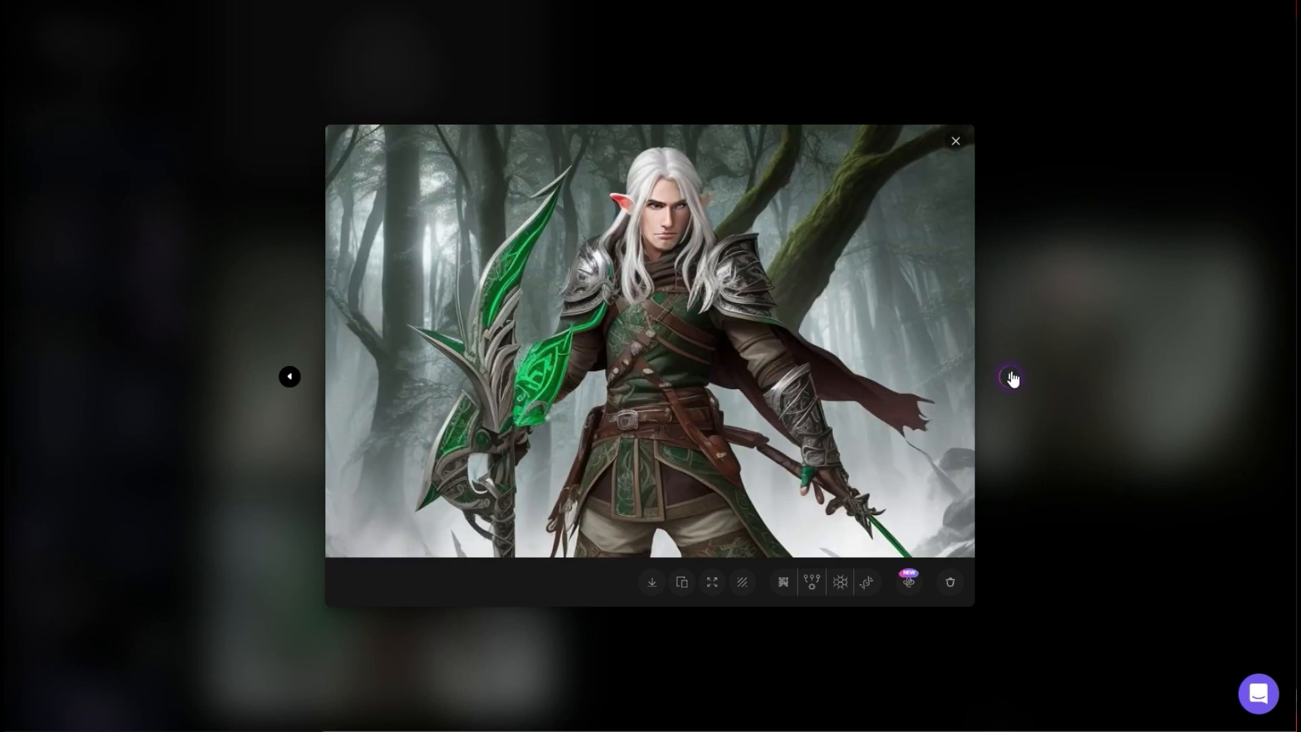
pyautogui.click(955, 139)
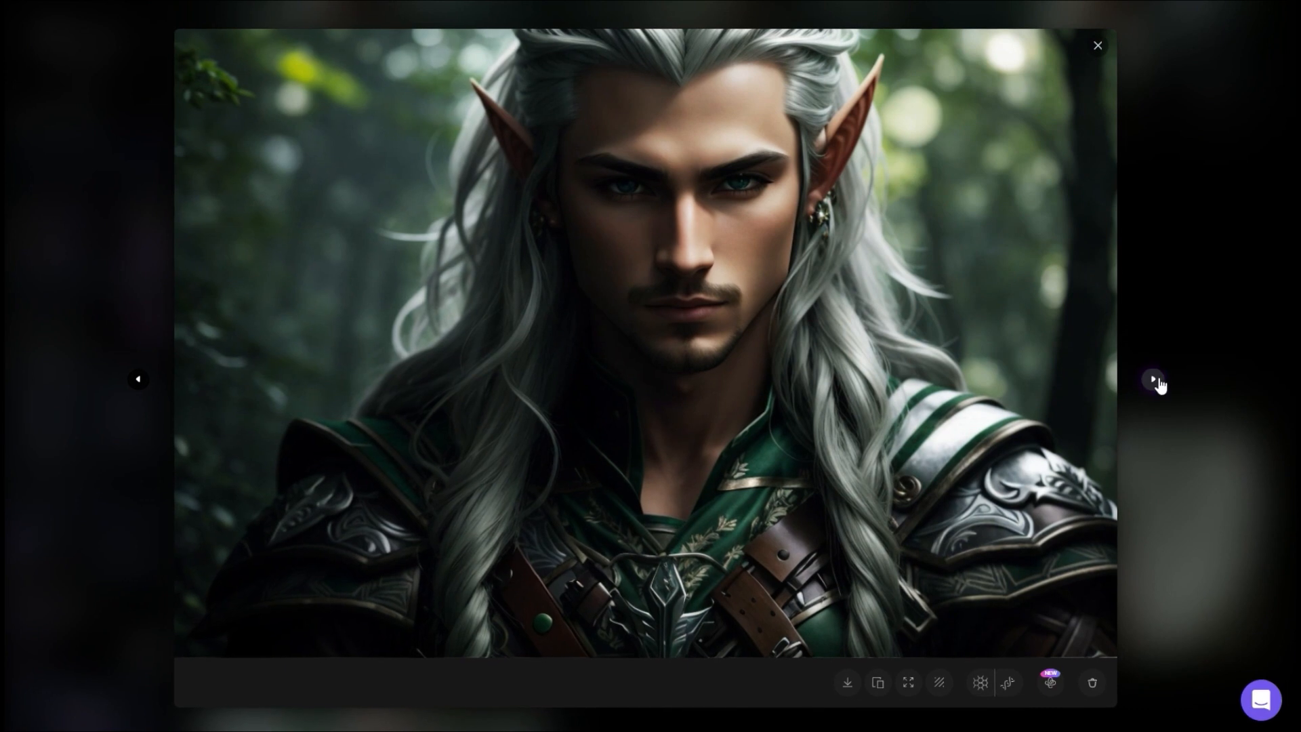
pyautogui.click(1153, 379)
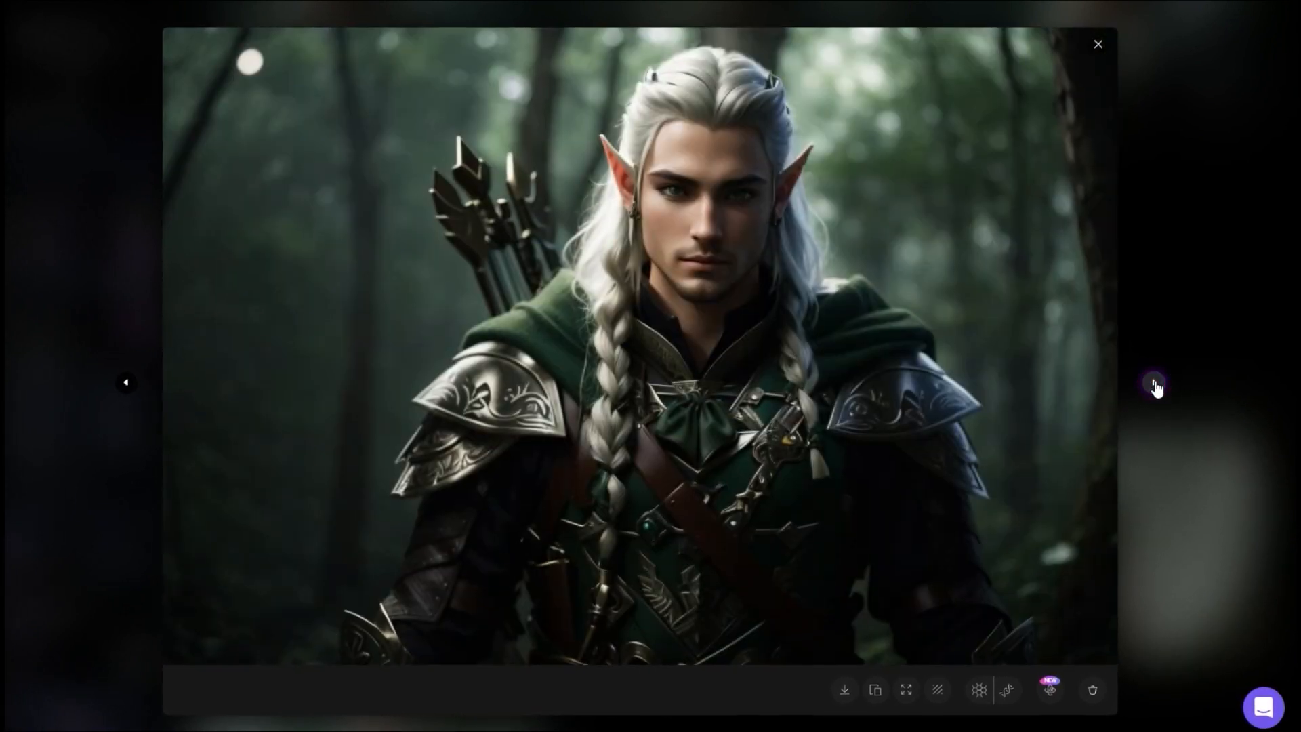
pyautogui.moveTo(978, 701)
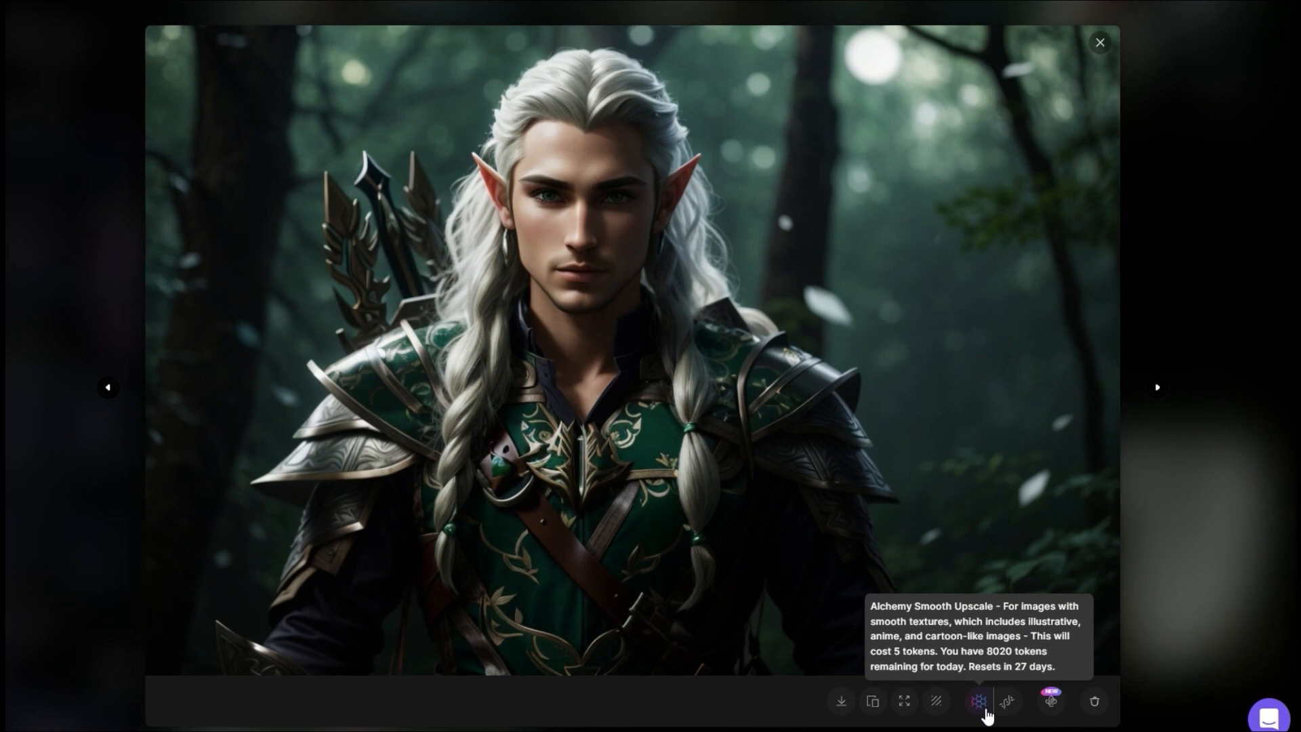
pyautogui.moveTo(1006, 705)
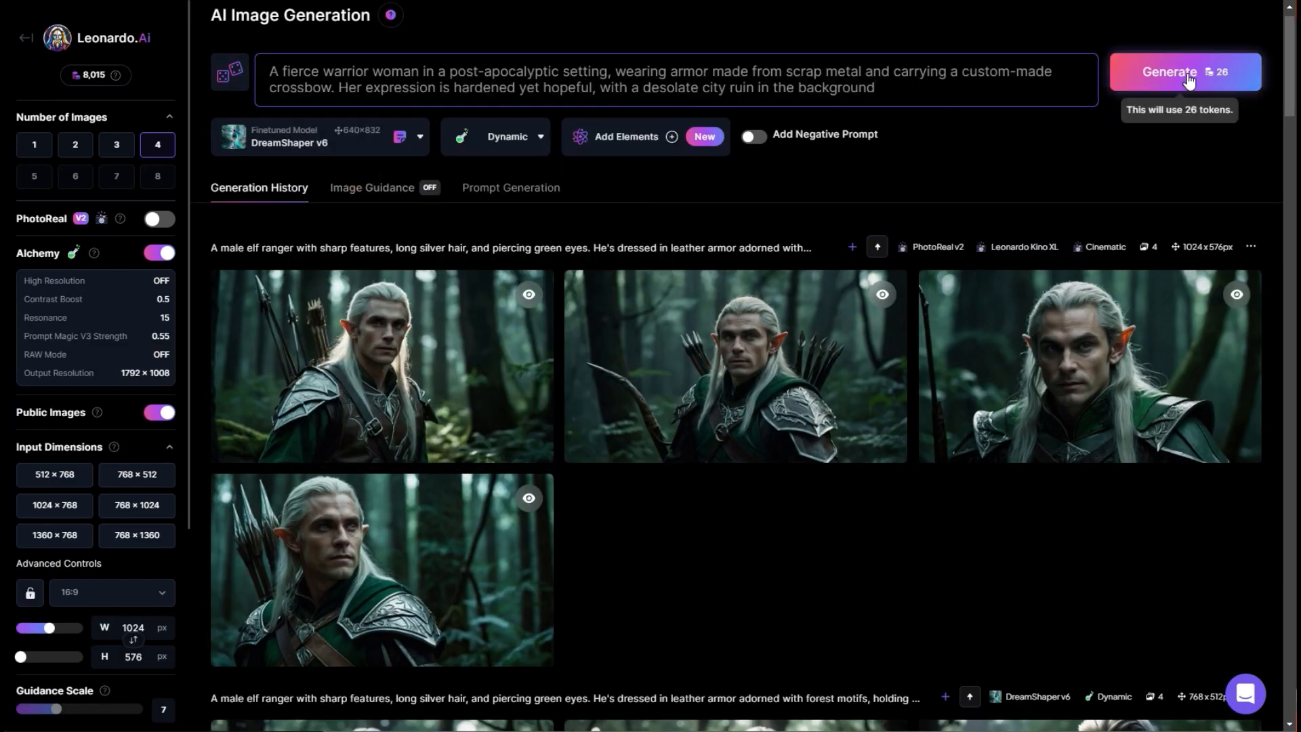
# Step: Generate the warrior woman batch, then a cybernetic female detective in Neo-Tokyo batch
pyautogui.click(1184, 72)
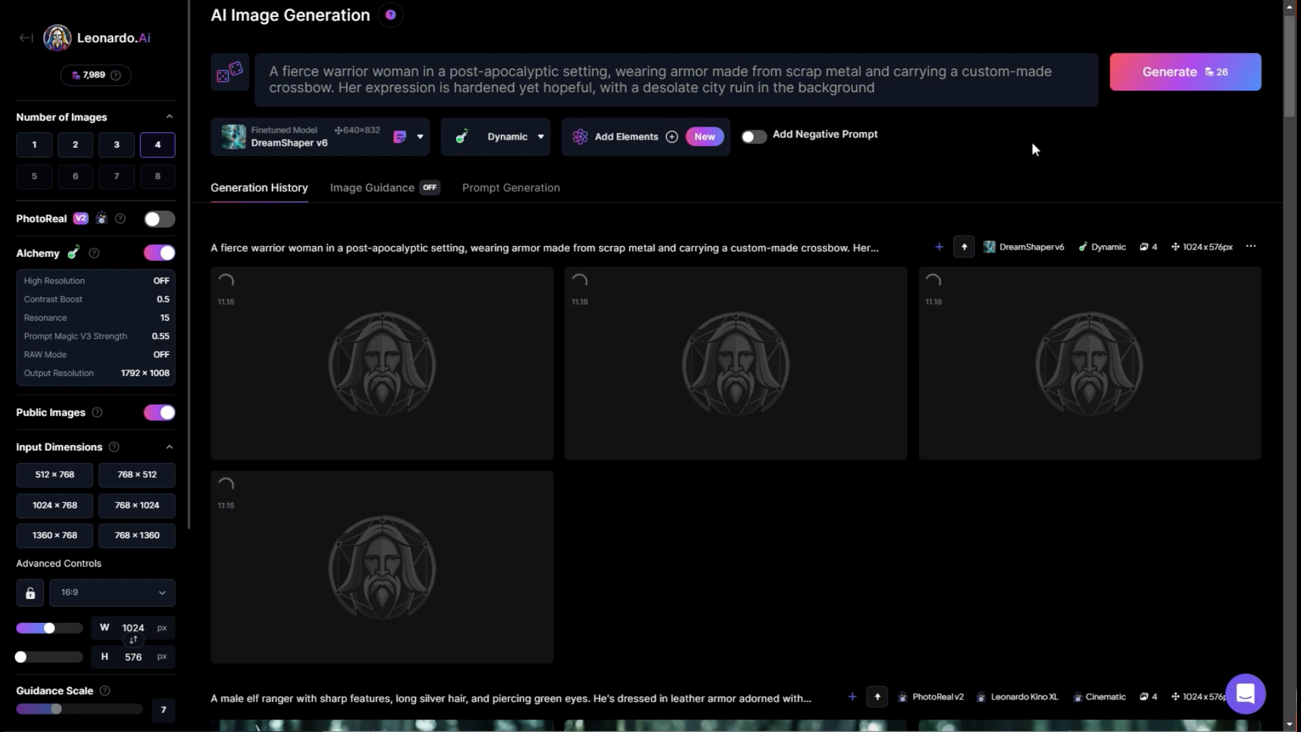
pyautogui.tripleClick(581, 79)
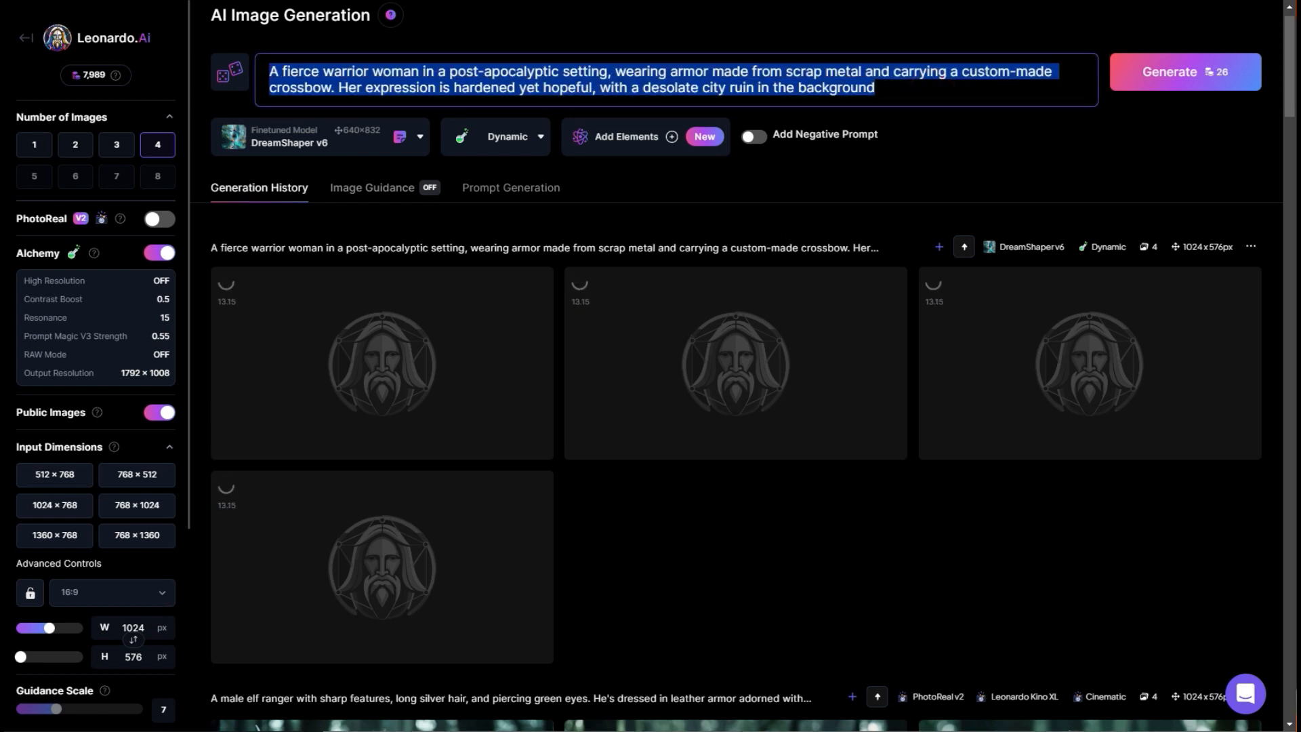
pyautogui.write('A female detective with cybernetic enhancements, wearing a sleek, neon-accented trench coat. She stands in a rain-soaked alley of Neo-Tokyo, surrounded by holographic advertisements and futuristic technology.')
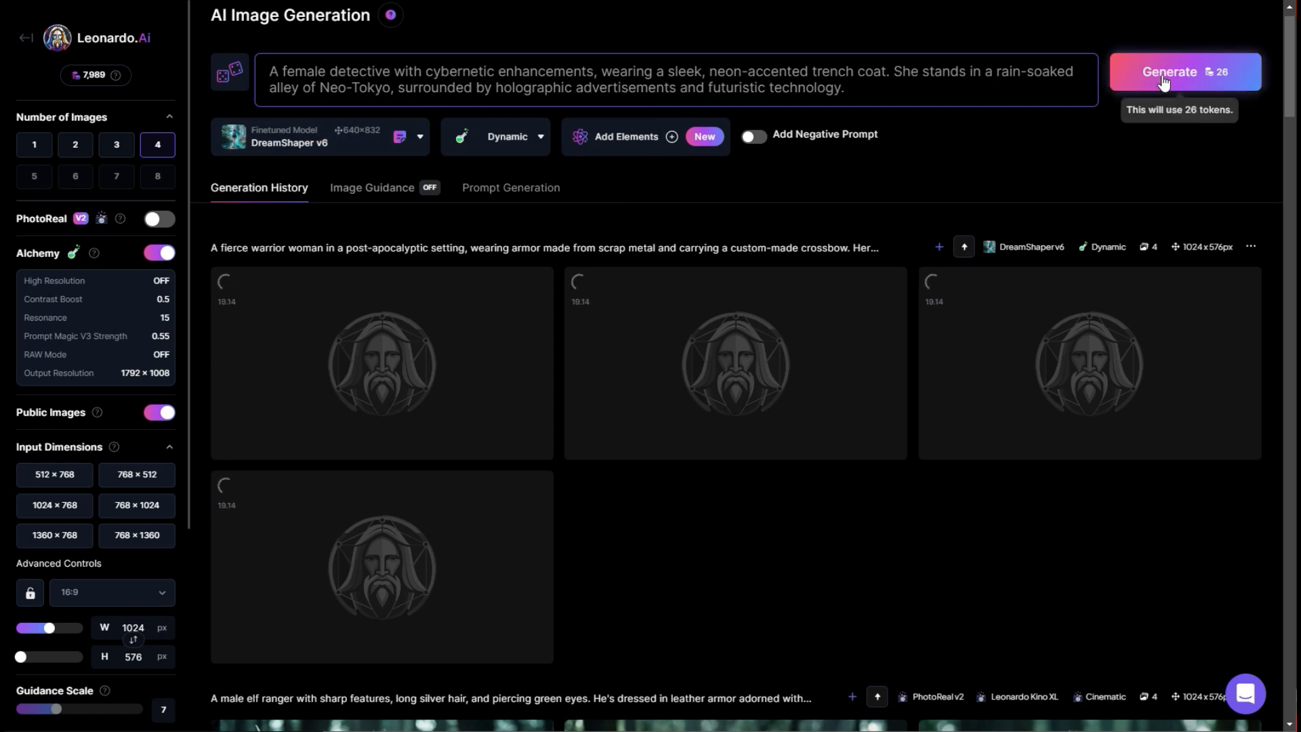
pyautogui.click(1170, 72)
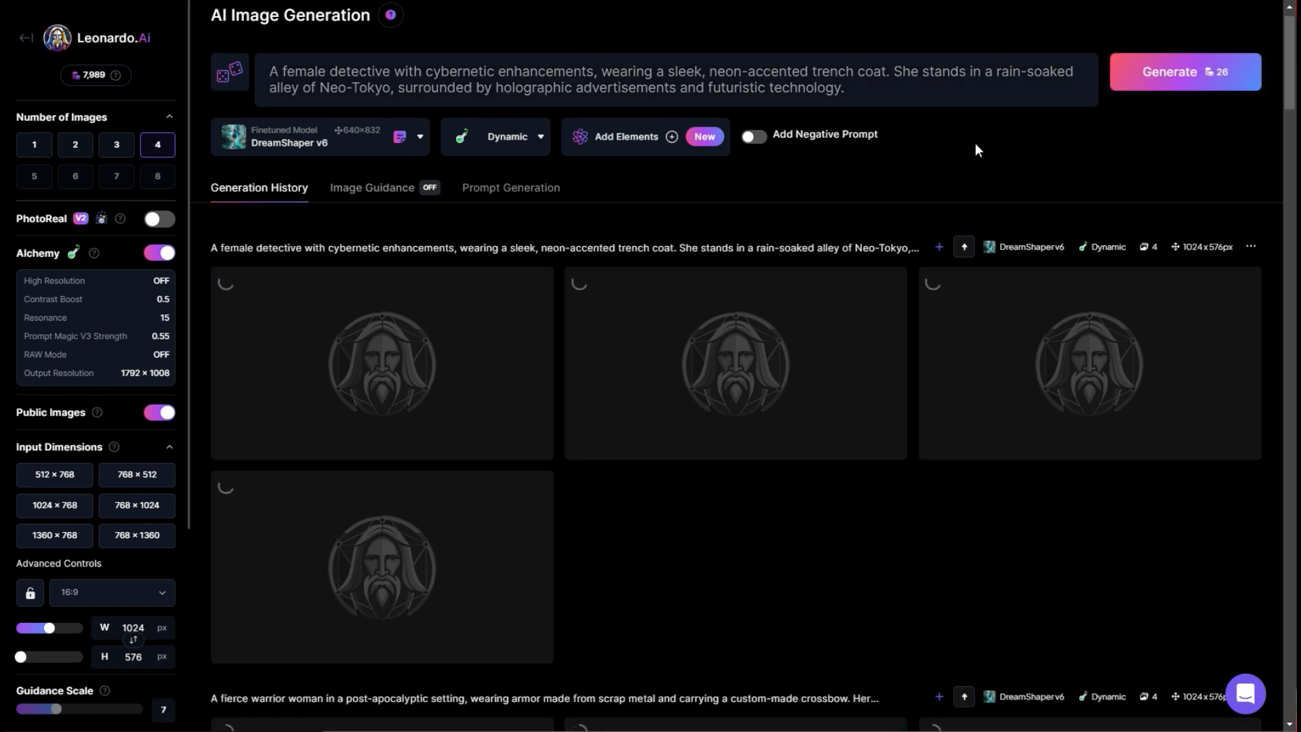
pyautogui.scroll(-3)
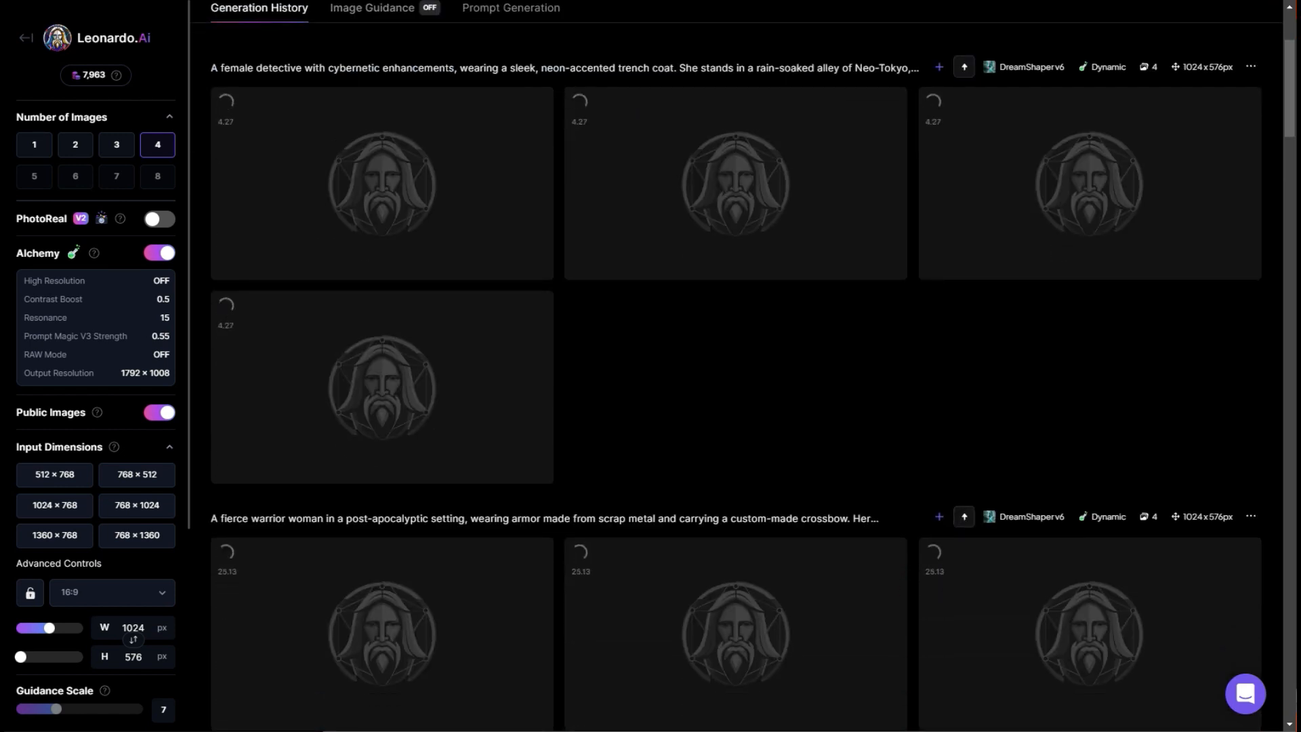
pyautogui.scroll(-3)
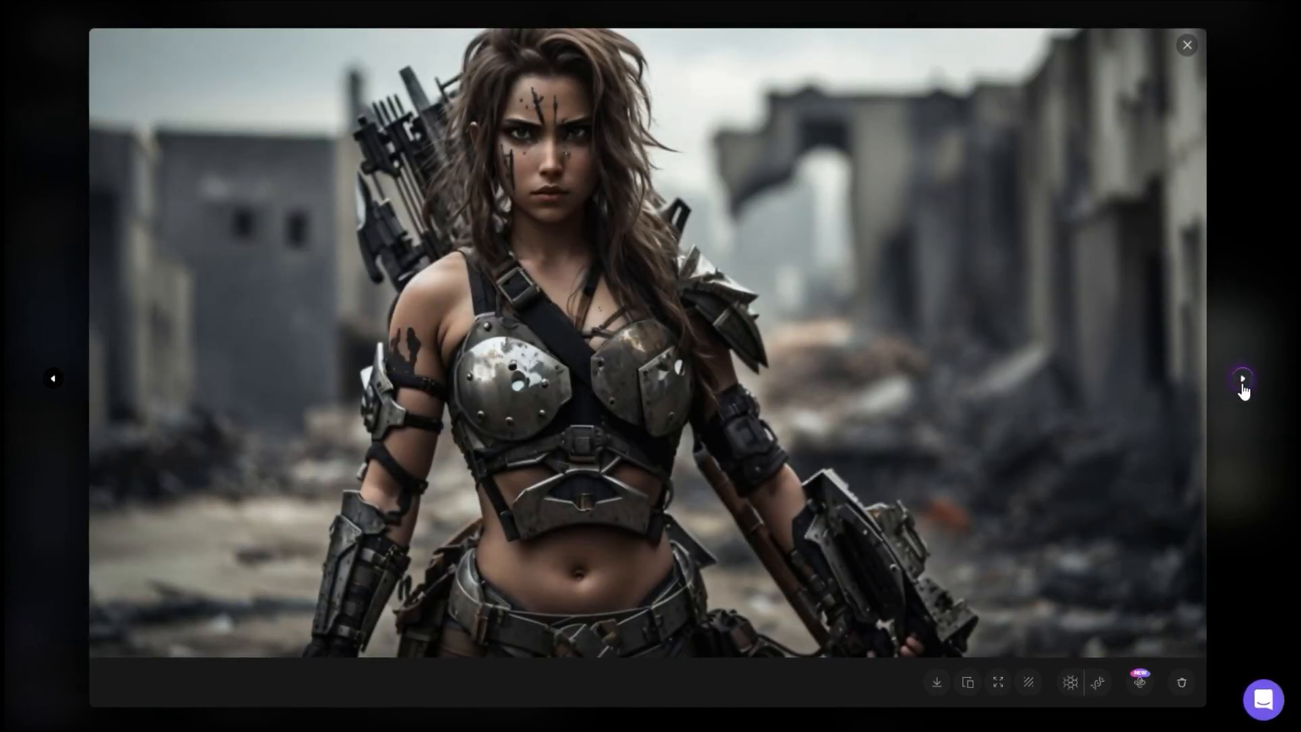
# Step: Crisp-upscale the warrior woman image with cropped metal armour using Alchemy
pyautogui.click(1243, 379)
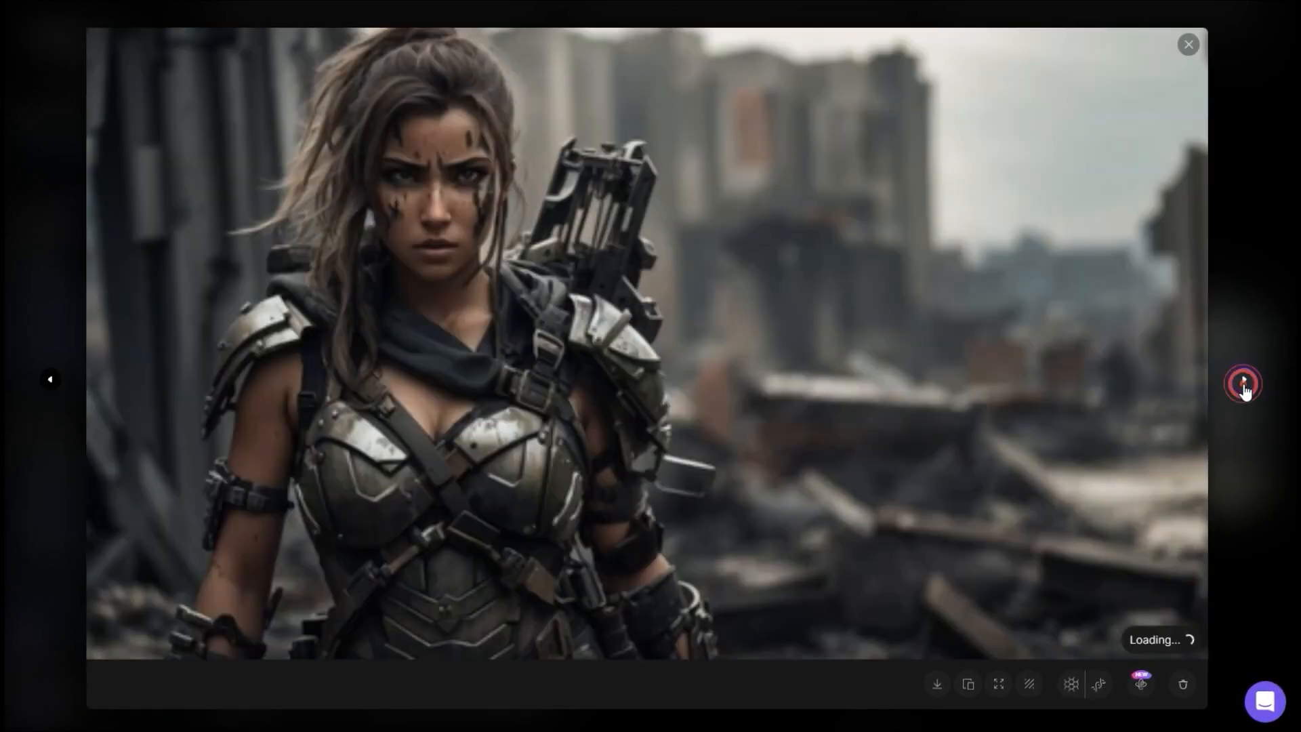
pyautogui.click(1187, 43)
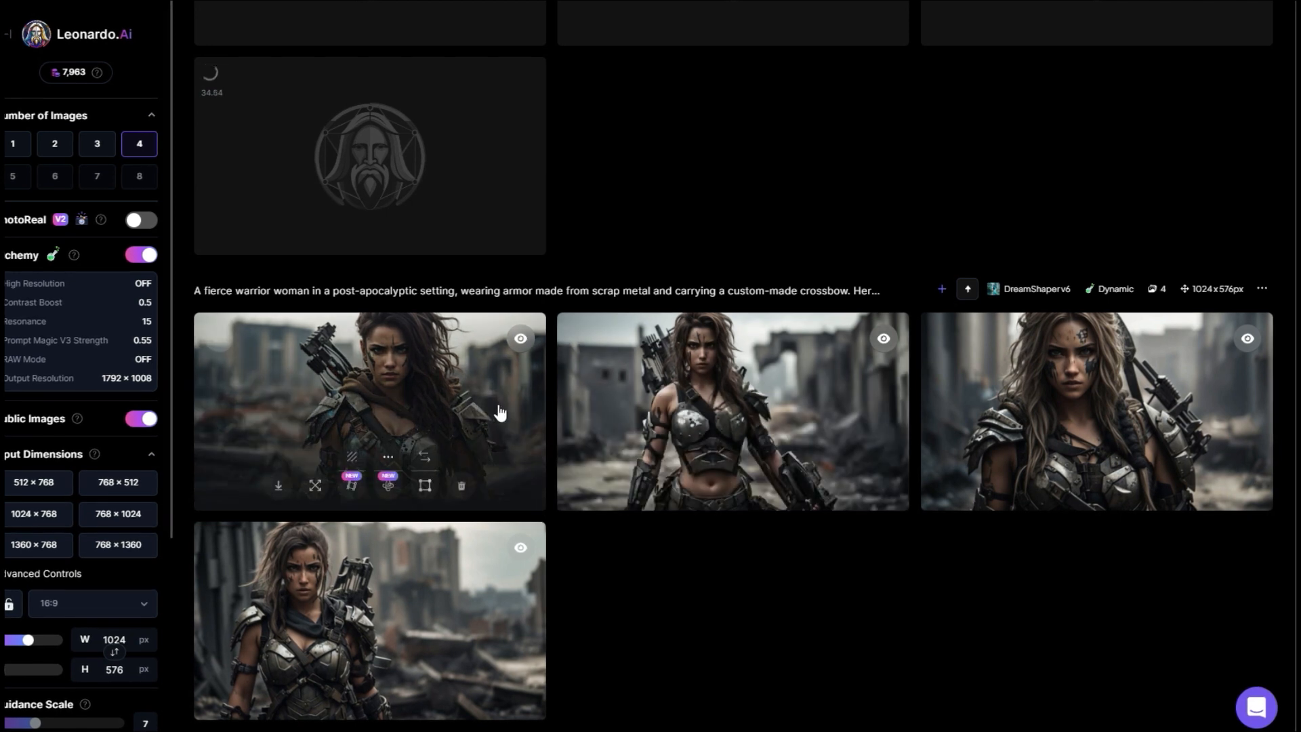
pyautogui.moveTo(781, 427)
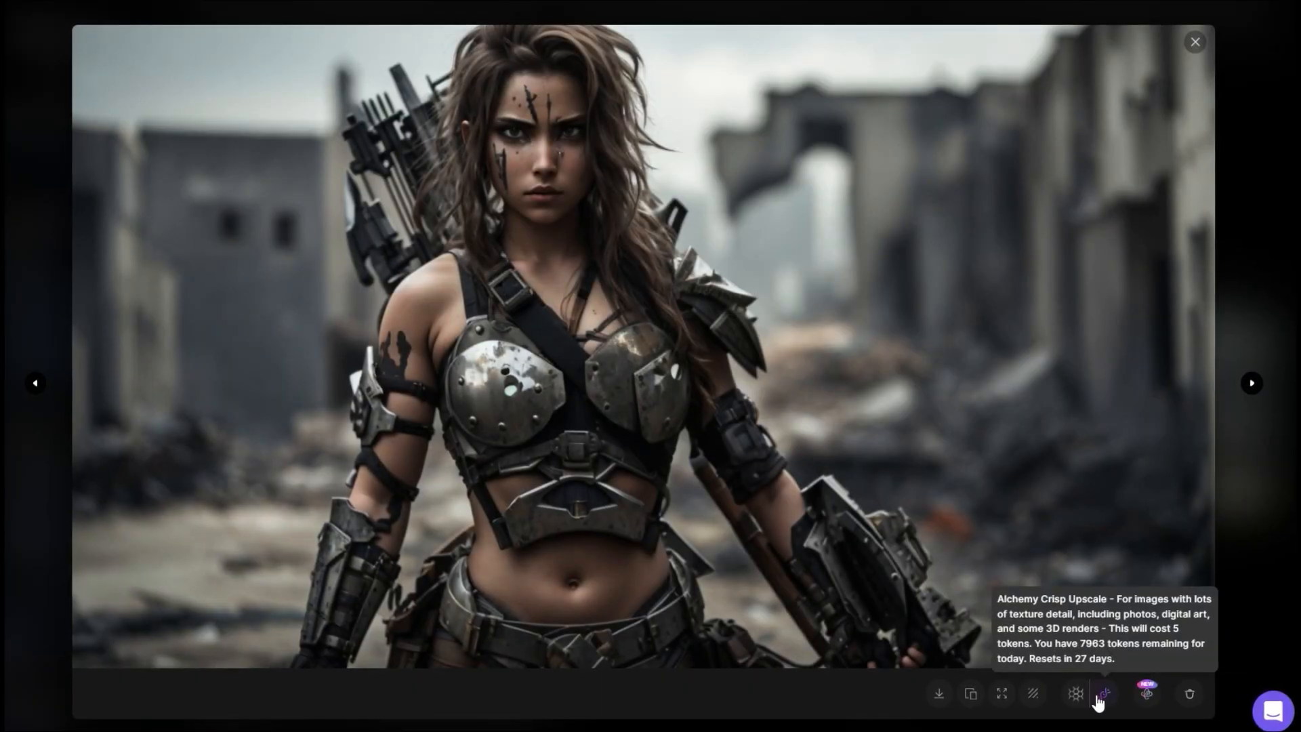
pyautogui.click(1074, 695)
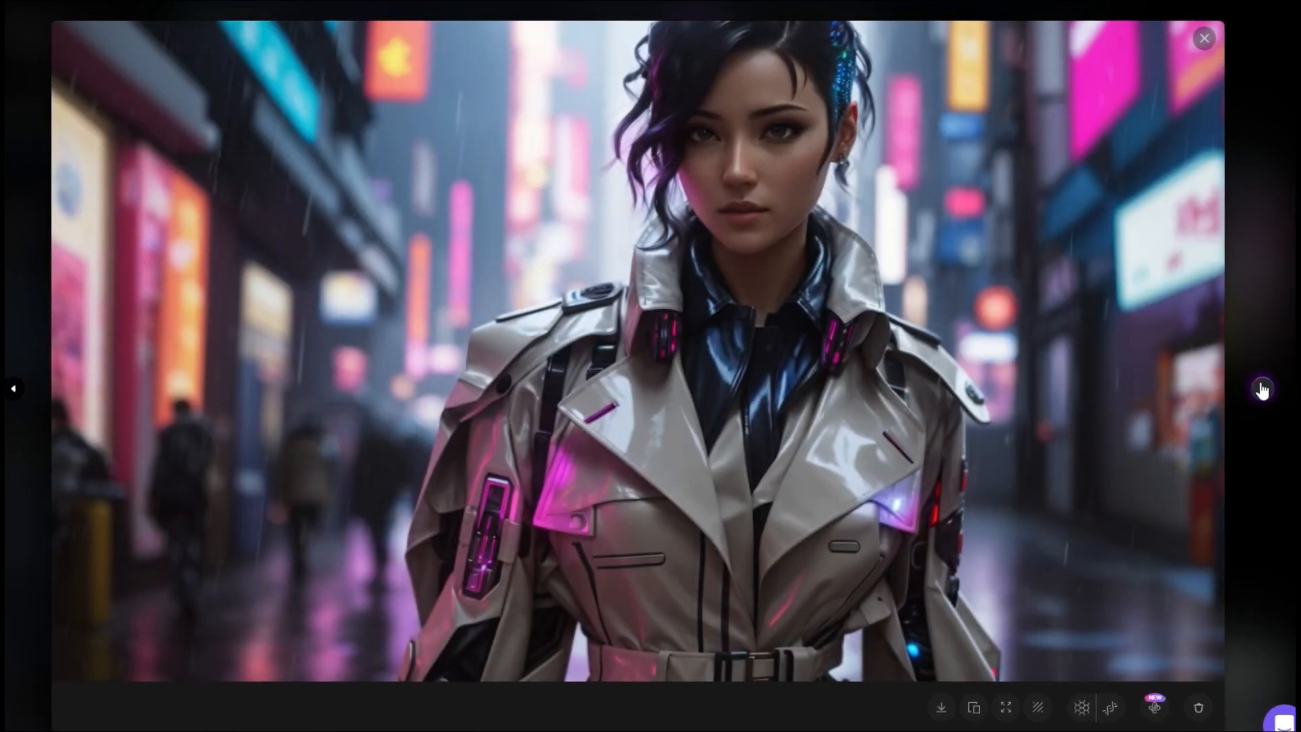
# Step: Compare the detective images and crisp-upscale the white trench coat one with Alchemy
pyautogui.click(1260, 389)
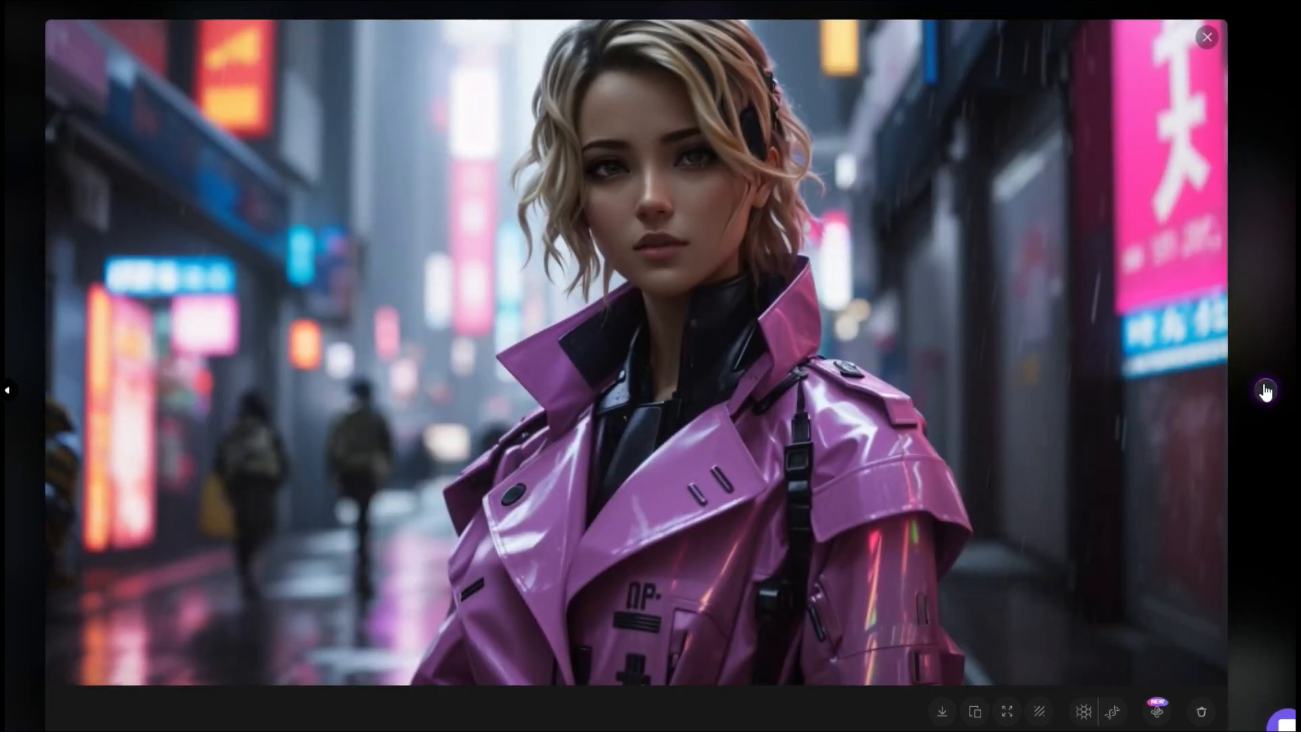
pyautogui.click(1267, 391)
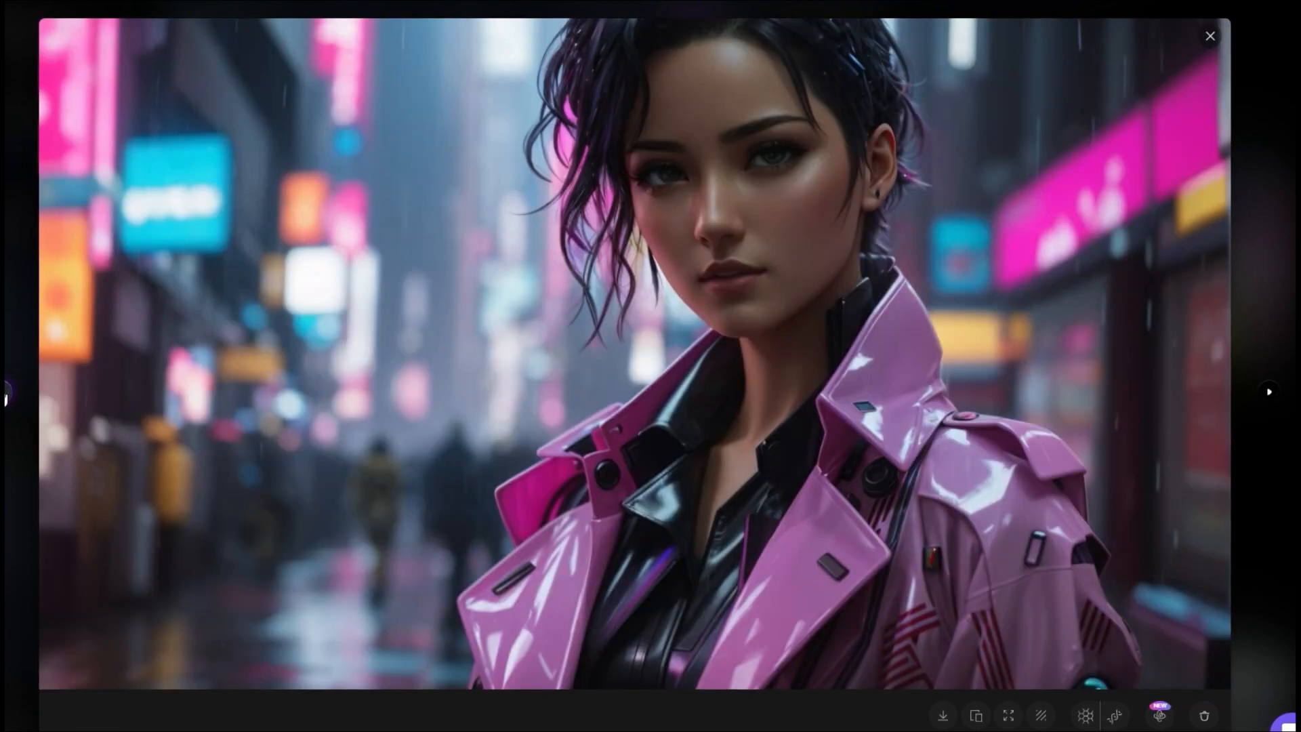
pyautogui.click(1268, 392)
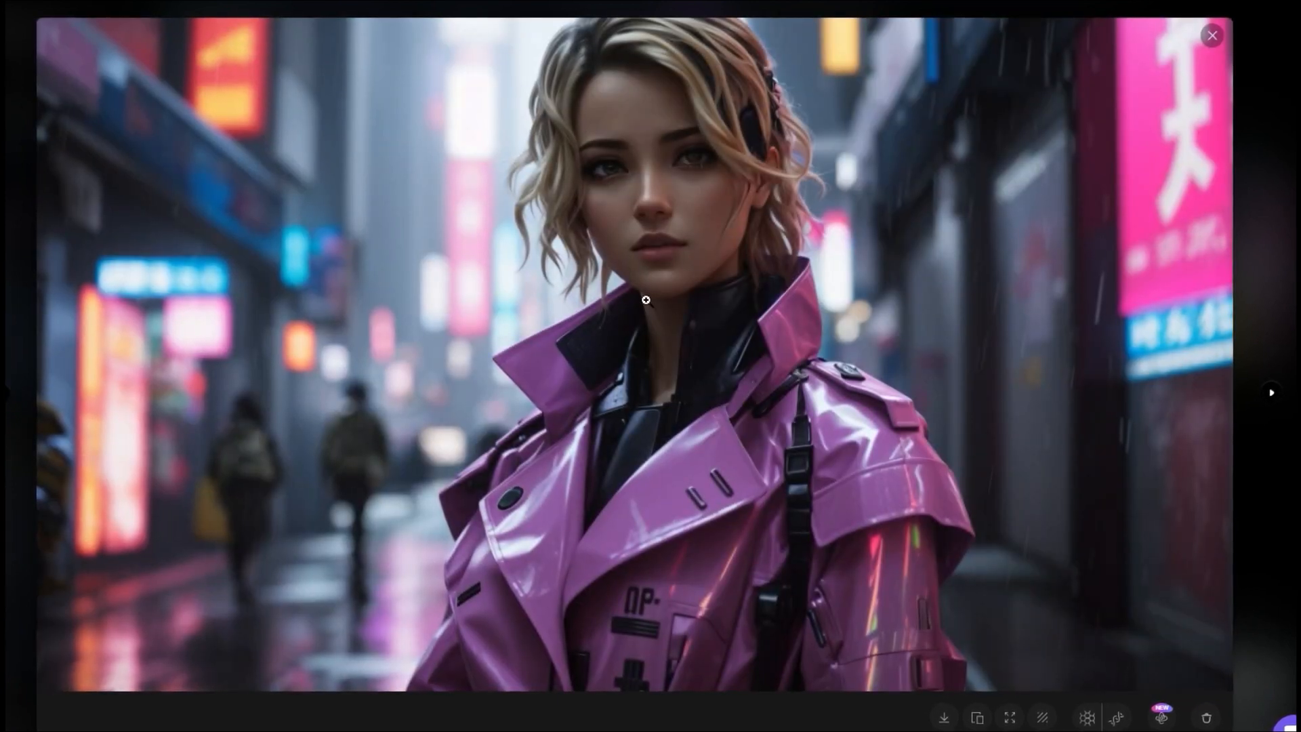
pyautogui.click(1272, 393)
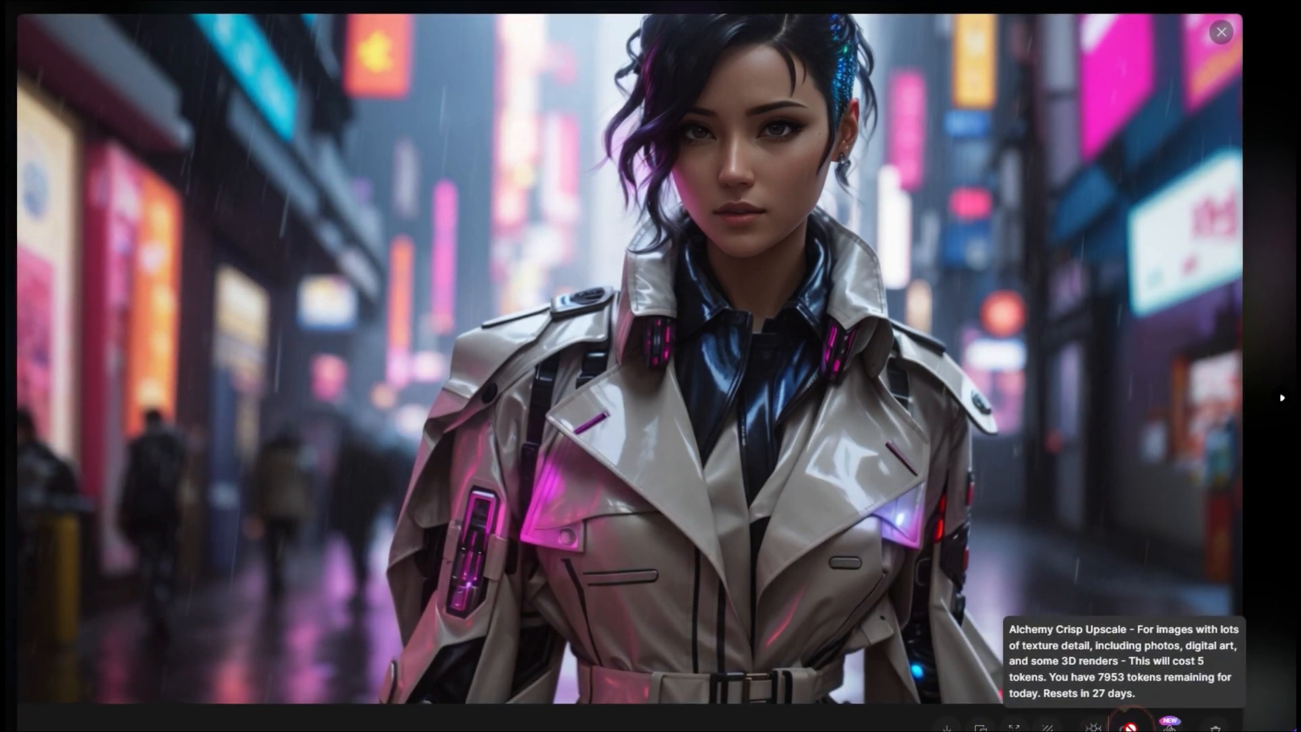
pyautogui.click(1219, 31)
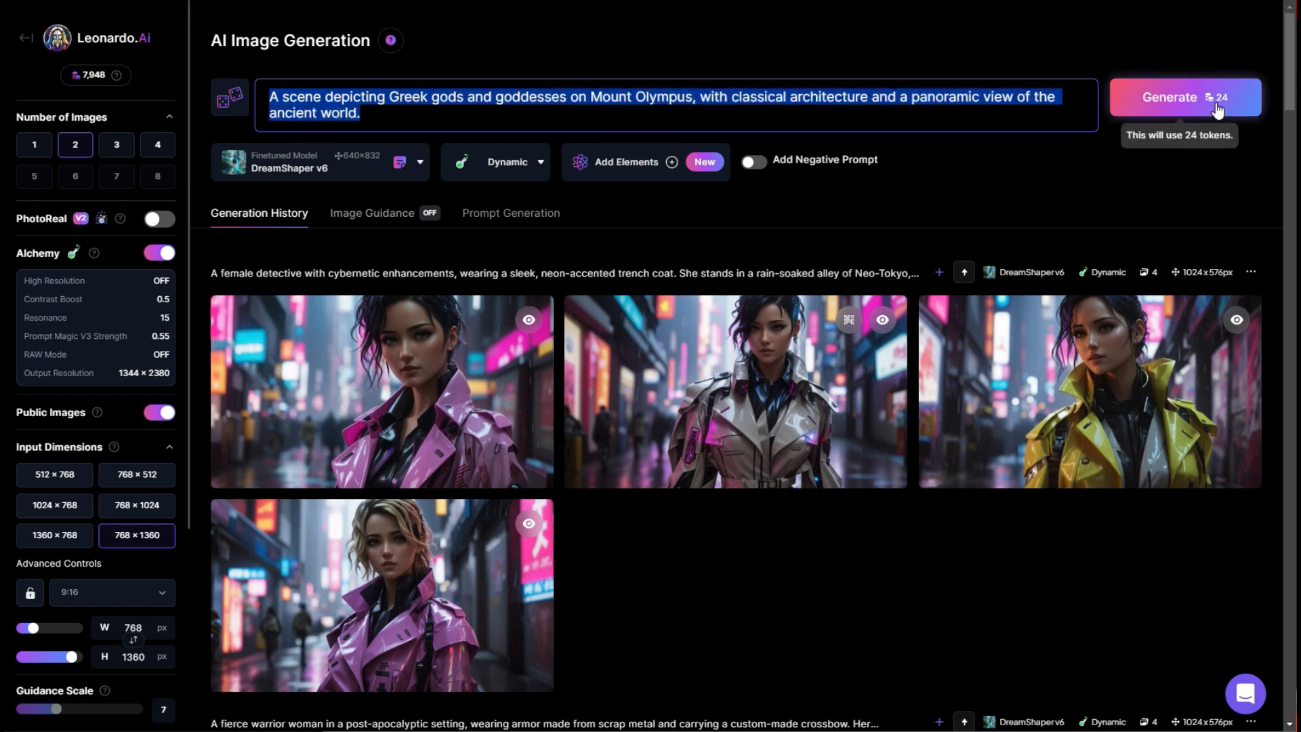
# Step: Generate the Mount Olympus scene in portrait size, then again at 1024×768 landscape
pyautogui.click(1184, 97)
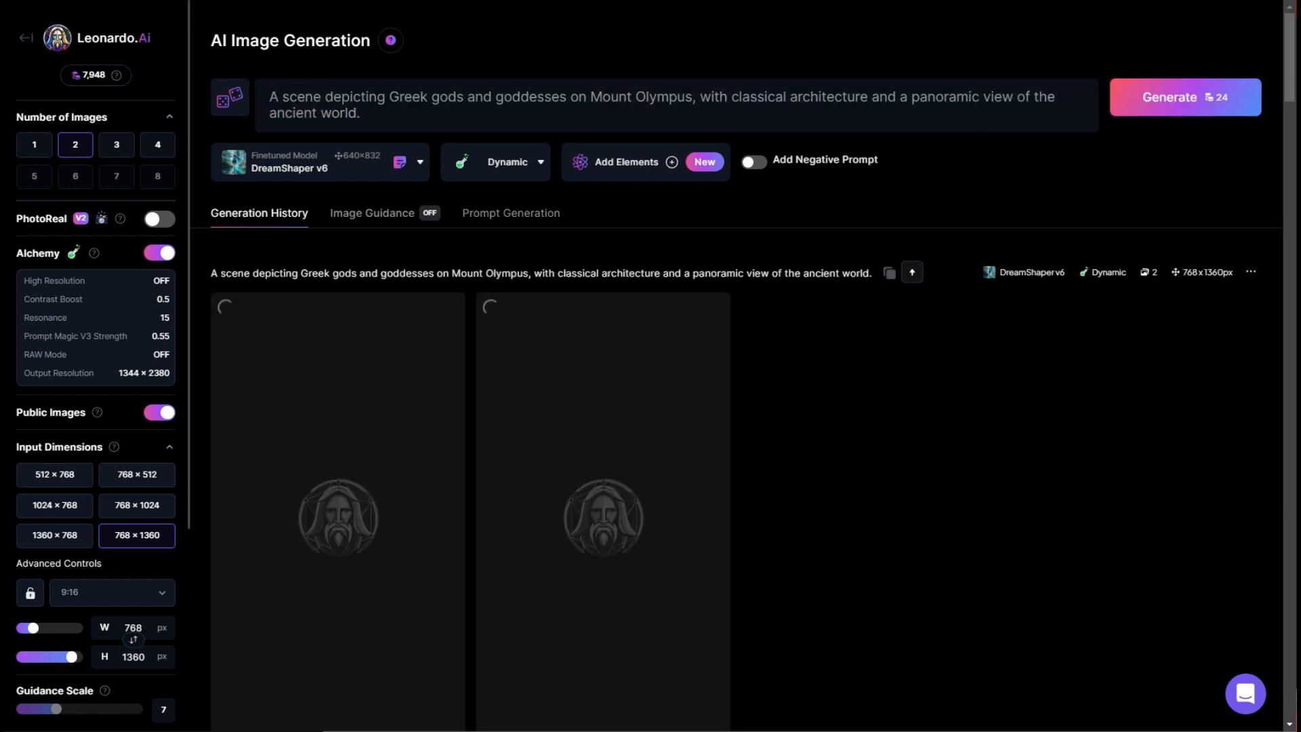
pyautogui.click(54, 504)
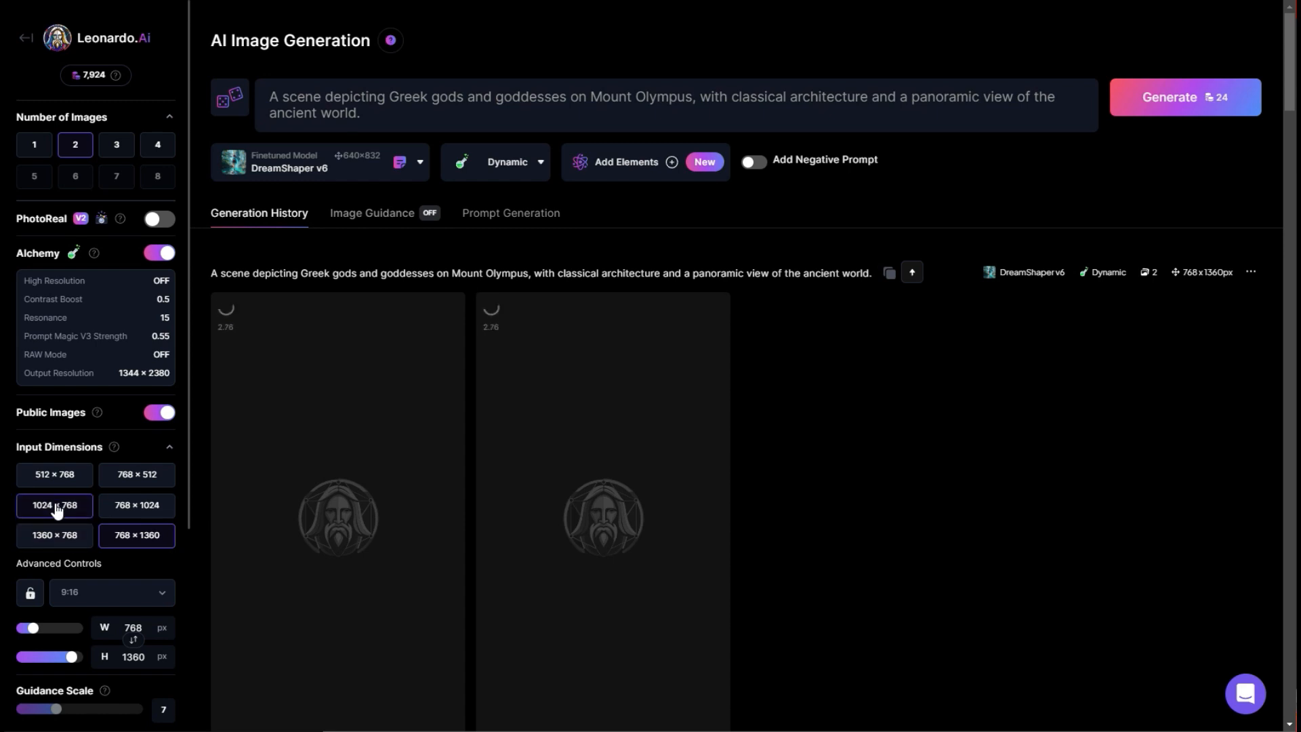
pyautogui.click(54, 504)
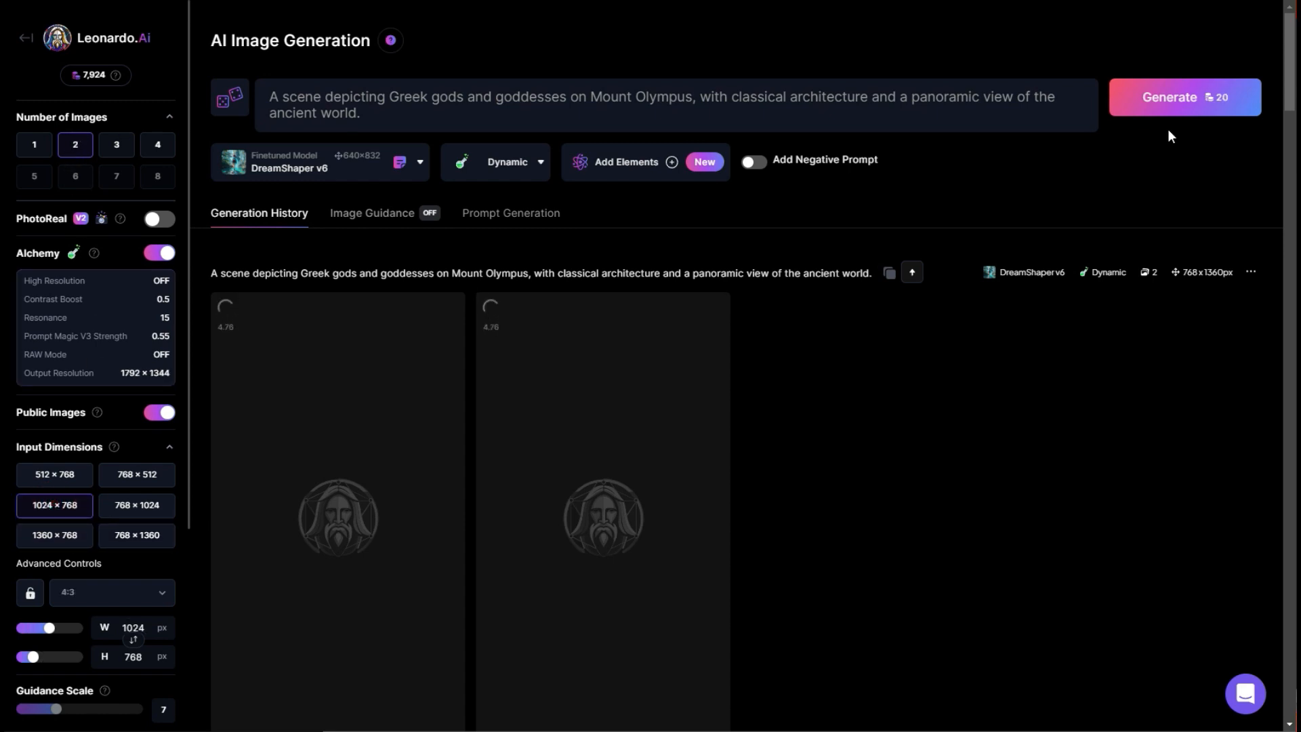
pyautogui.click(1185, 97)
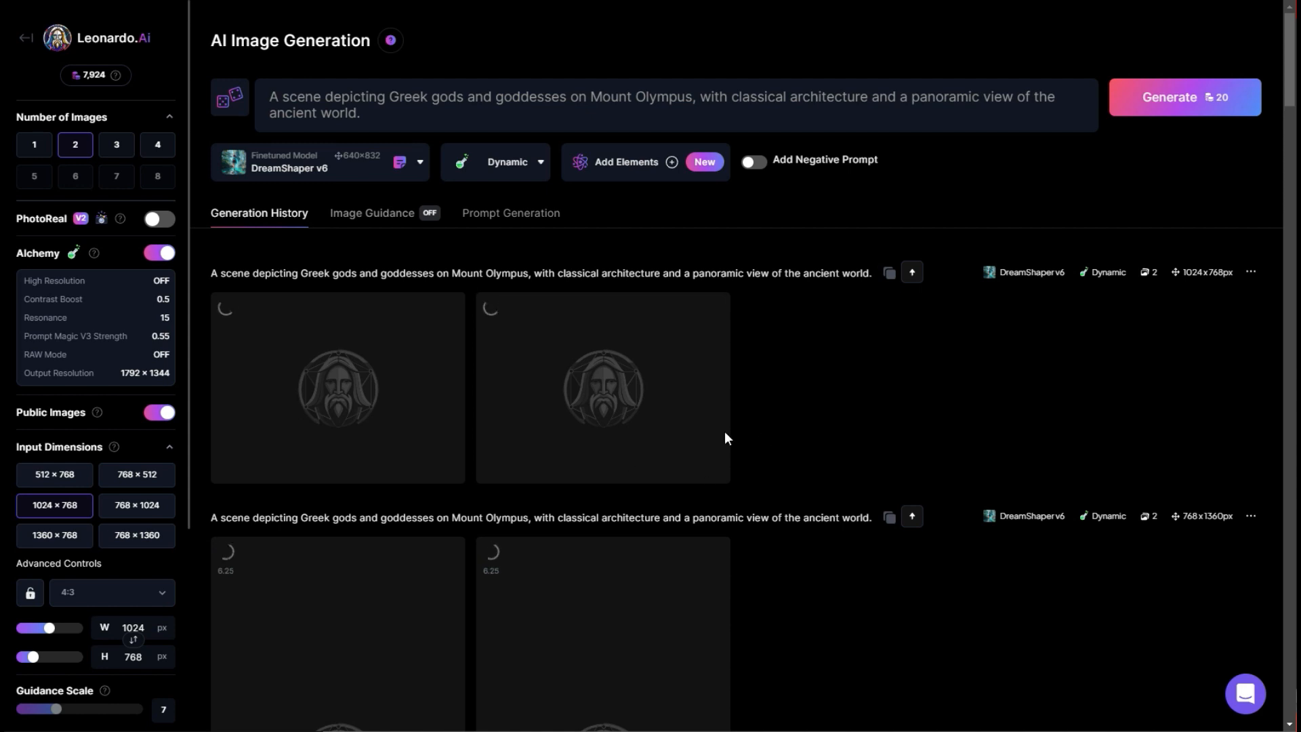
pyautogui.scroll(-3)
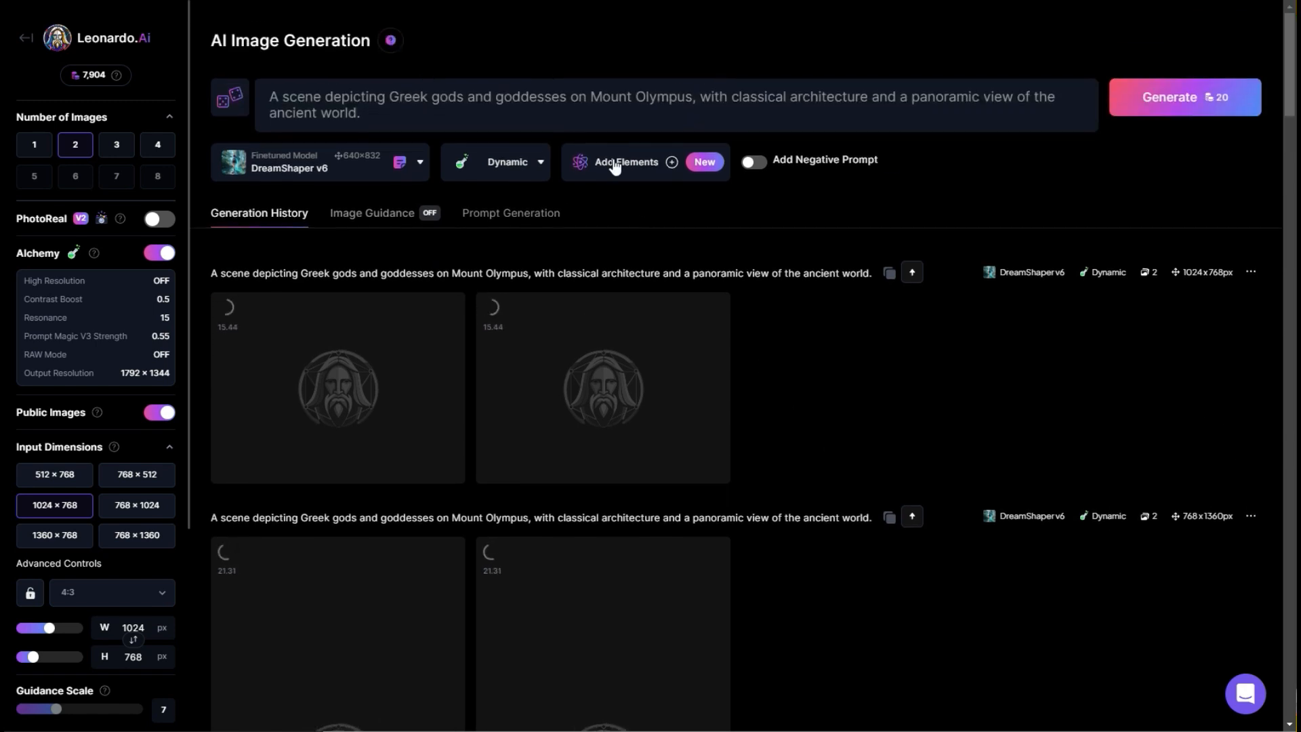
# Step: Replace the prompt with a Japanese samurai battle scene and generate it at 1024×768 and 768×512
pyautogui.tripleClick(660, 96)
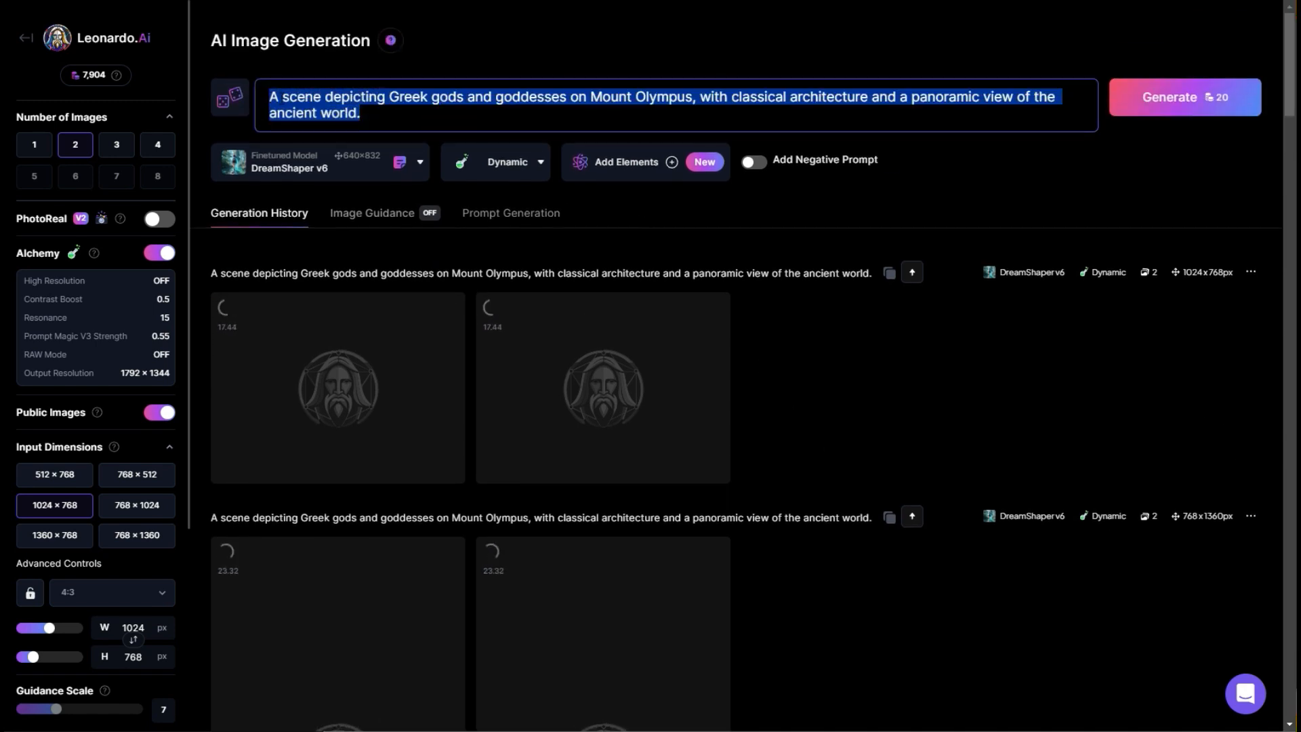
pyautogui.write('An intense scene of a Japanese samurai battle, with detailed armor, traditional weaponry, and a dramatic, mountainous landscape in the background.')
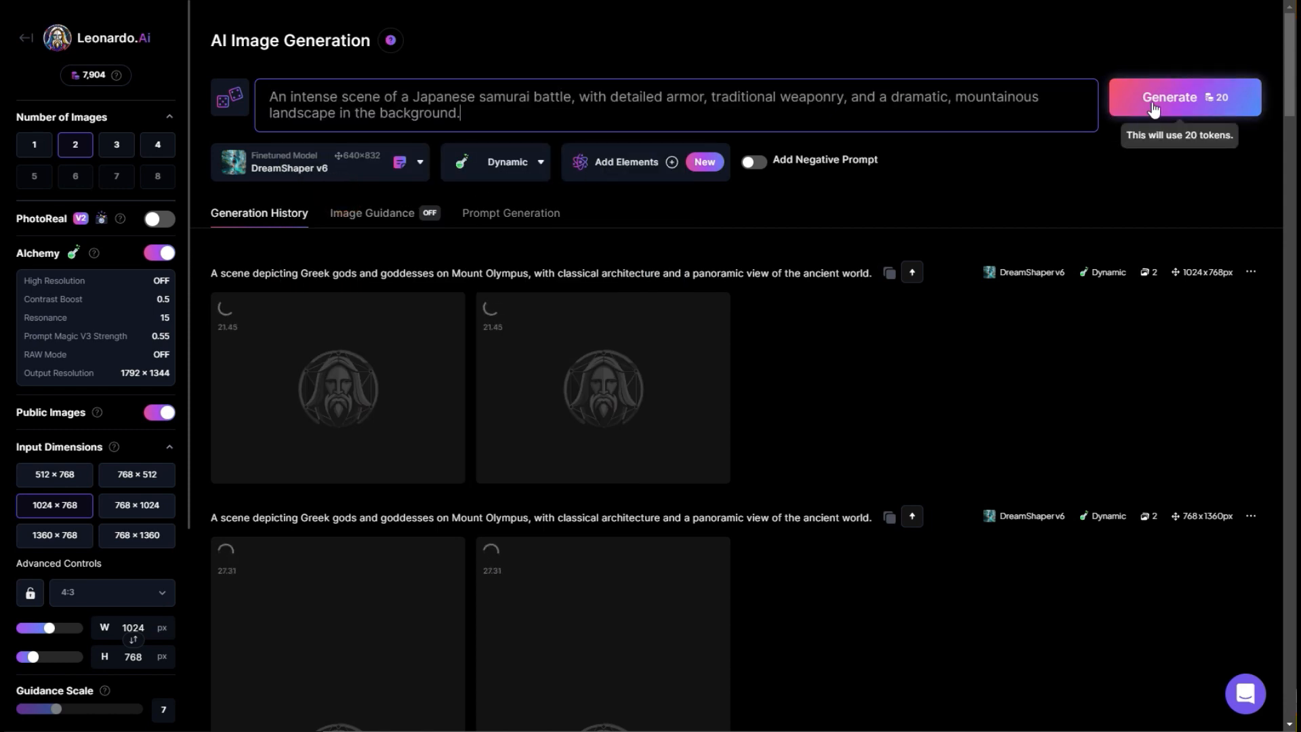
pyautogui.click(1169, 98)
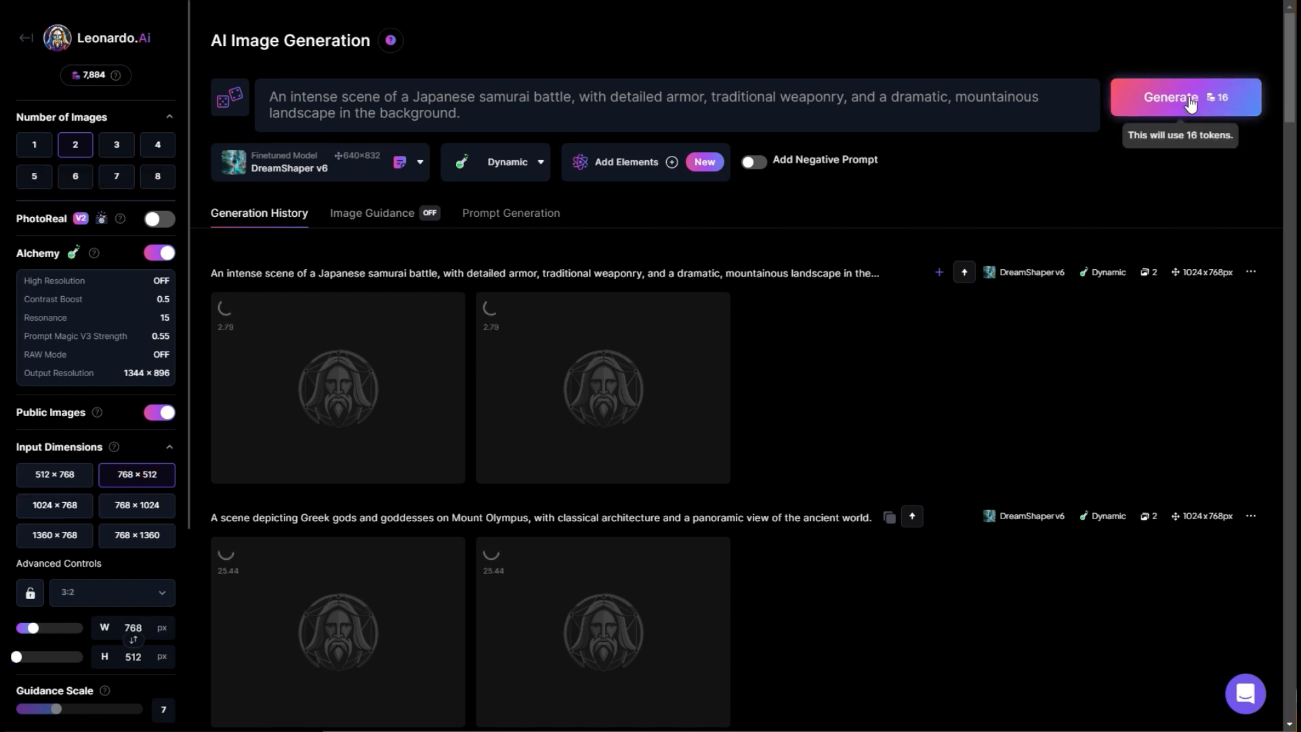
pyautogui.click(1171, 98)
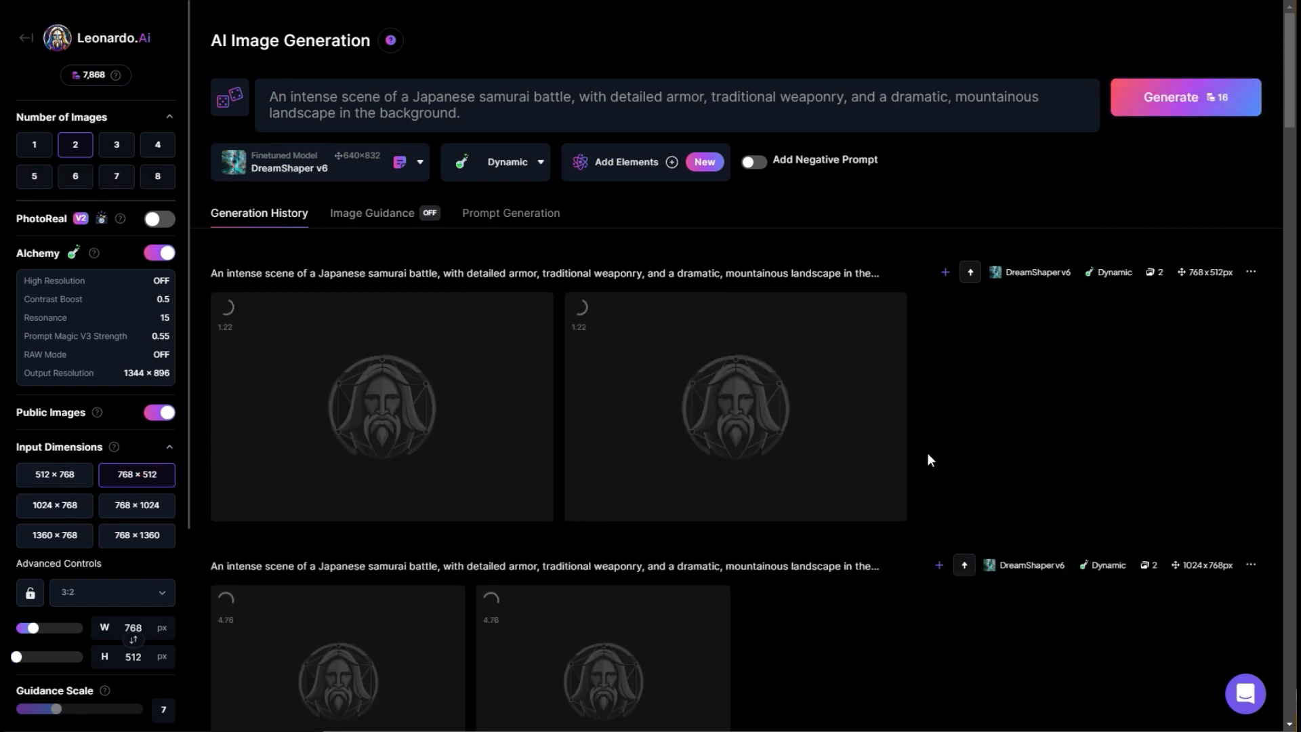
pyautogui.scroll(-3)
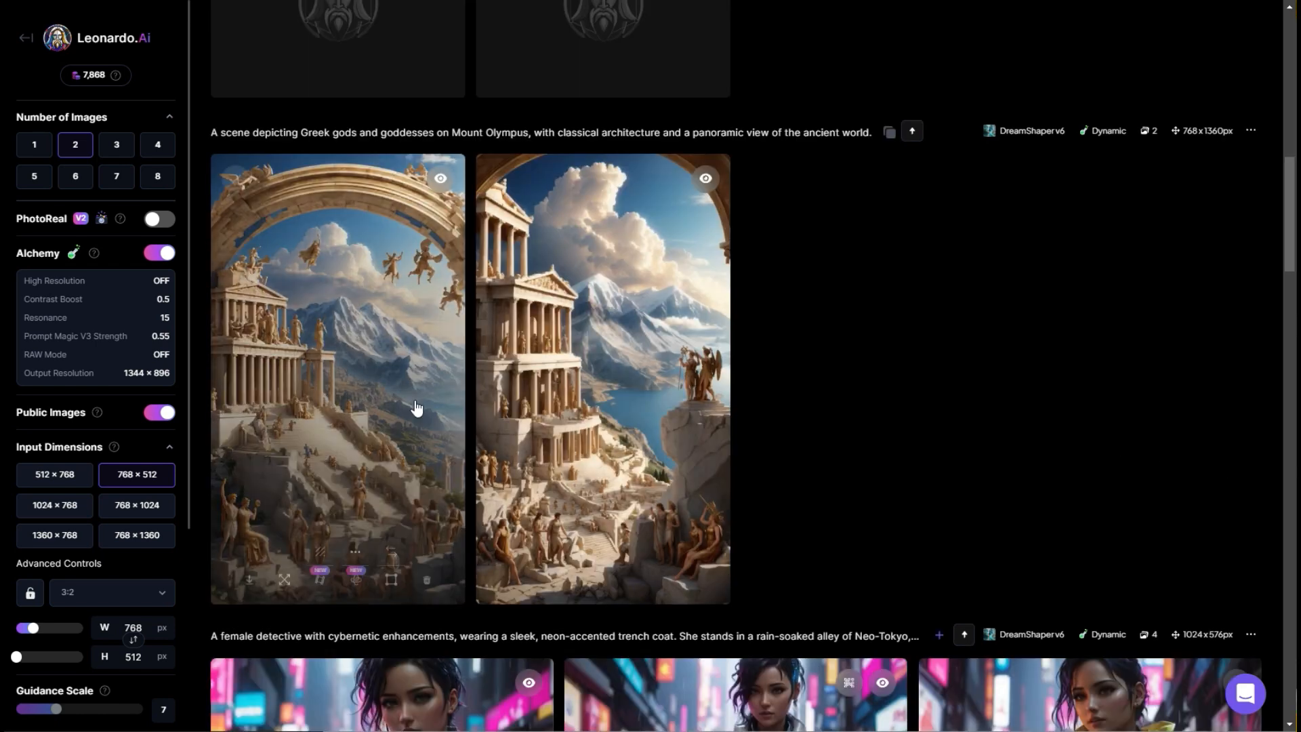
# Step: View the Olympus images and start an Alchemy upscale of the landscape one with the domed temple
pyautogui.click(337, 378)
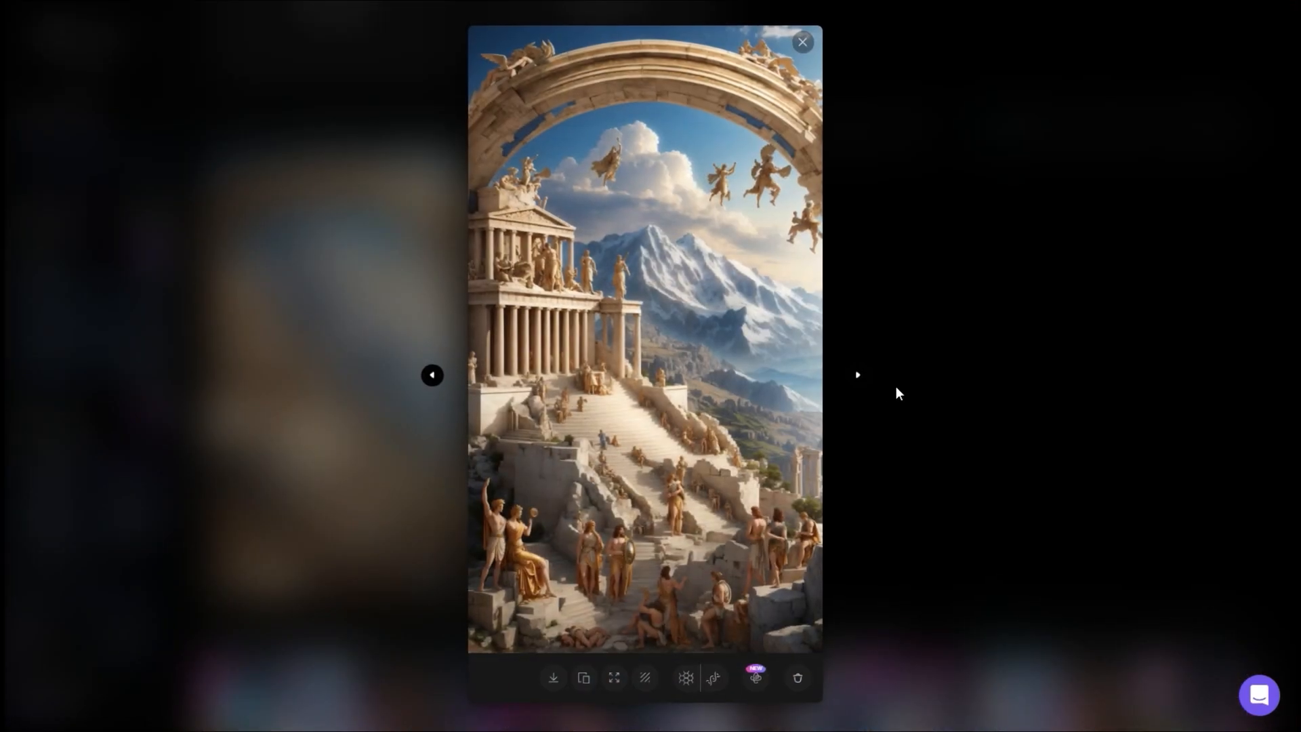
pyautogui.click(857, 374)
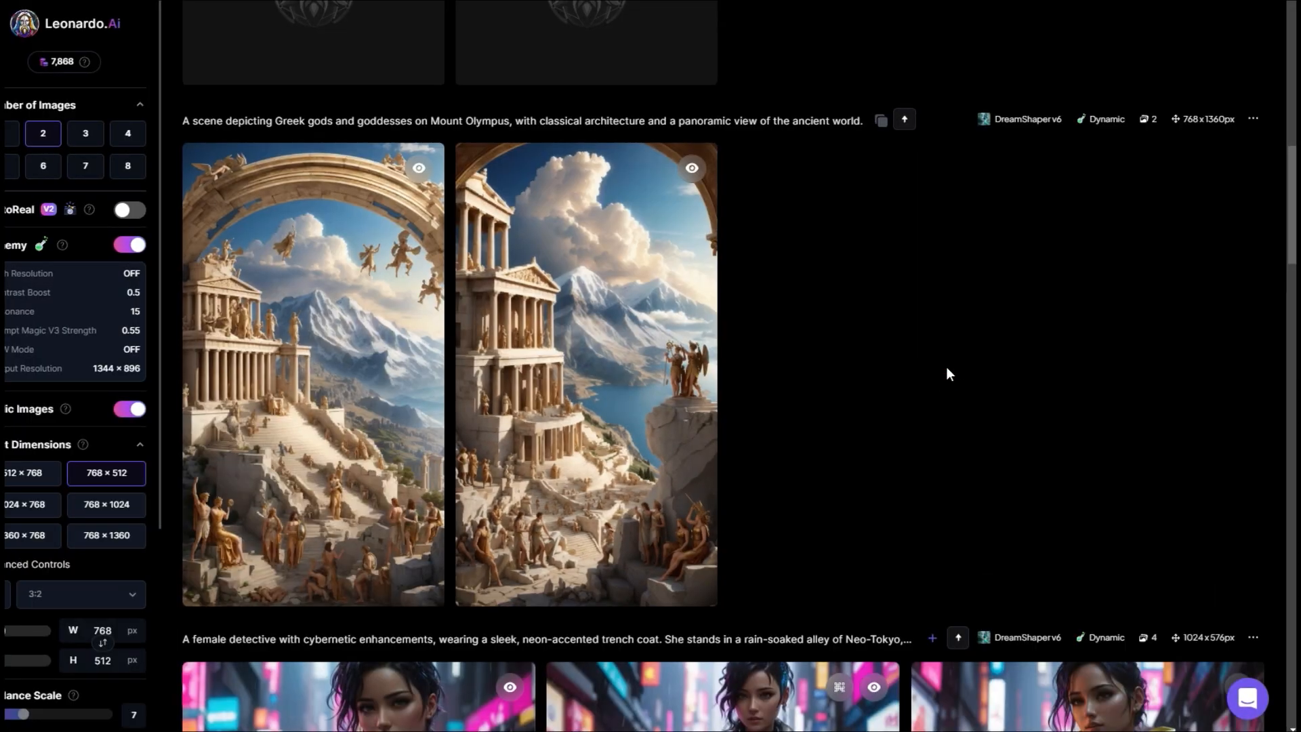
pyautogui.click(585, 374)
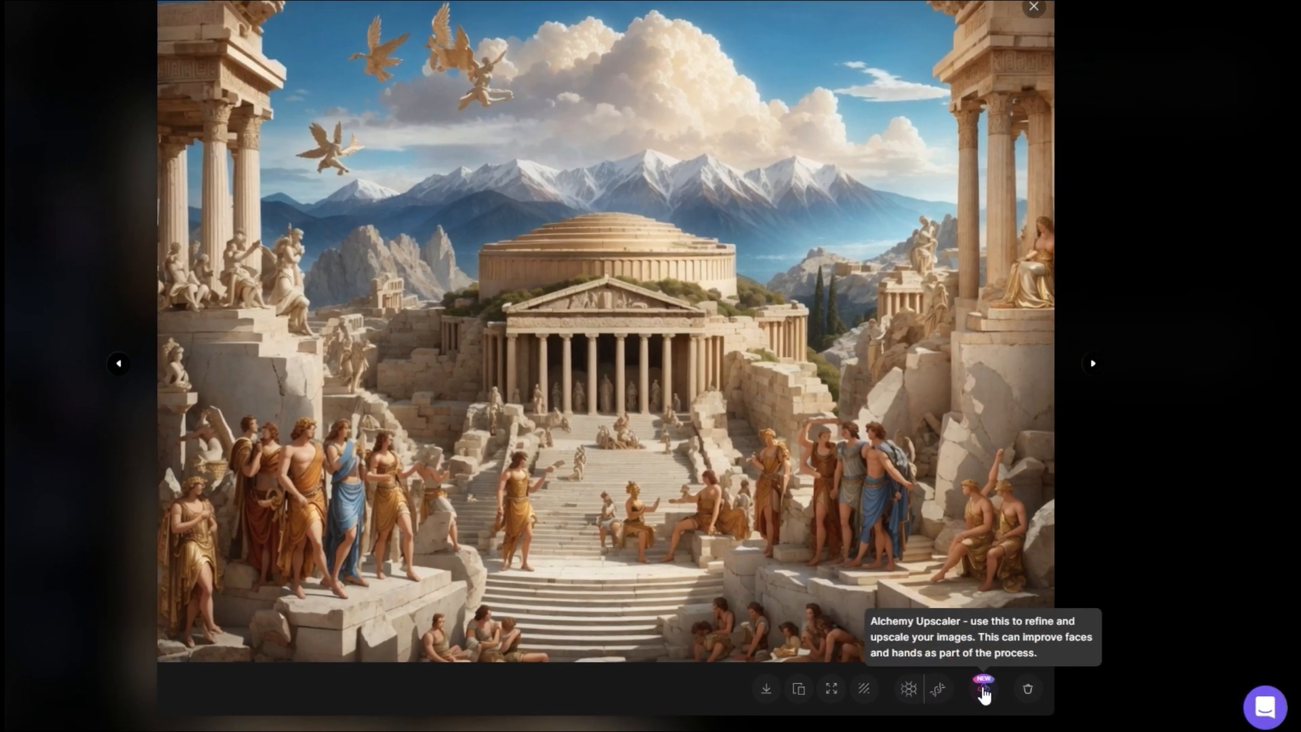
pyautogui.click(984, 688)
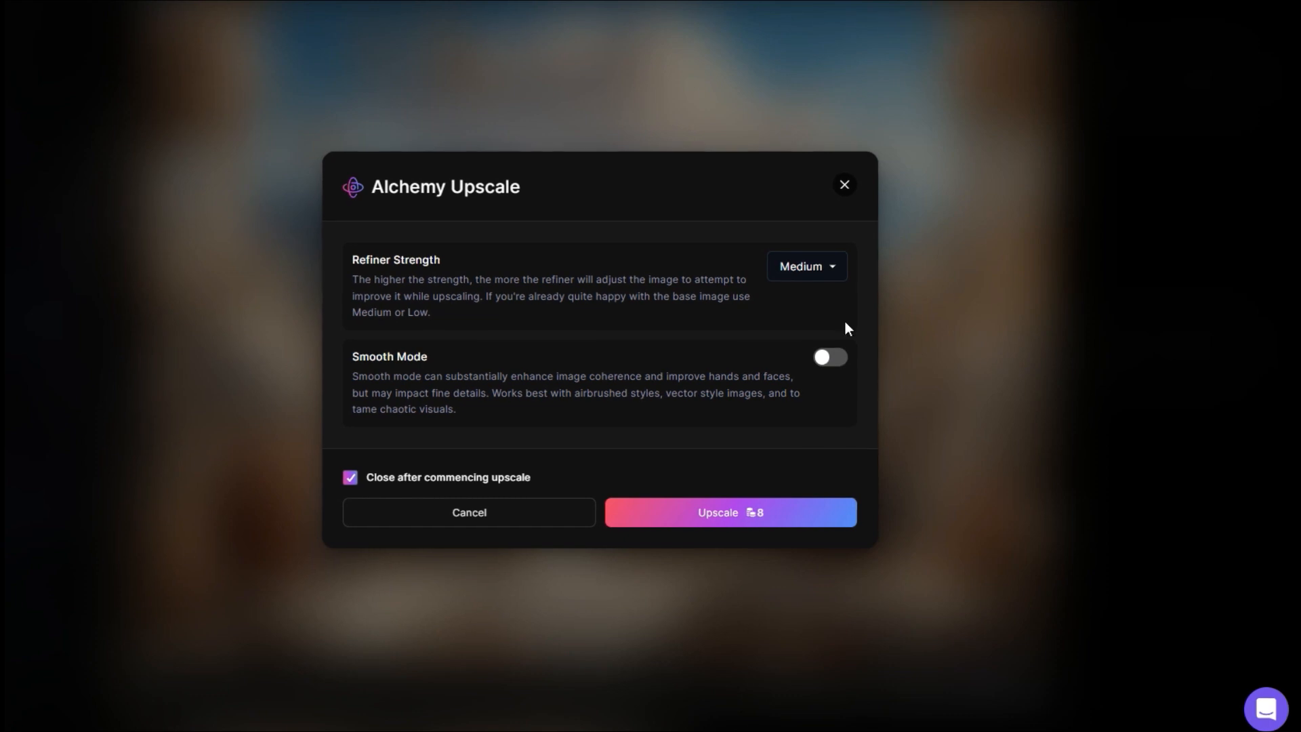
pyautogui.click(805, 266)
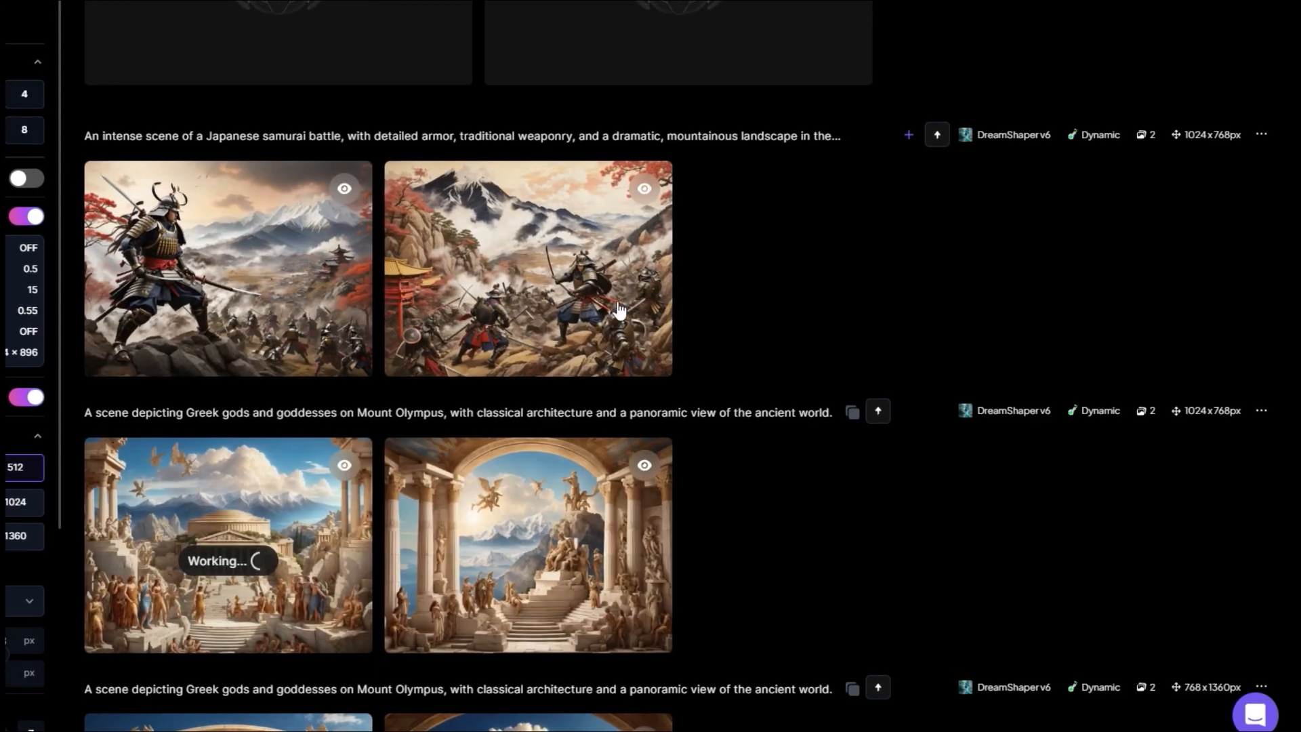
# Step: Start an Alchemy upscale of the red-shrine samurai battle image with Refiner Strength set to High
pyautogui.click(527, 268)
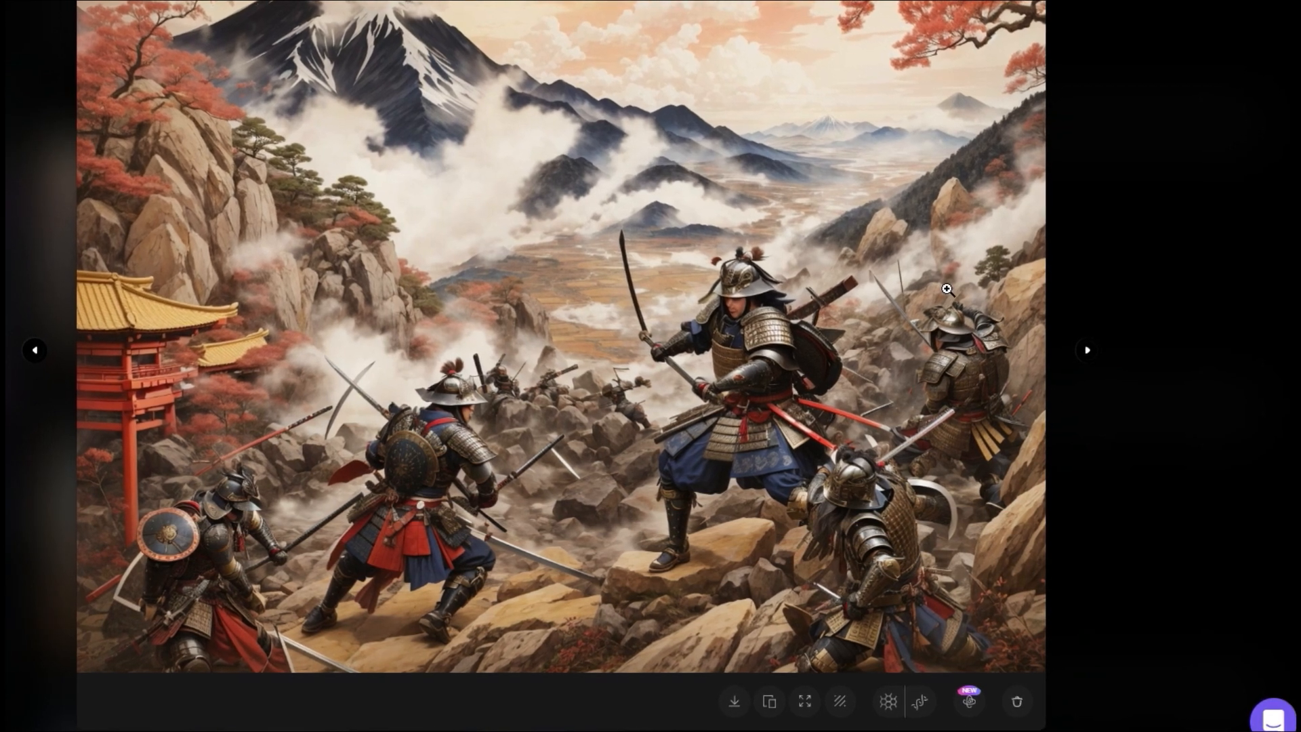
pyautogui.moveTo(999, 680)
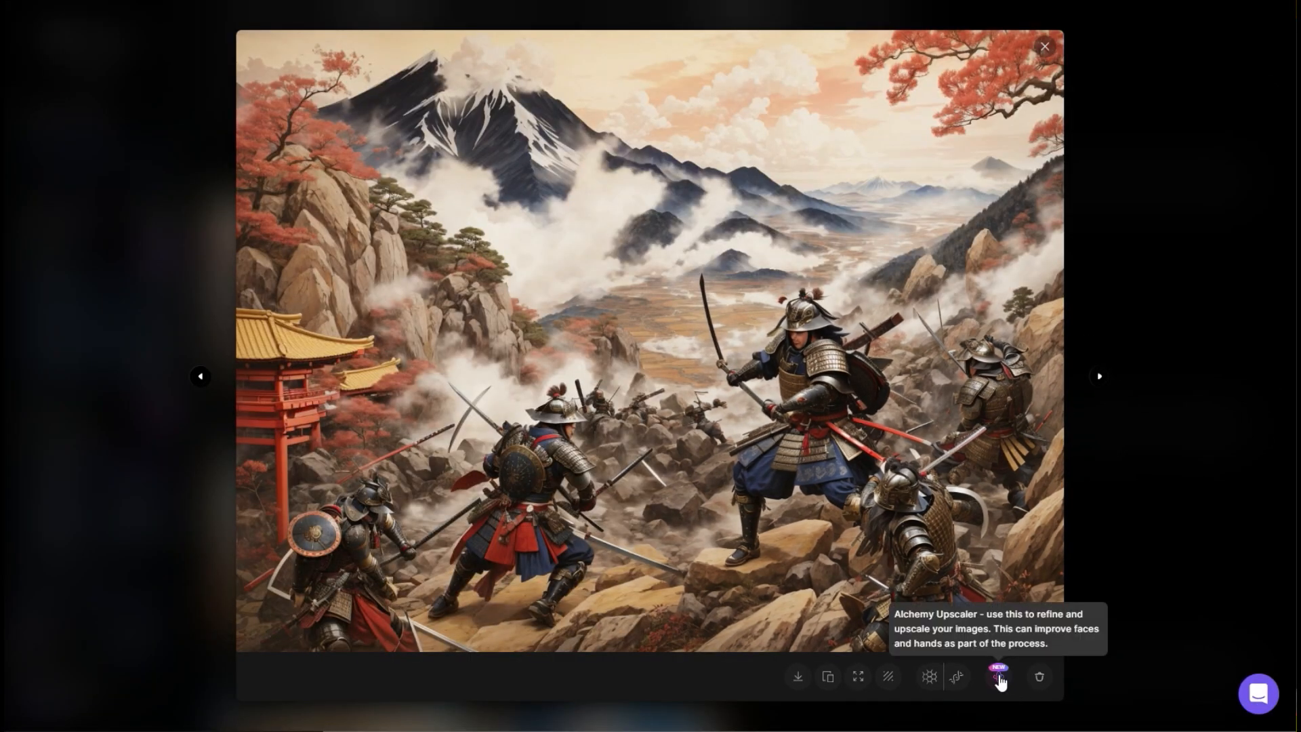
pyautogui.click(997, 677)
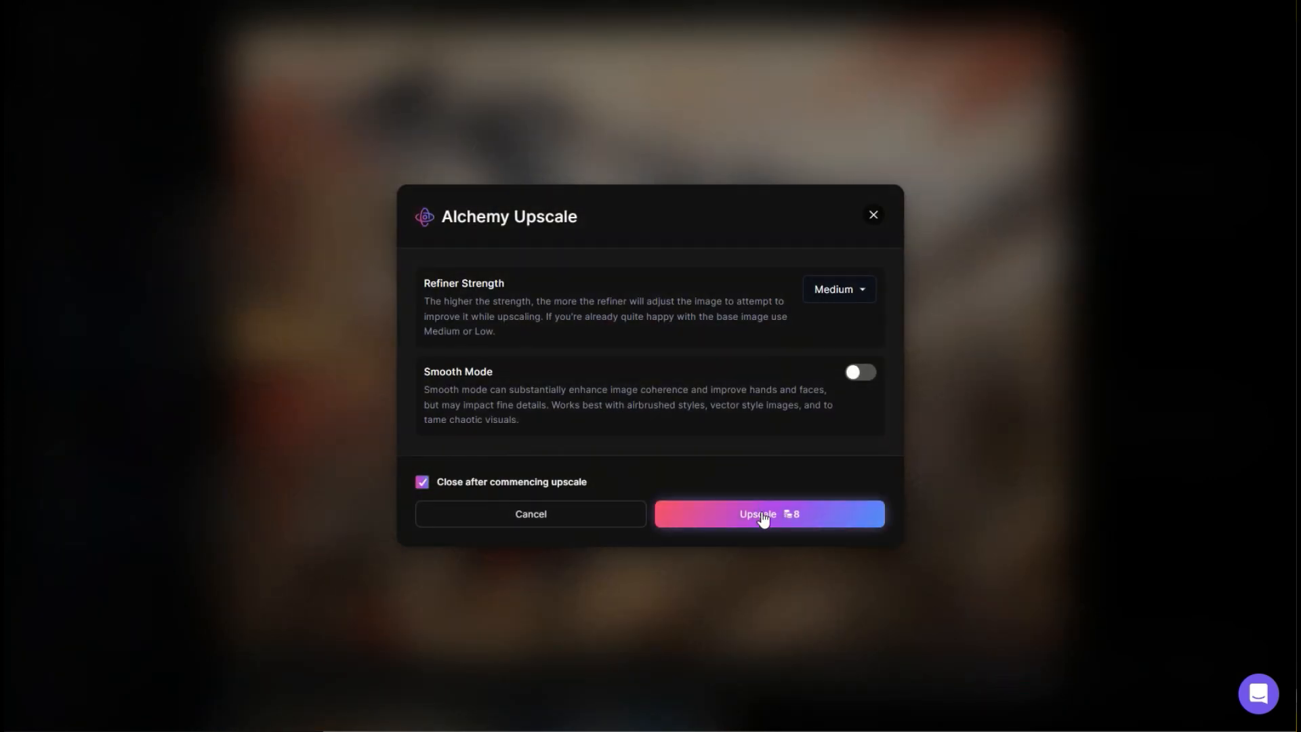
pyautogui.click(837, 289)
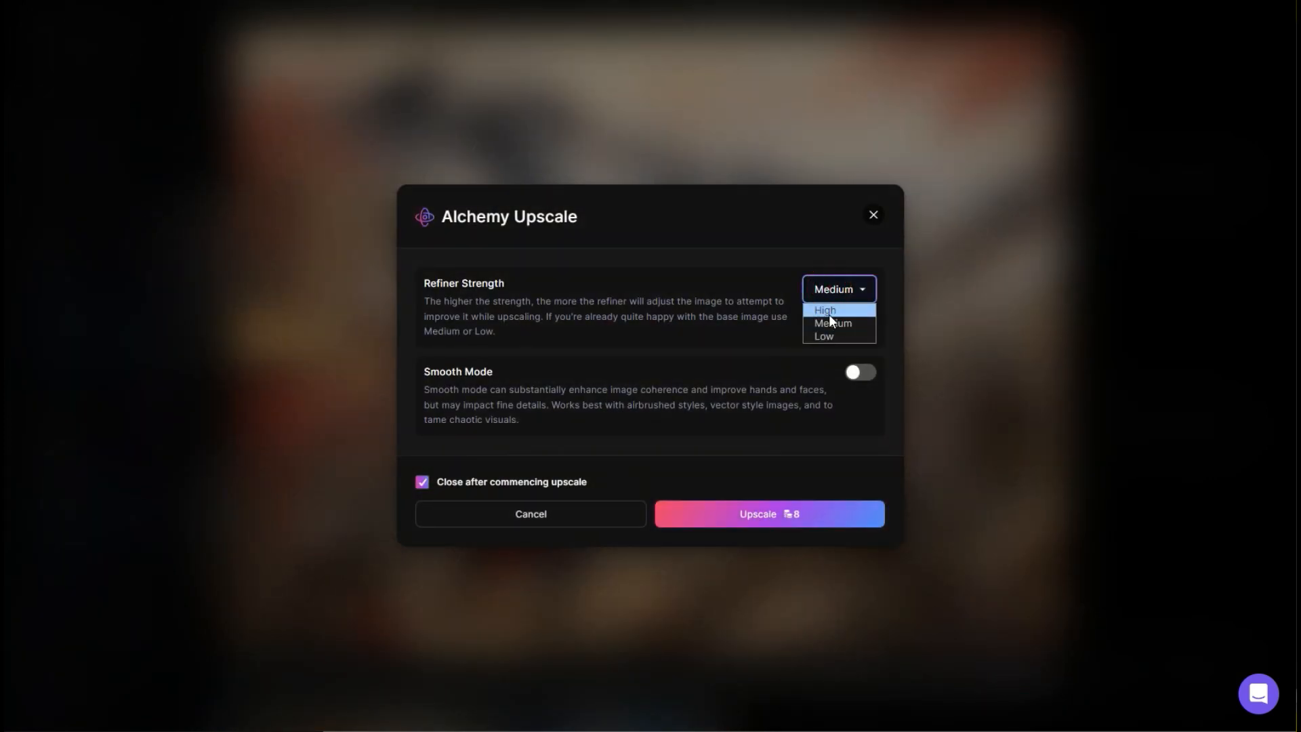
pyautogui.click(824, 309)
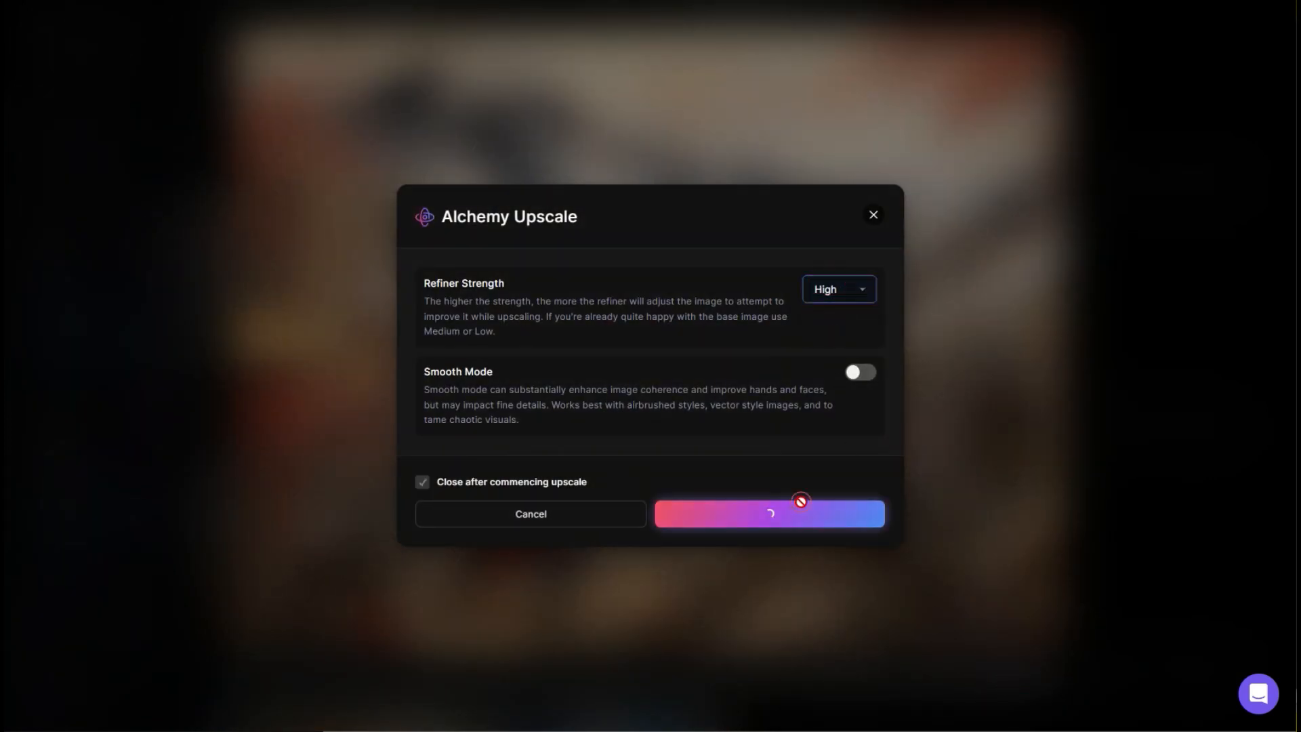
pyautogui.click(768, 514)
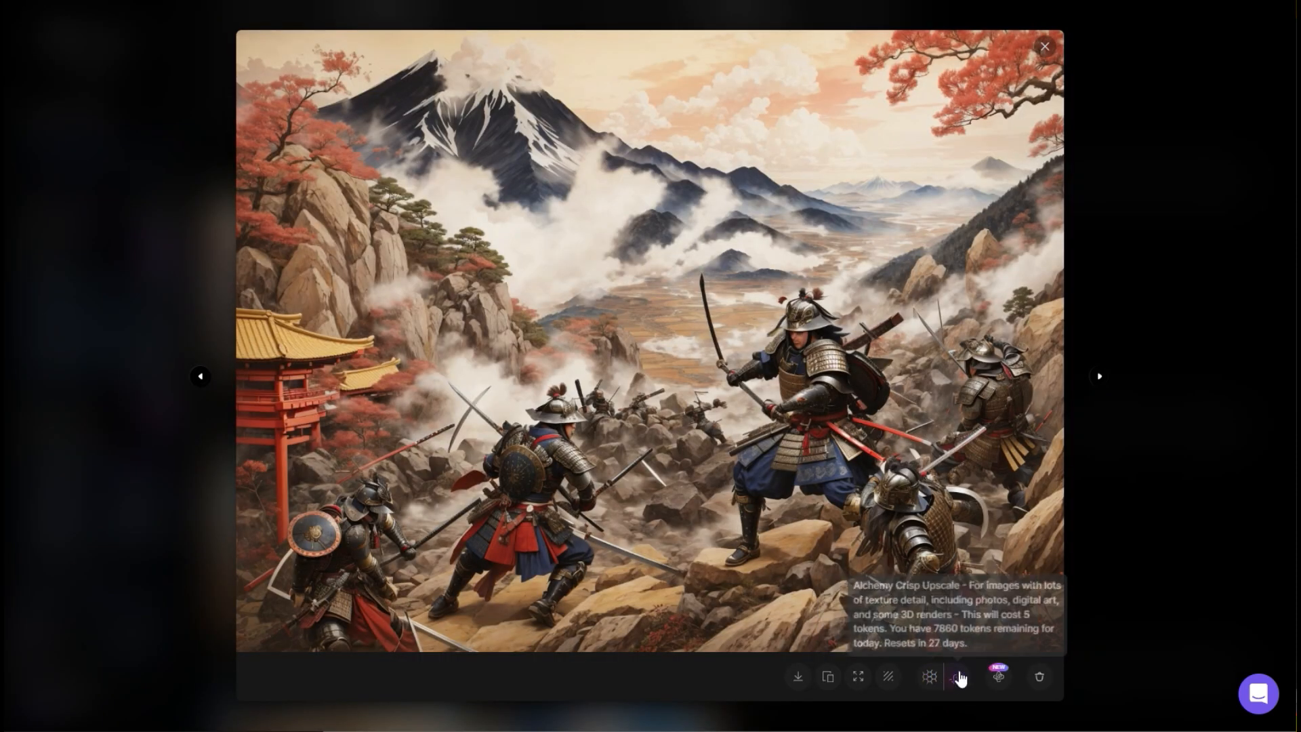
# Step: Browse the other samurai images in the viewer, upscaling the lone samurai one with Alchemy
pyautogui.click(1099, 376)
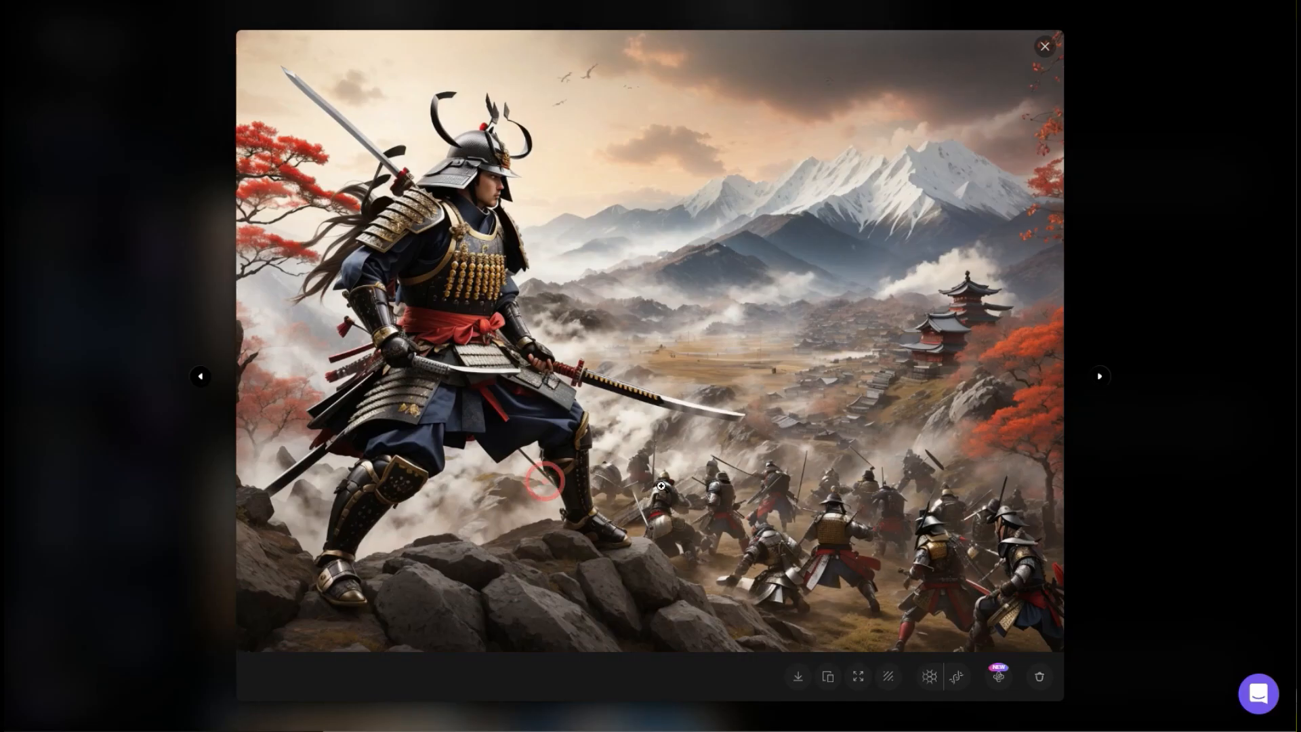
pyautogui.moveTo(999, 677)
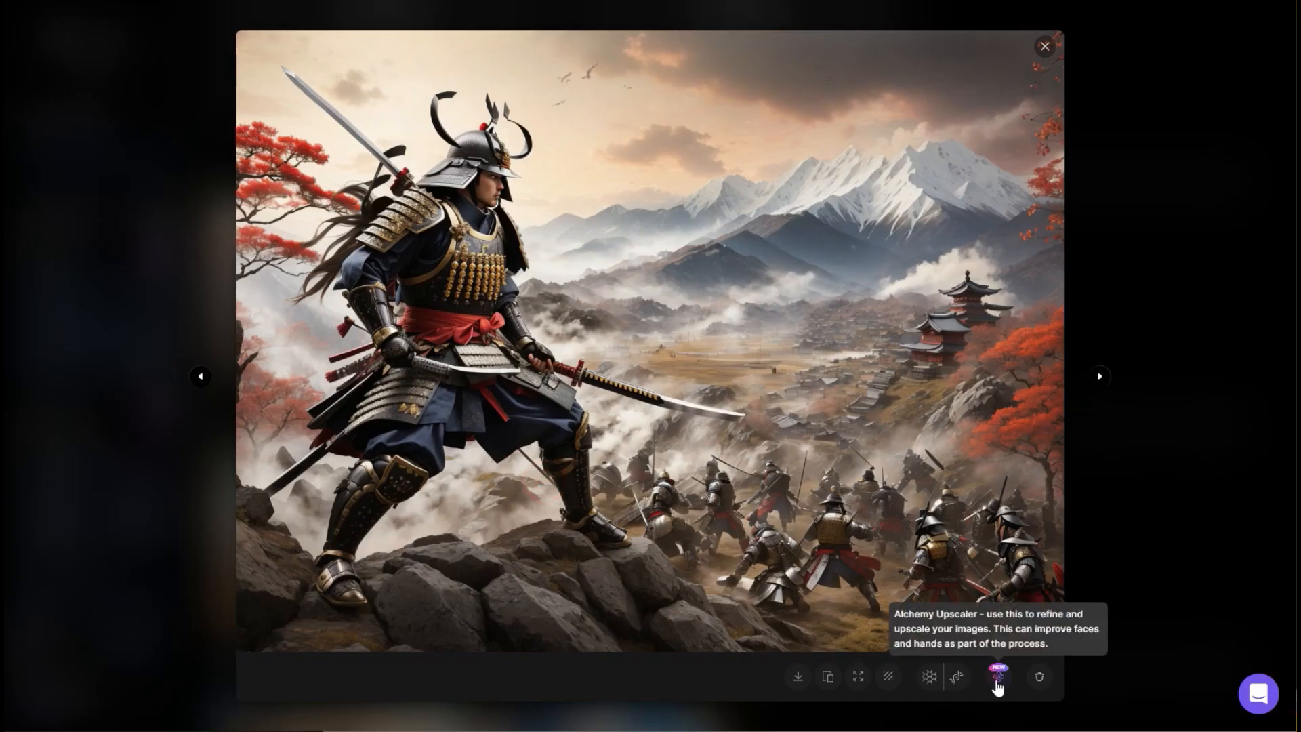
pyautogui.click(996, 676)
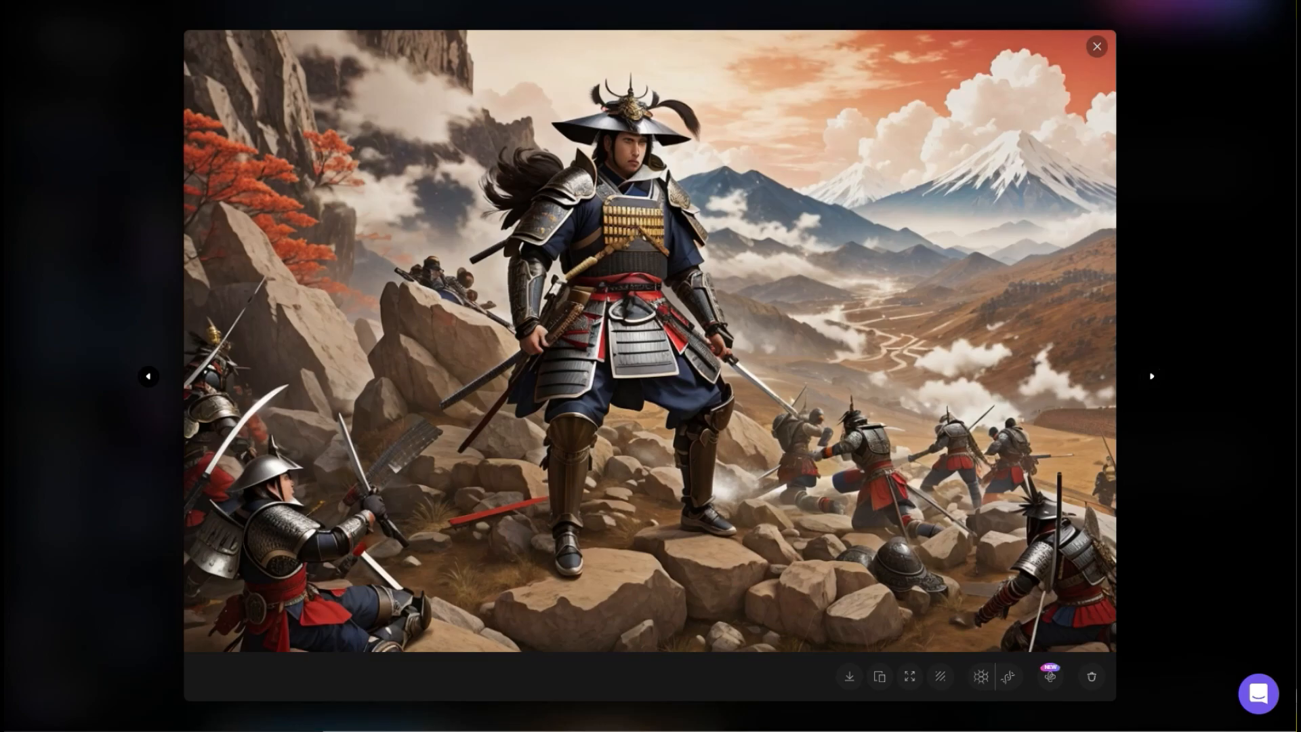
pyautogui.moveTo(627, 154)
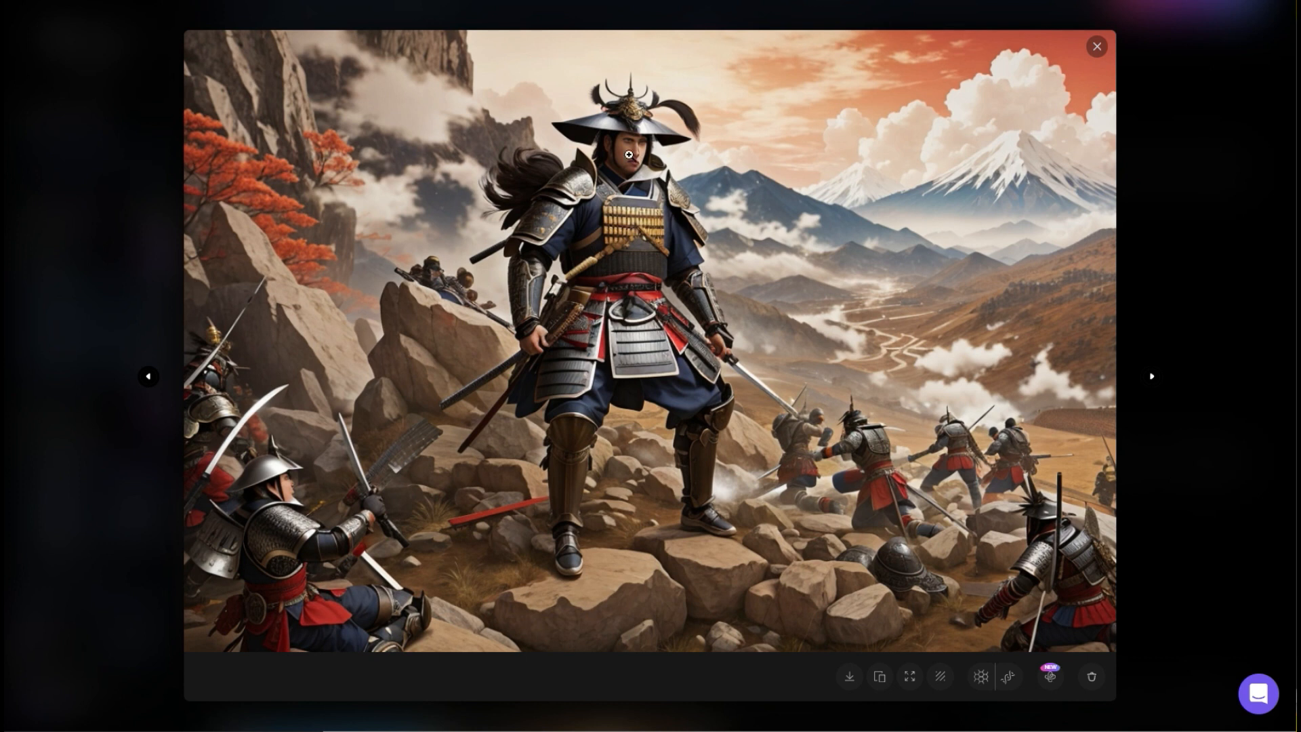
pyautogui.click(1152, 376)
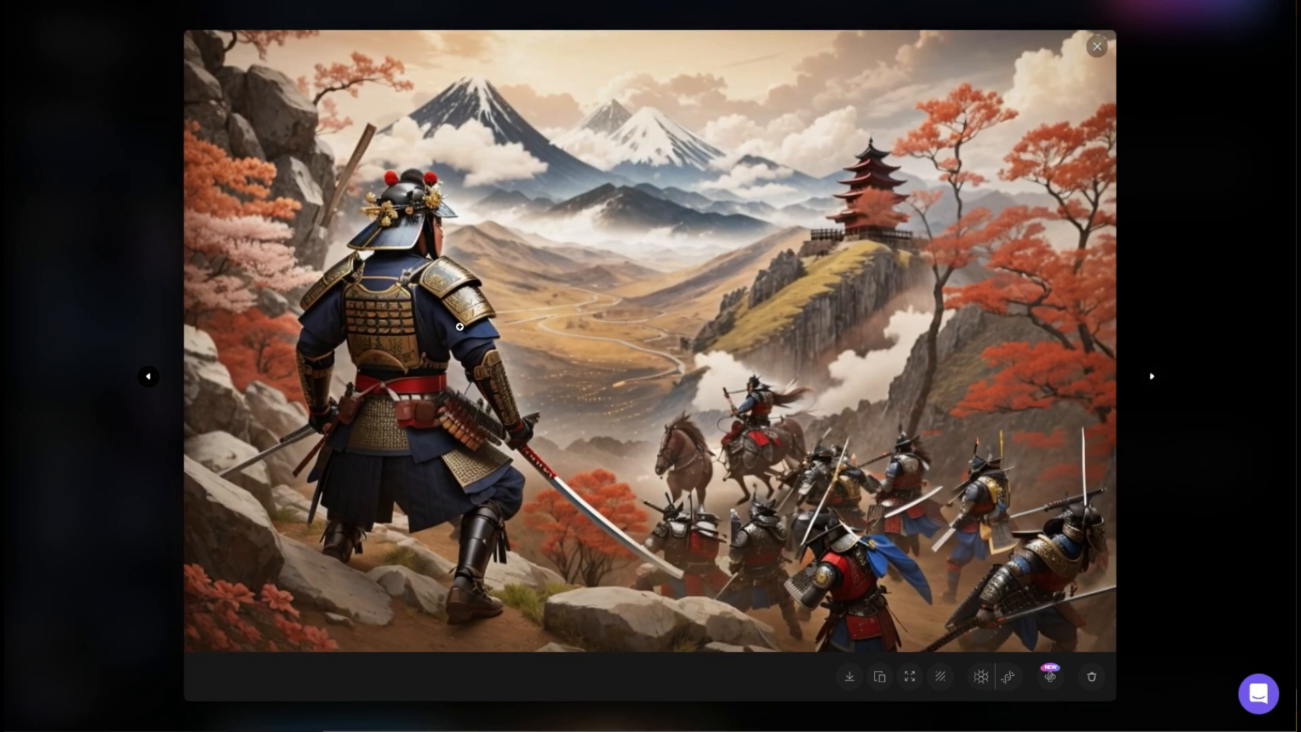
pyautogui.moveTo(1007, 676)
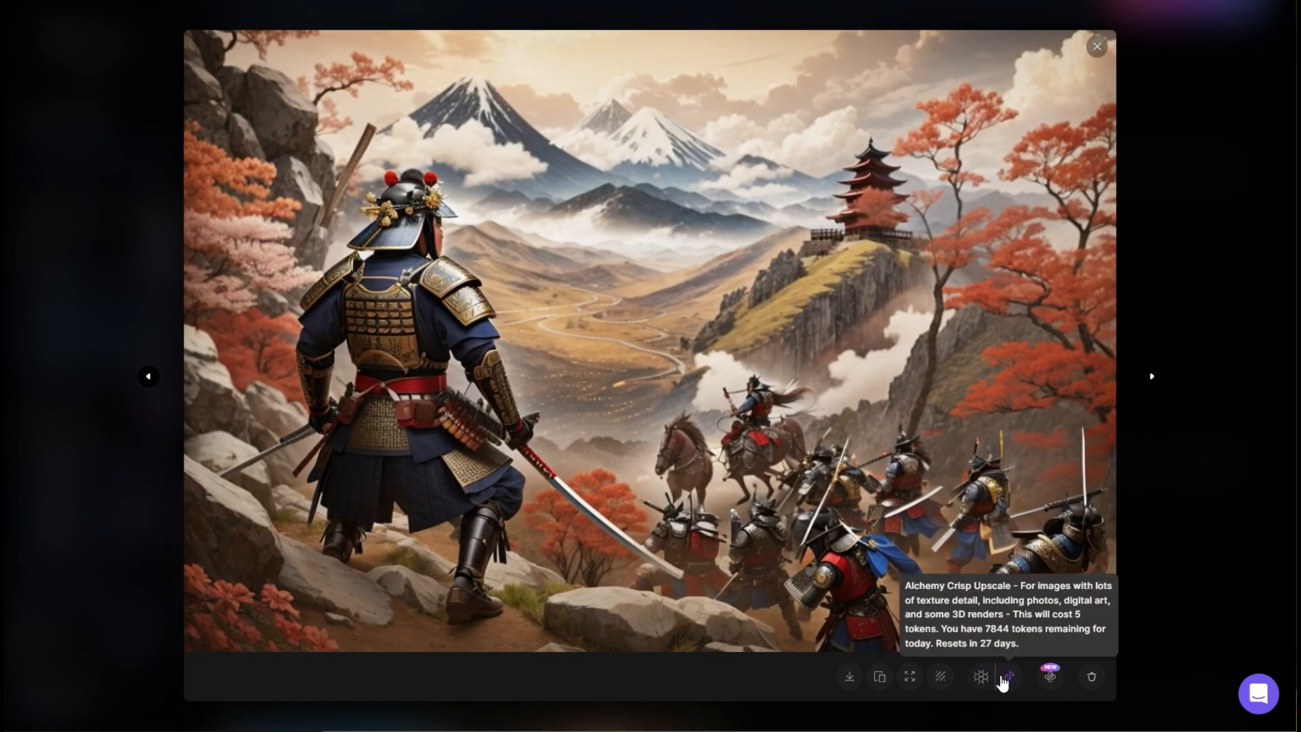
pyautogui.click(1003, 676)
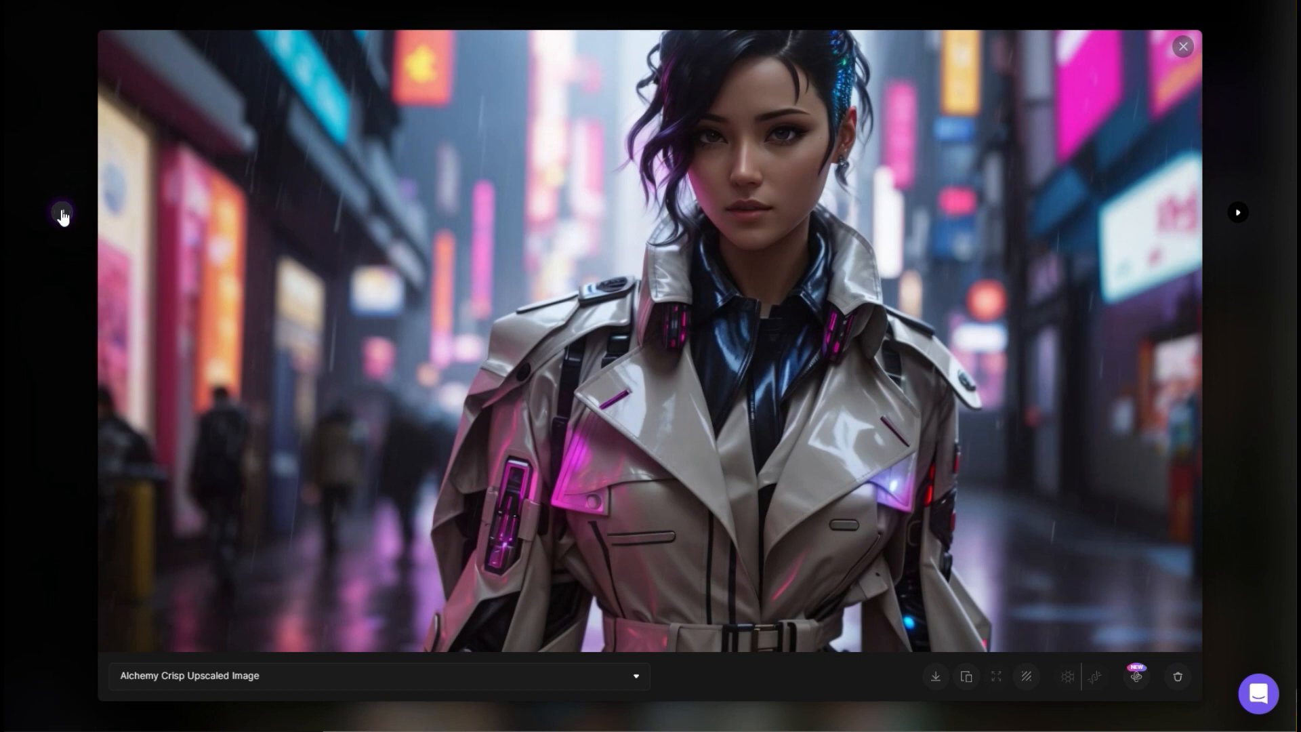
# Step: Step back in the viewer to the crisp-upscaled white trench coat detective image
pyautogui.click(61, 212)
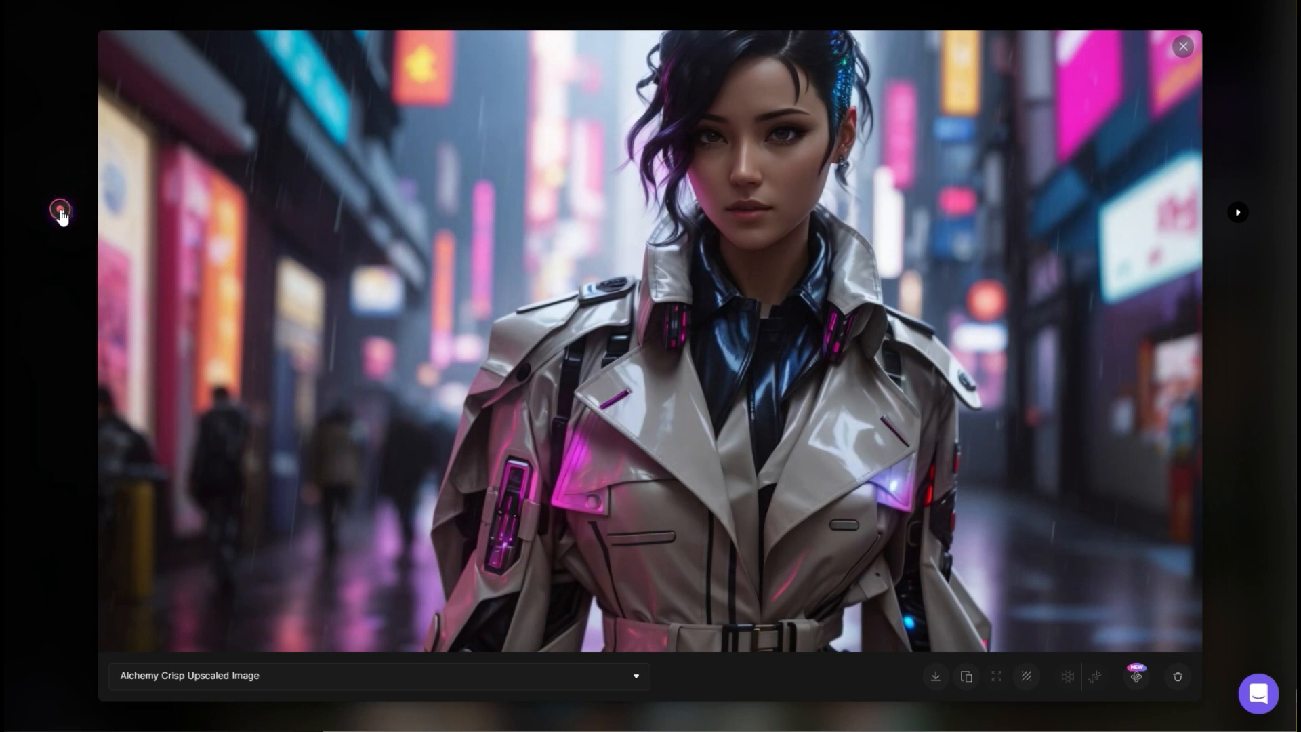
pyautogui.click(60, 212)
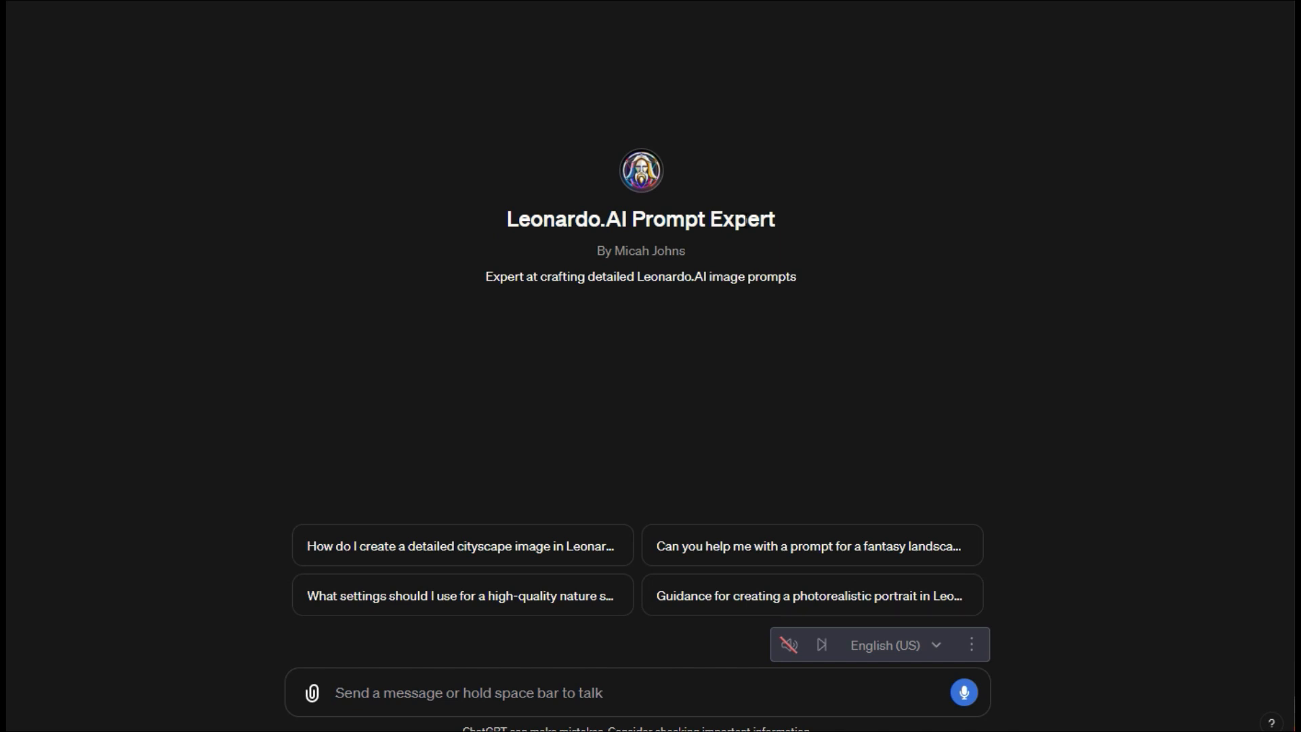
pyautogui.moveTo(566, 153)
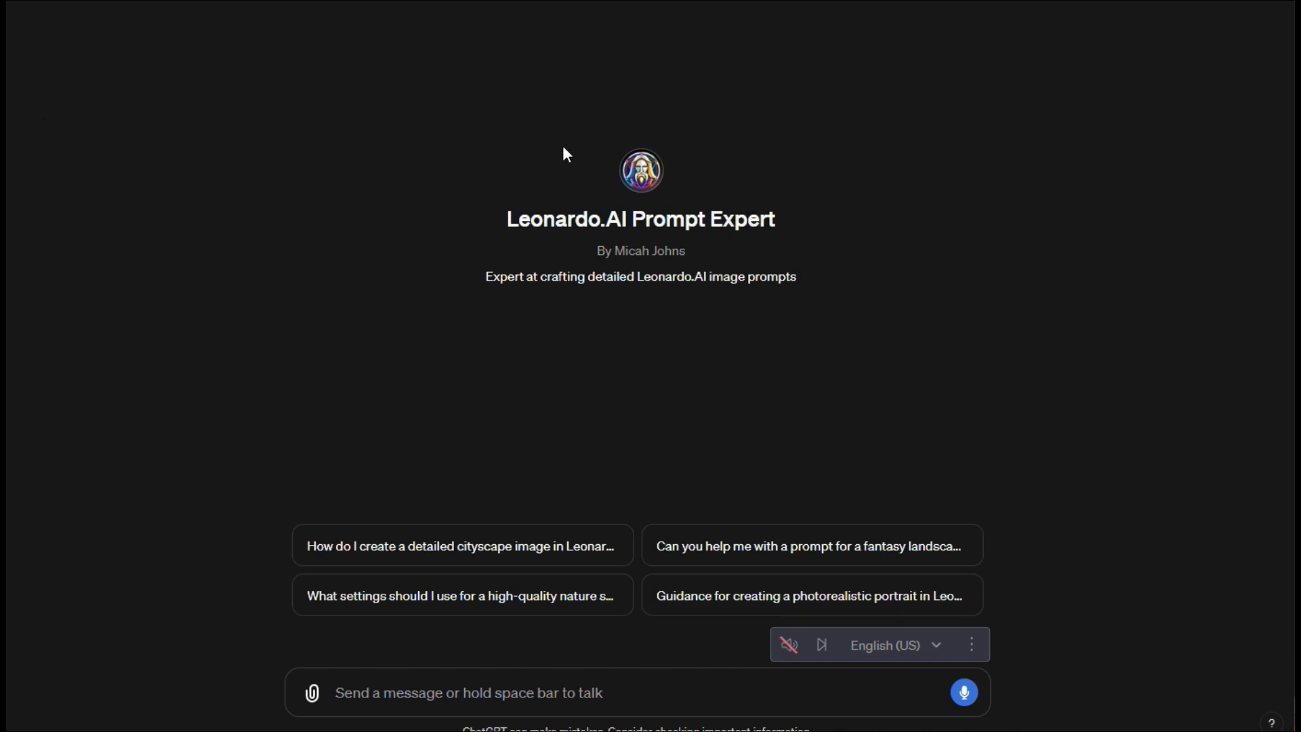